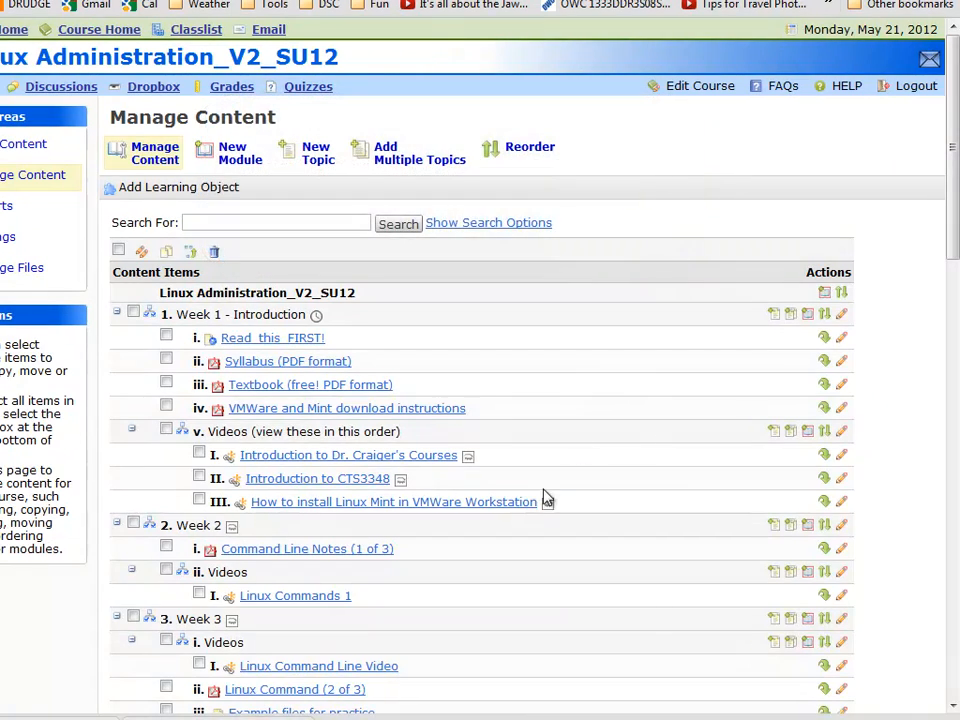
pyautogui.moveTo(630, 480)
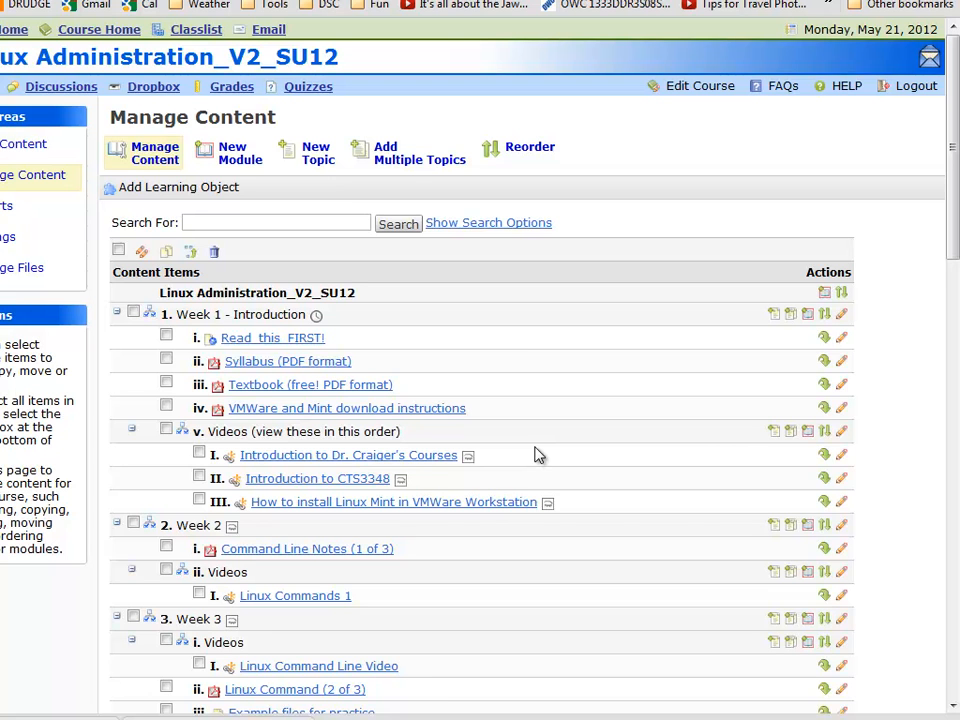
pyautogui.moveTo(420, 424)
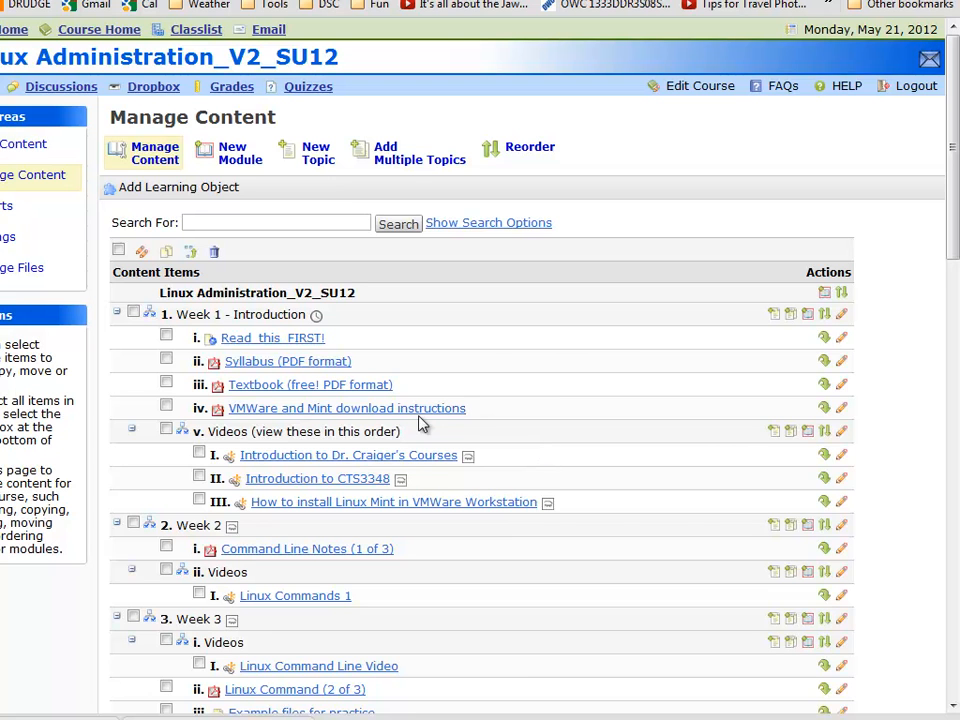
pyautogui.moveTo(304, 180)
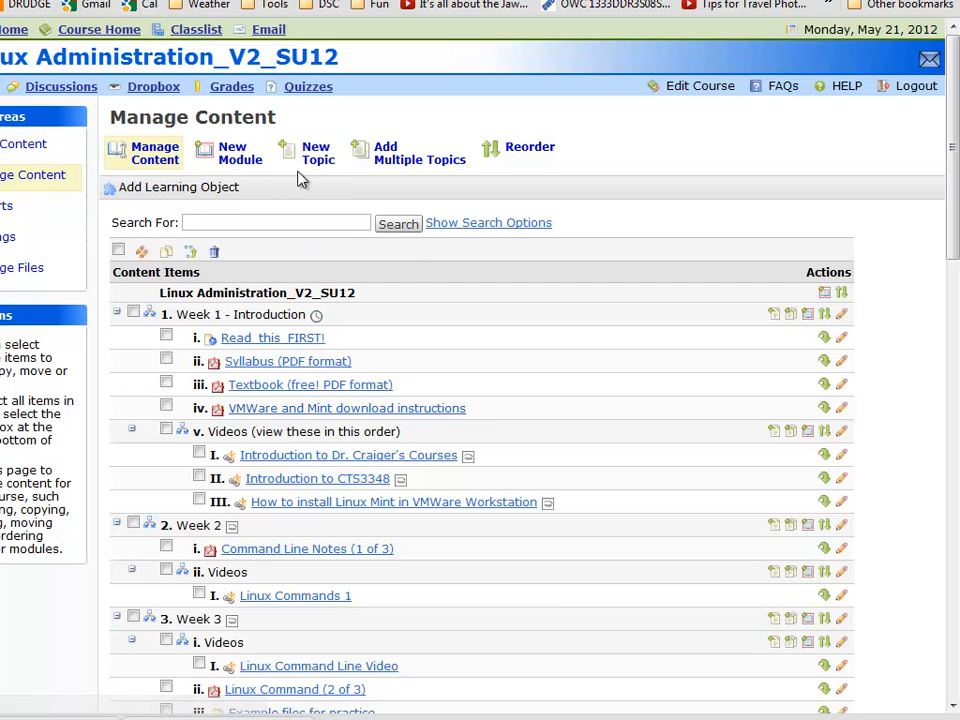
pyautogui.moveTo(304, 180)
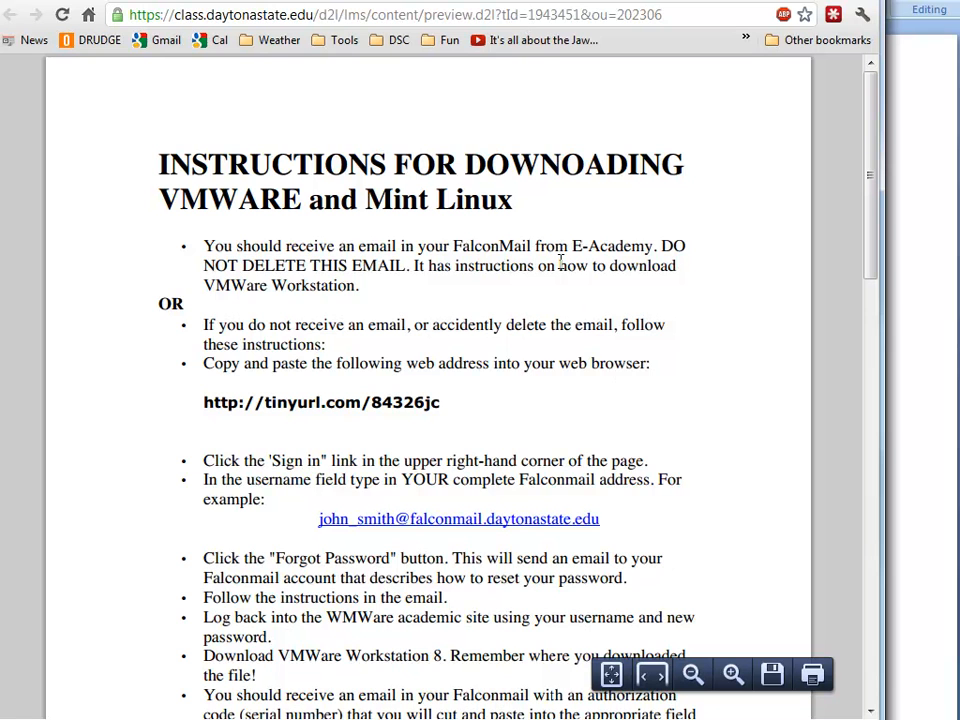
pyautogui.moveTo(418, 414)
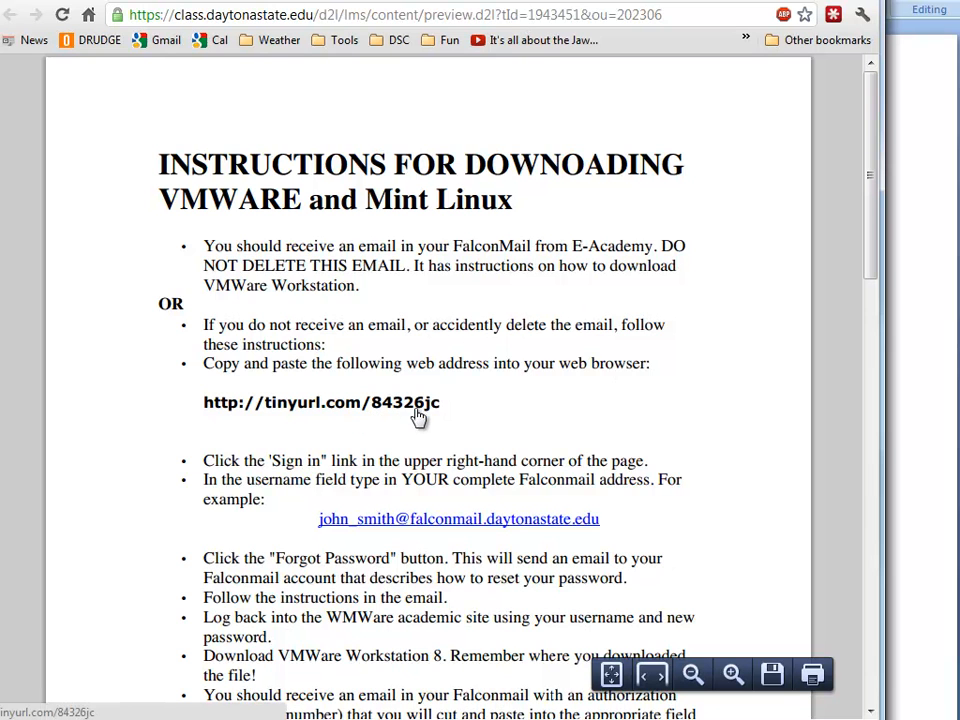
pyautogui.moveTo(404, 396)
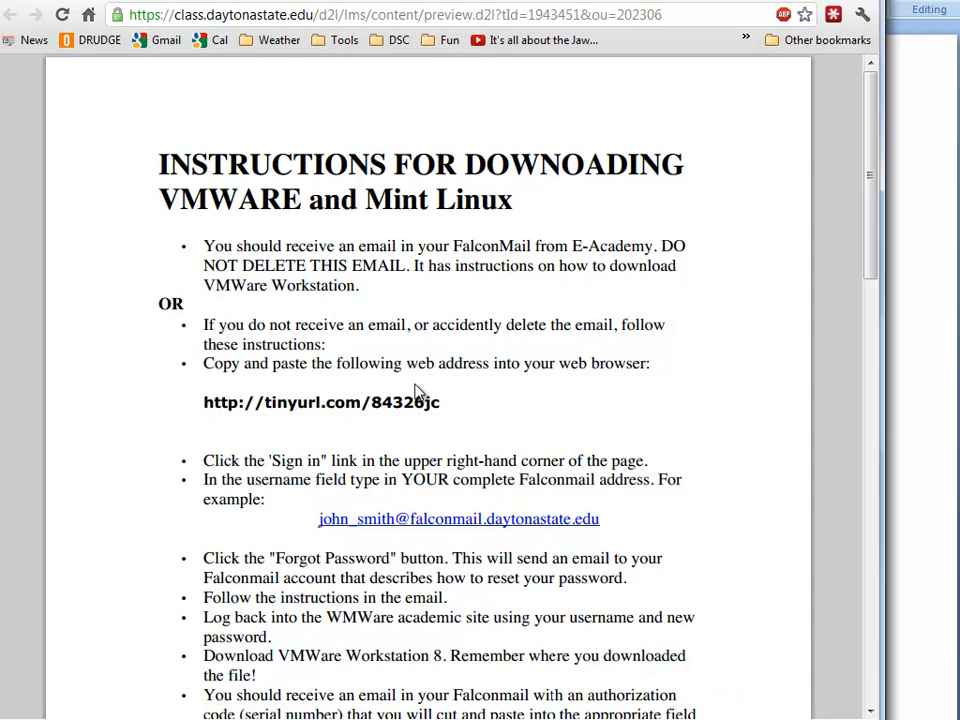
pyautogui.moveTo(452, 420)
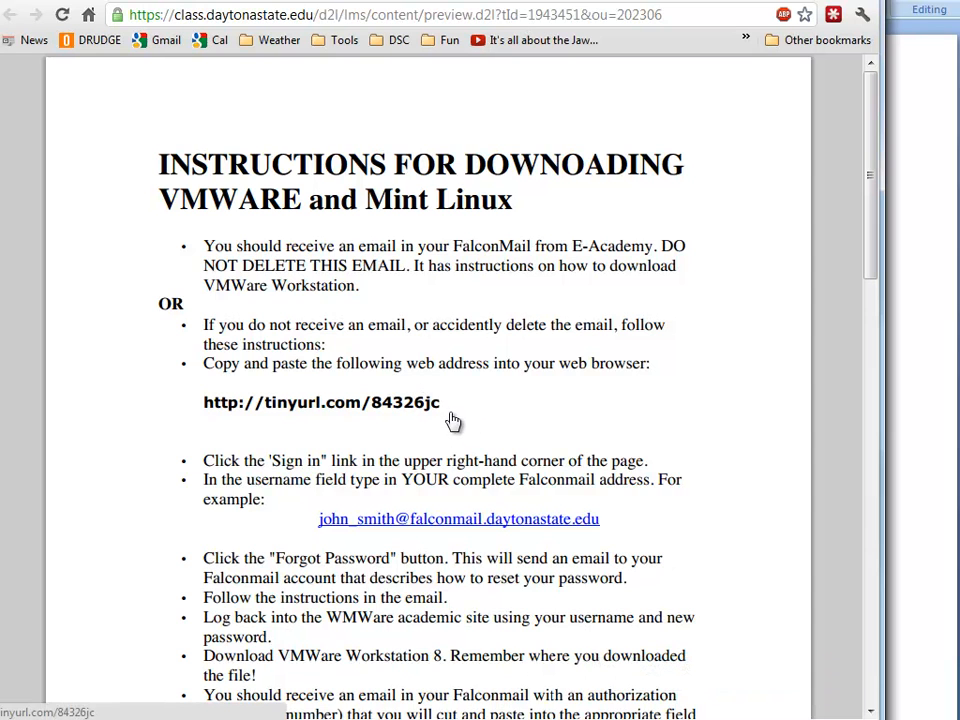
pyautogui.moveTo(448, 528)
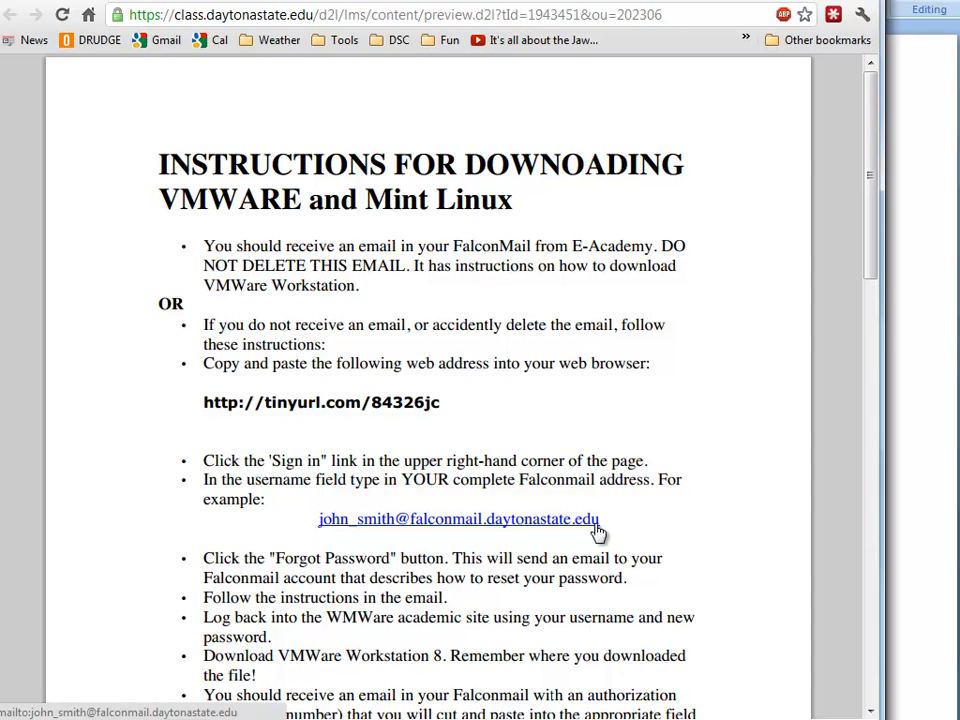
pyautogui.moveTo(490, 368)
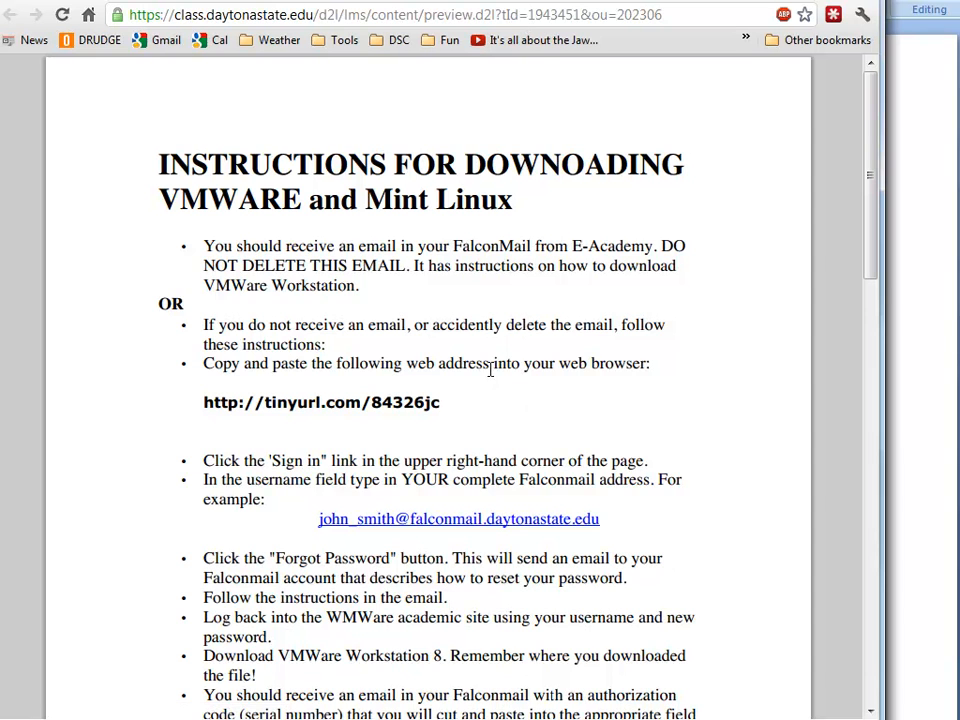
pyautogui.moveTo(508, 310)
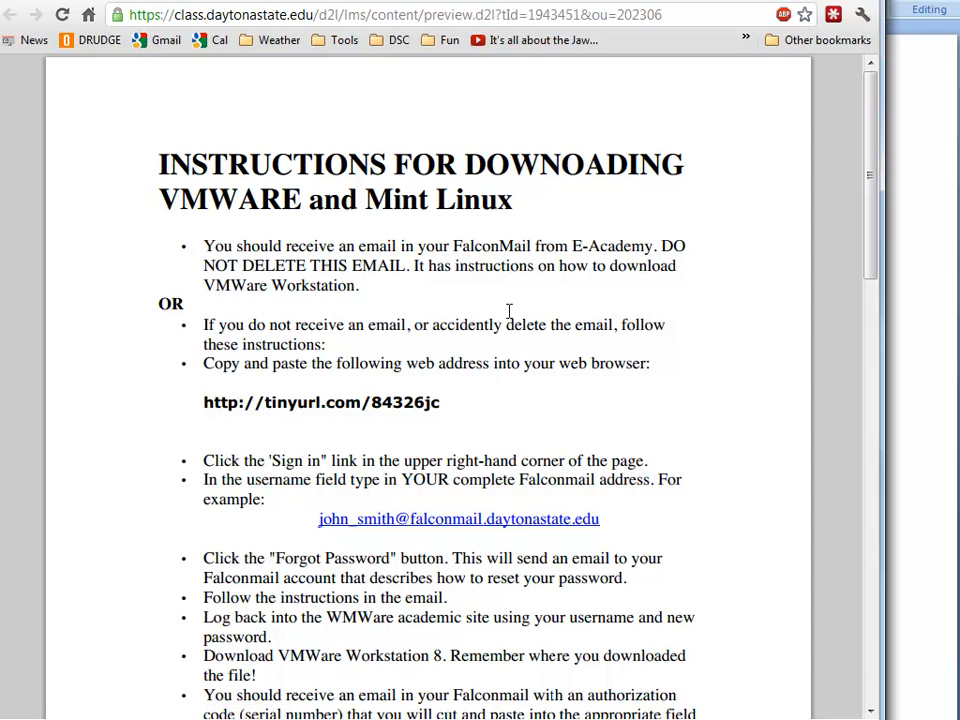
pyautogui.moveTo(486, 248)
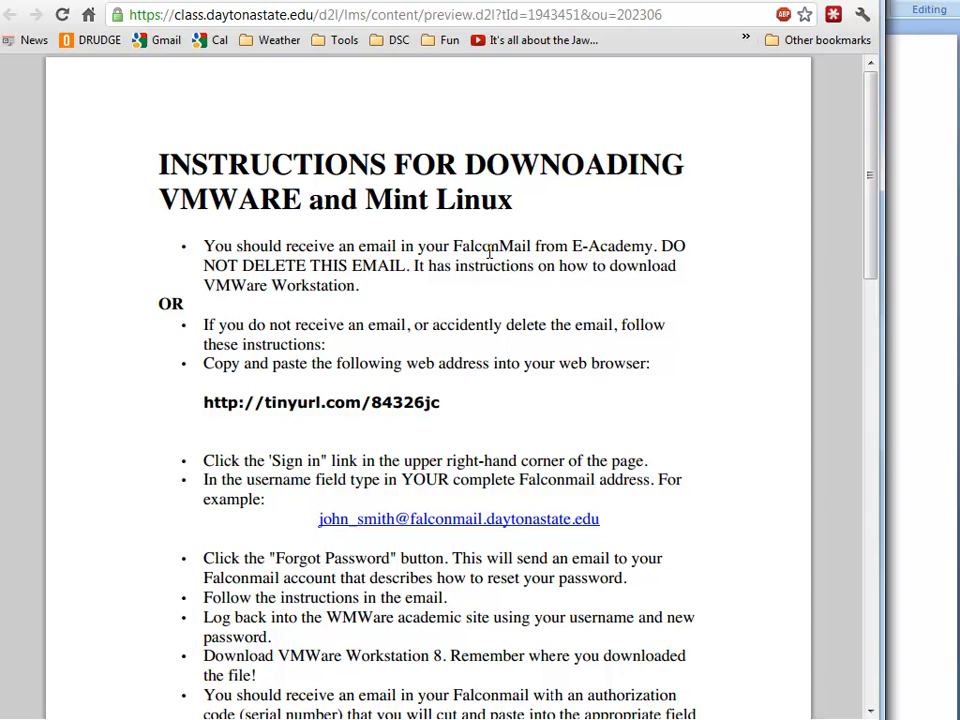
pyautogui.moveTo(398, 284)
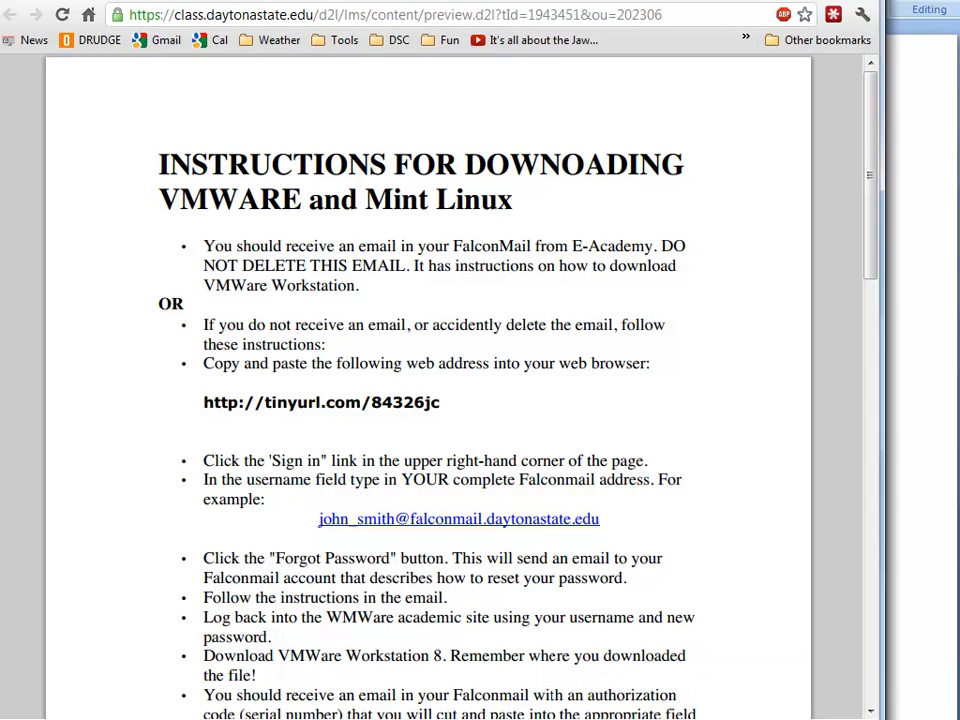
pyautogui.moveTo(568, 544)
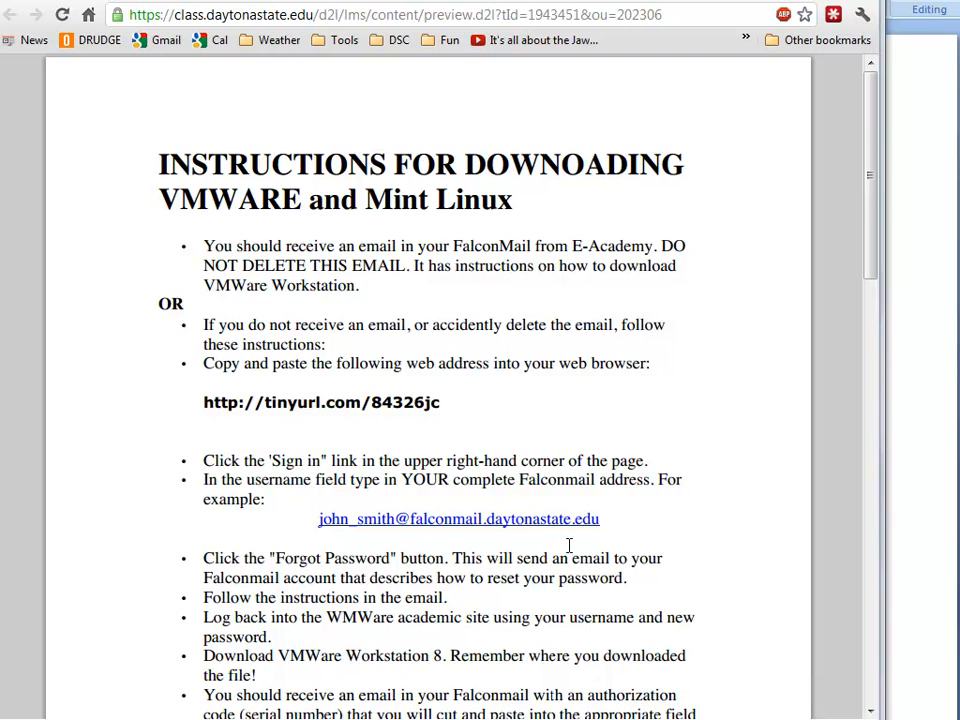
pyautogui.moveTo(502, 652)
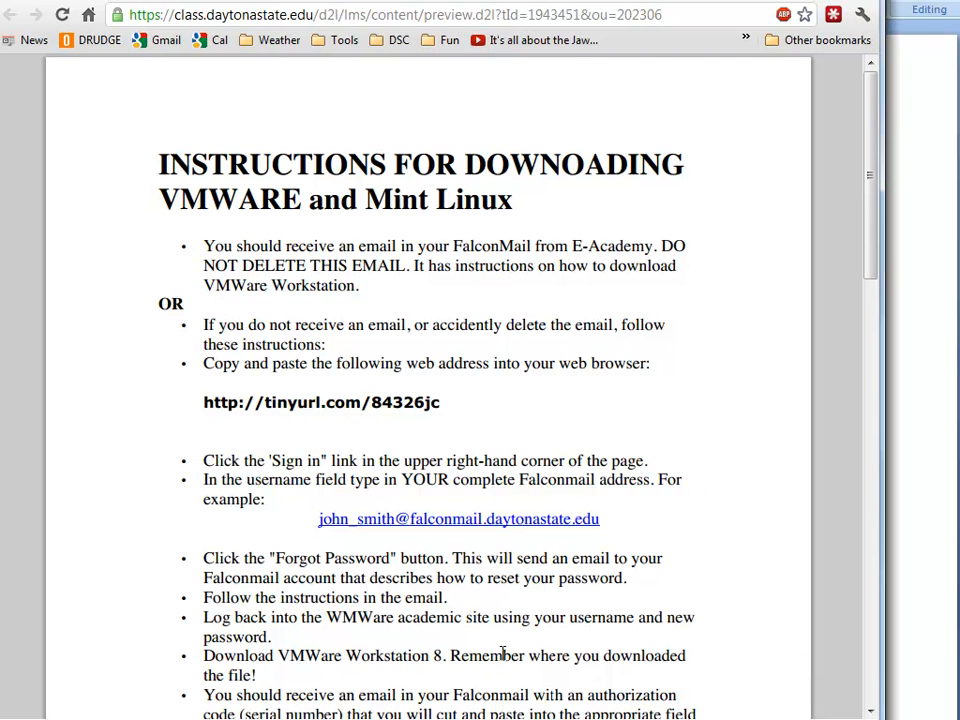
# - Scroll down through the VMware and Mint download instructions document in D2L
pyautogui.scroll(-3)
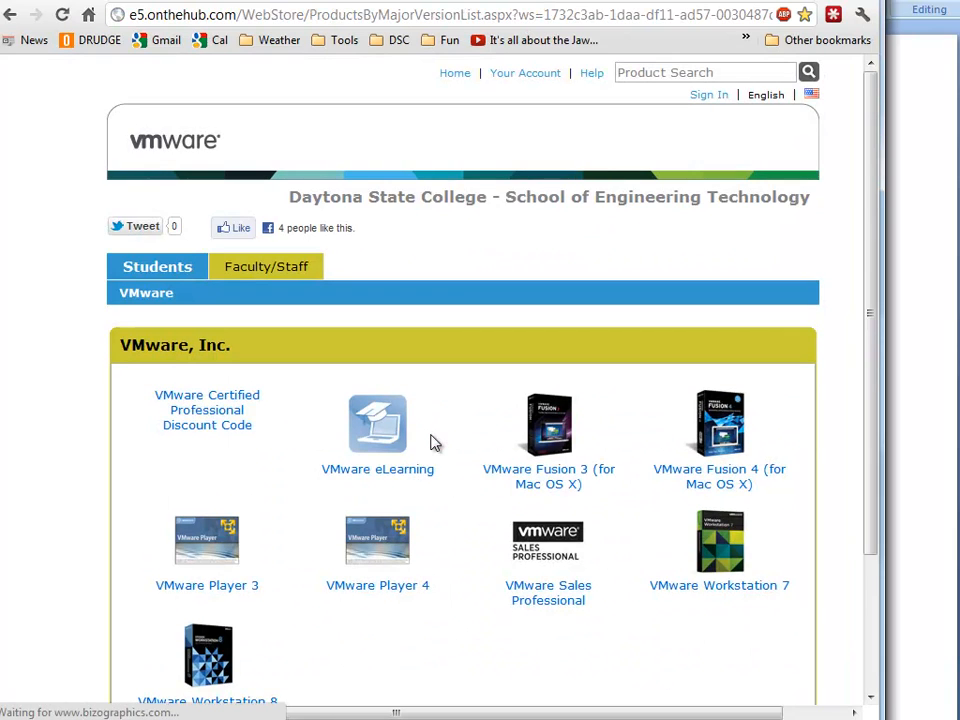
# - Scroll through the Daytona State College VMware product catalog on OnTheHub
pyautogui.scroll(3)
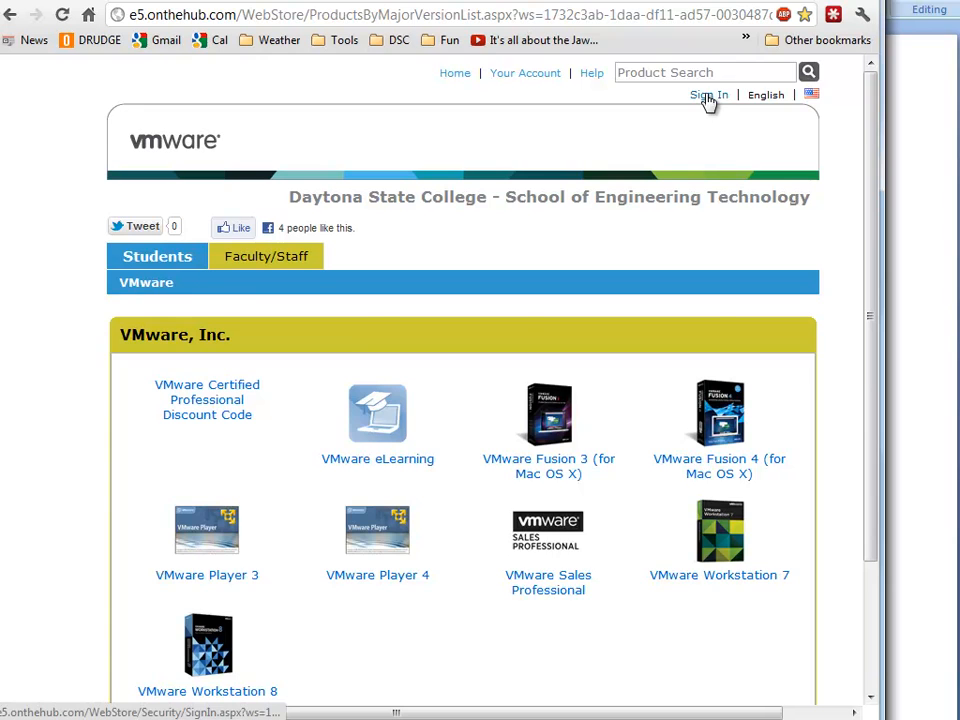
pyautogui.scroll(-3)
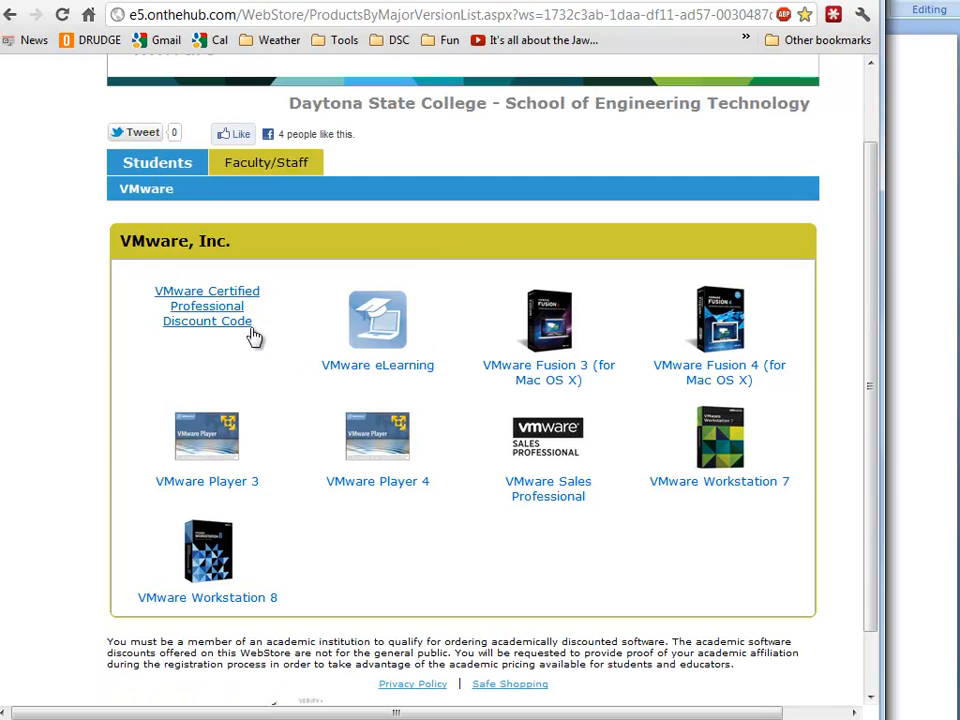
pyautogui.moveTo(610, 456)
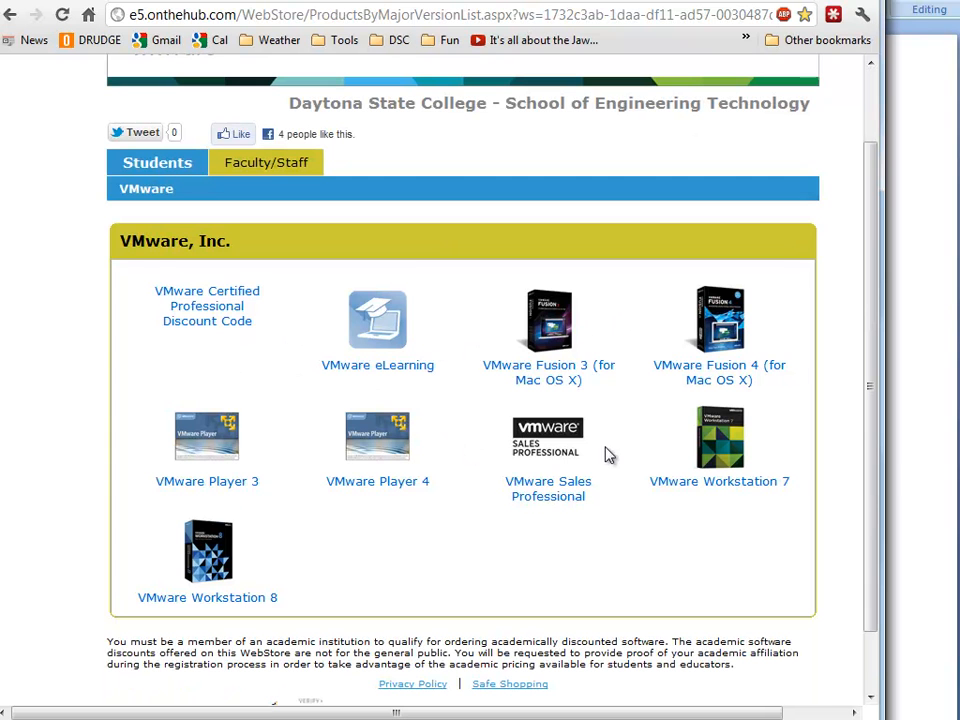
pyautogui.moveTo(208, 552)
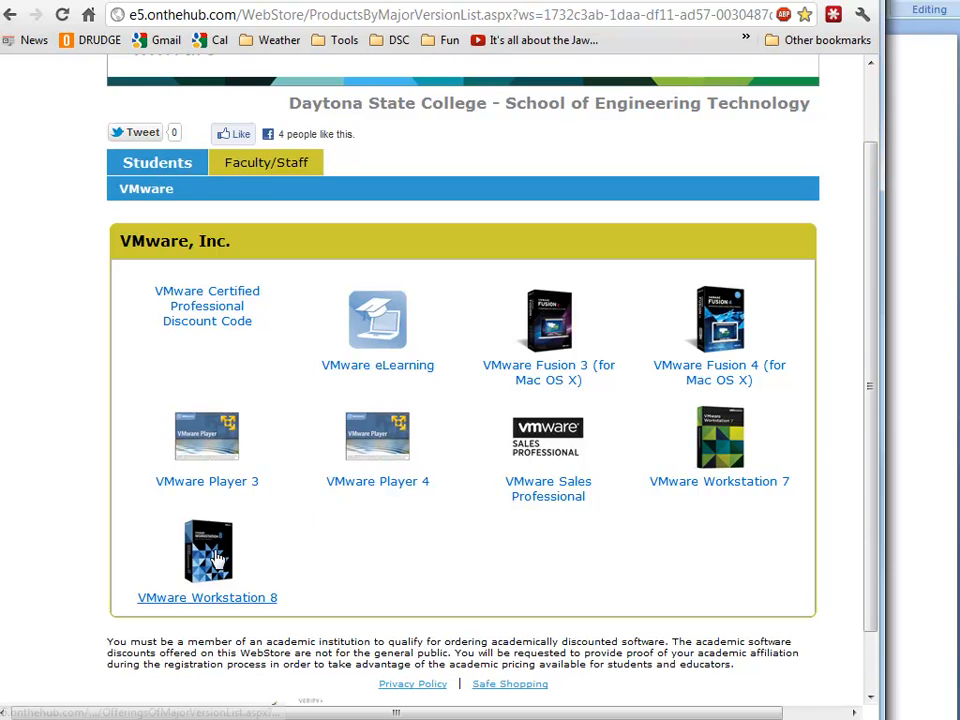
pyautogui.moveTo(278, 590)
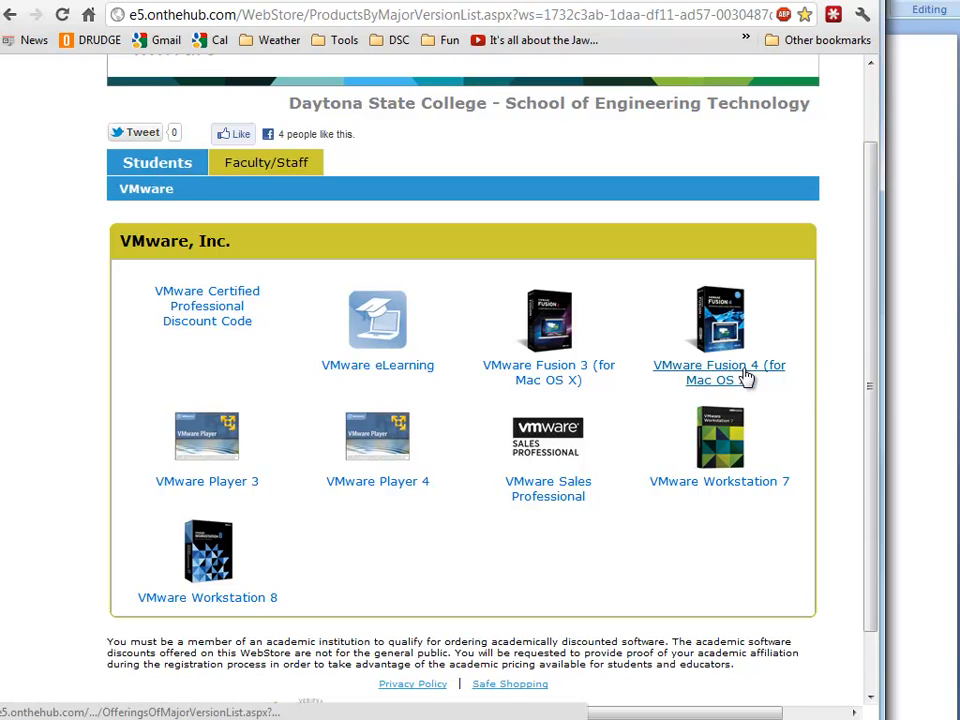
pyautogui.moveTo(762, 408)
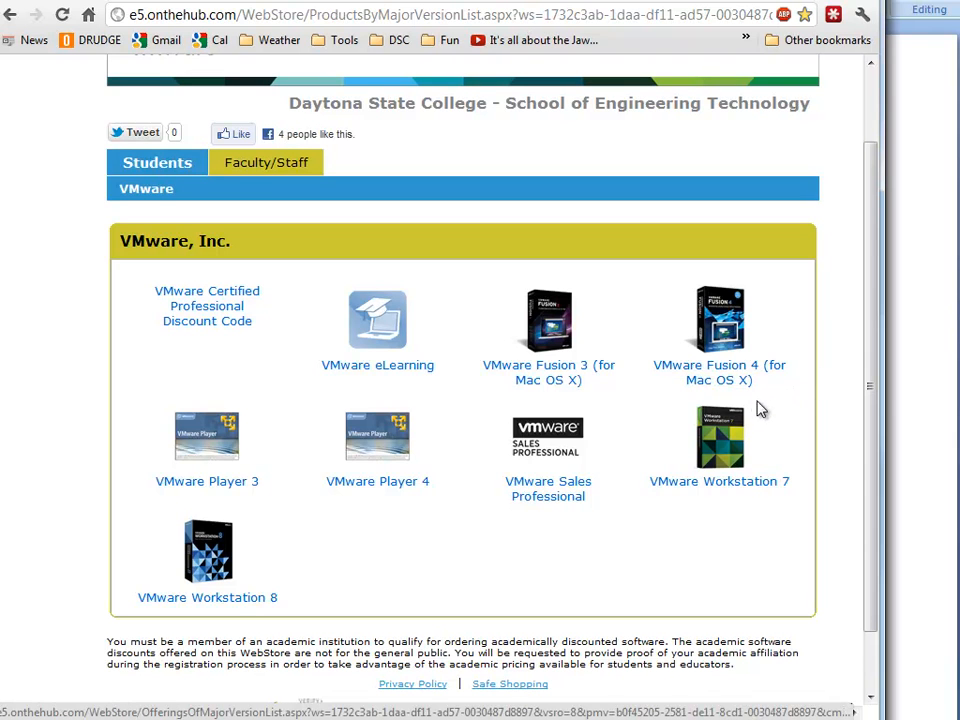
pyautogui.moveTo(668, 412)
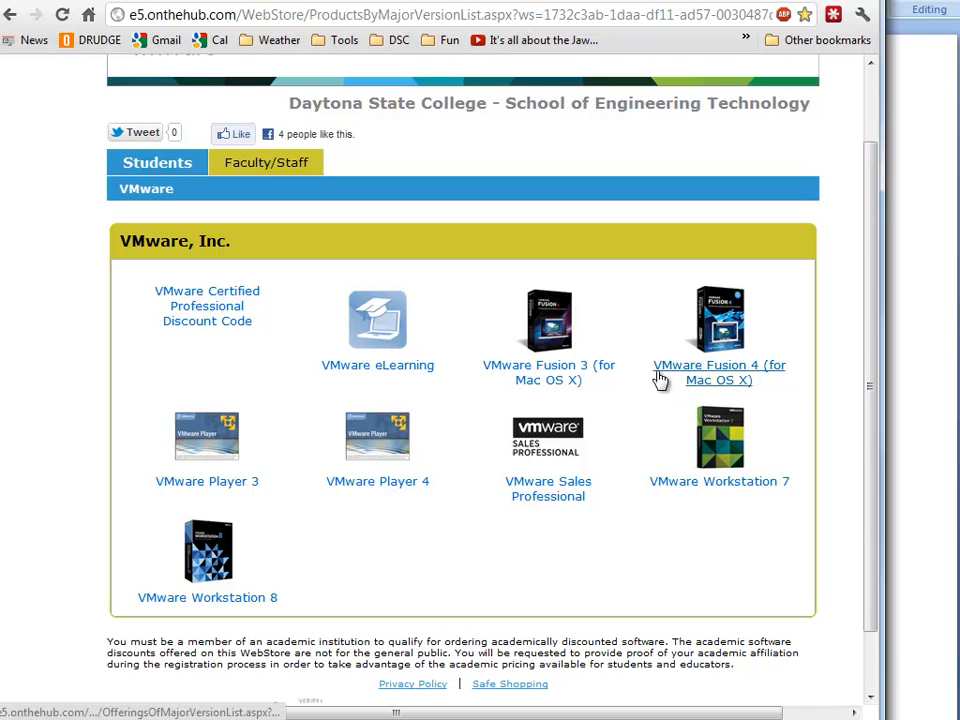
pyautogui.moveTo(800, 390)
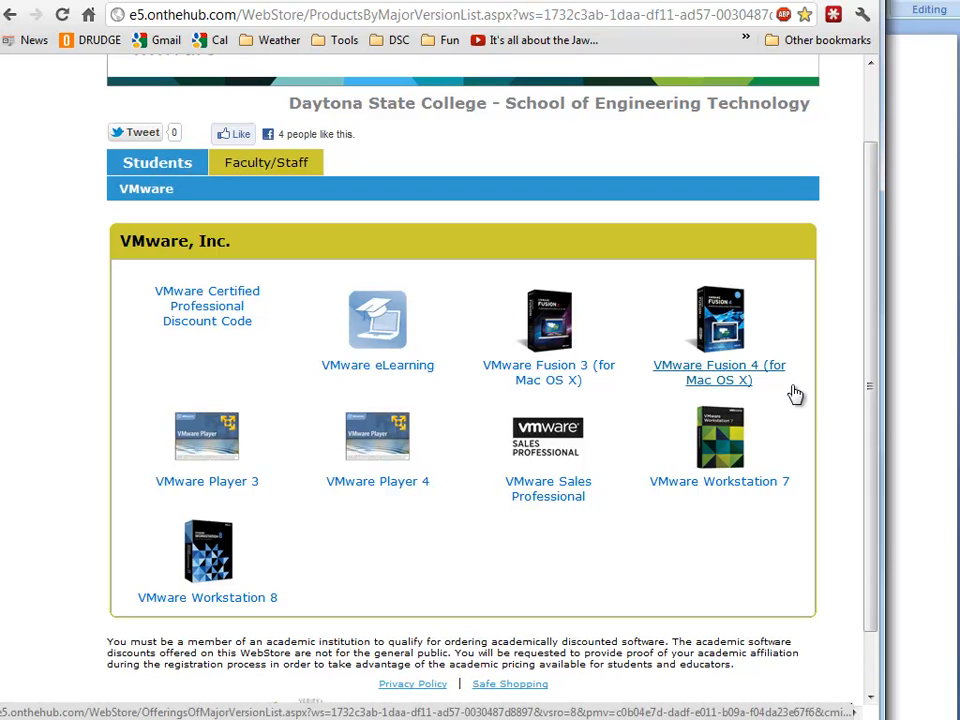
pyautogui.moveTo(482, 444)
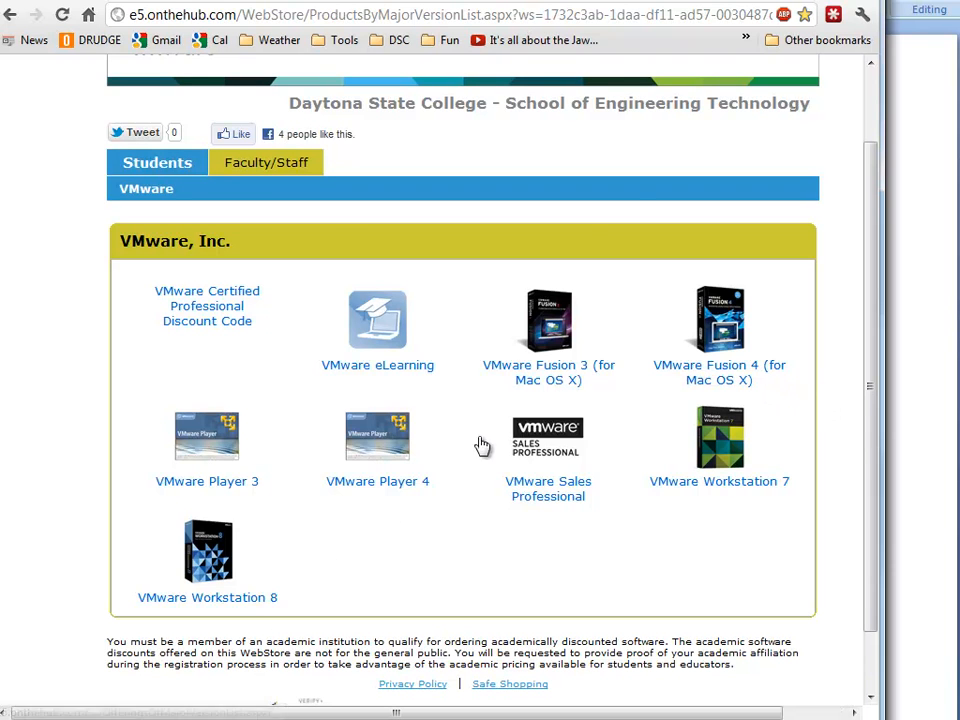
# - Sign in to the OnTheHub student account and go to the VMware Workstation 8 offering
pyautogui.scroll(3)
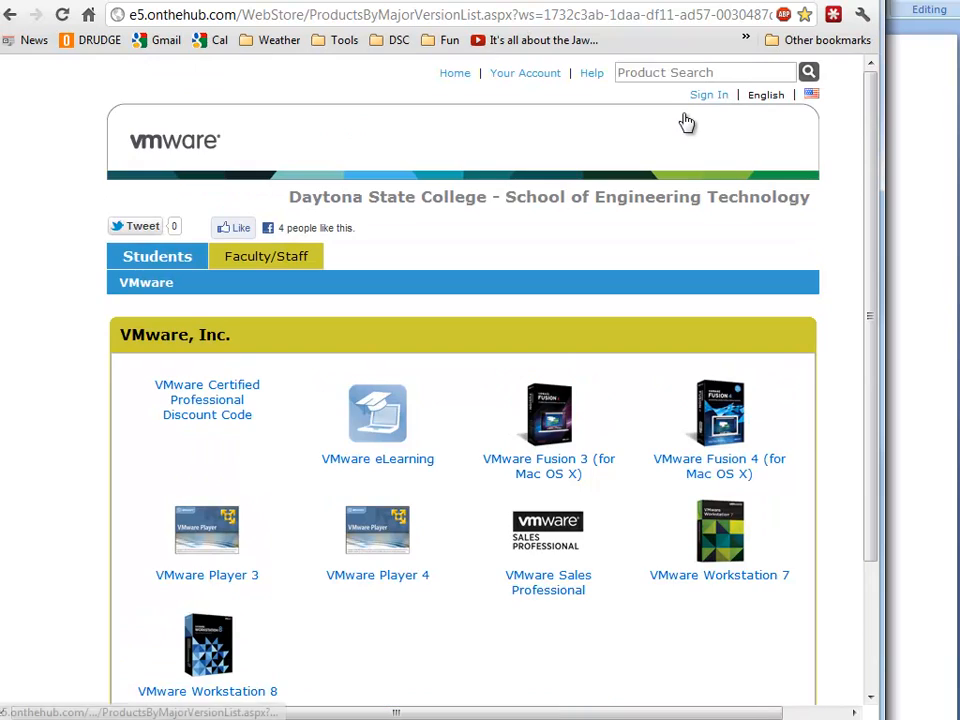
pyautogui.click(708, 94)
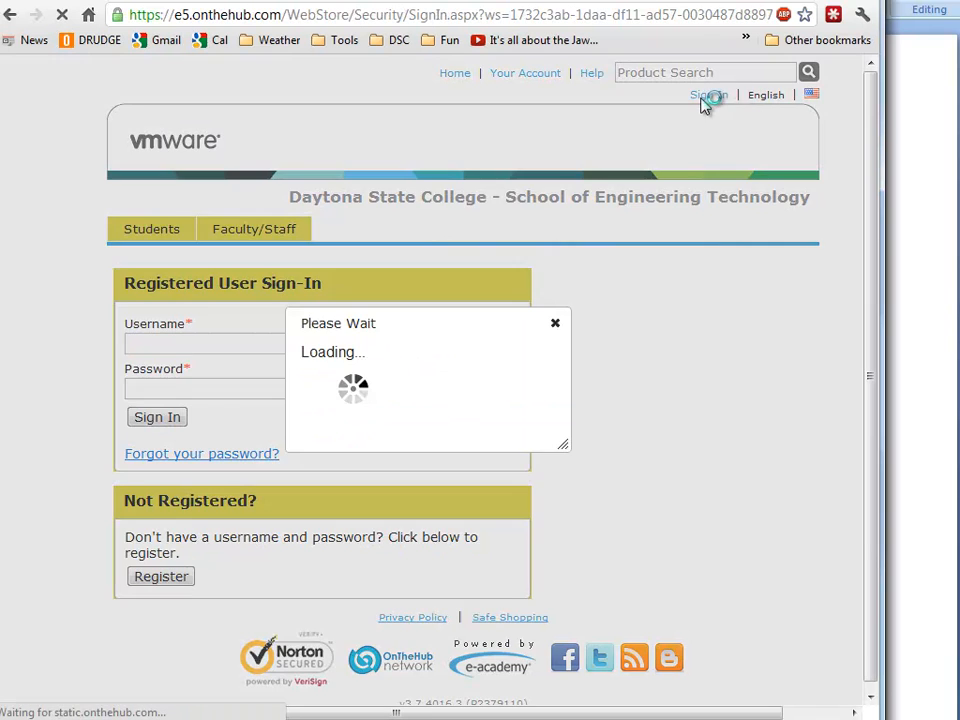
pyautogui.click(156, 418)
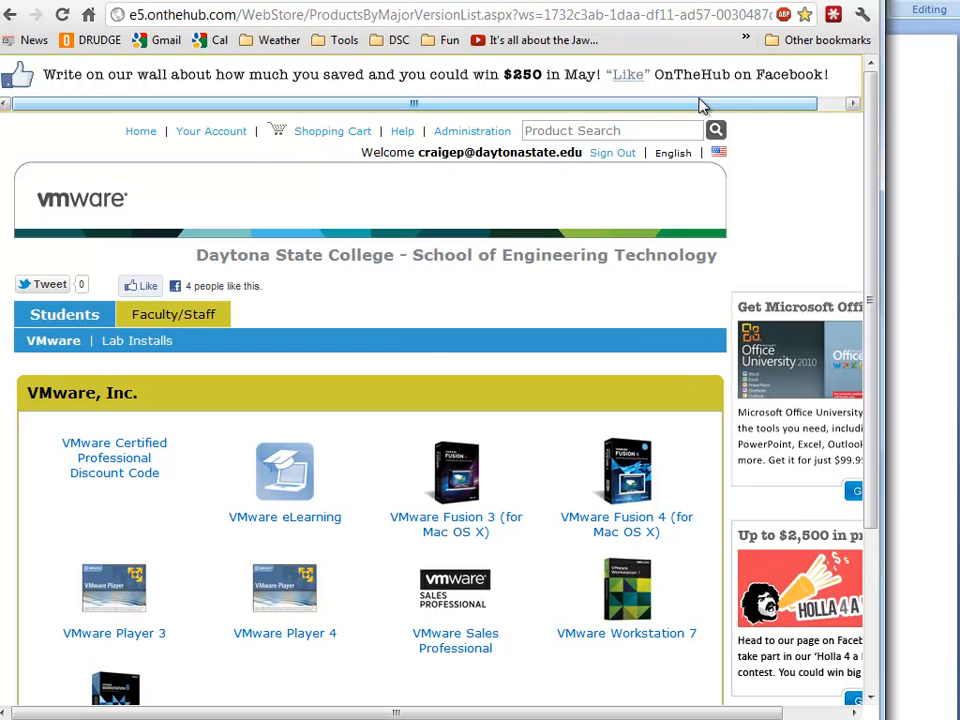
pyautogui.moveTo(424, 344)
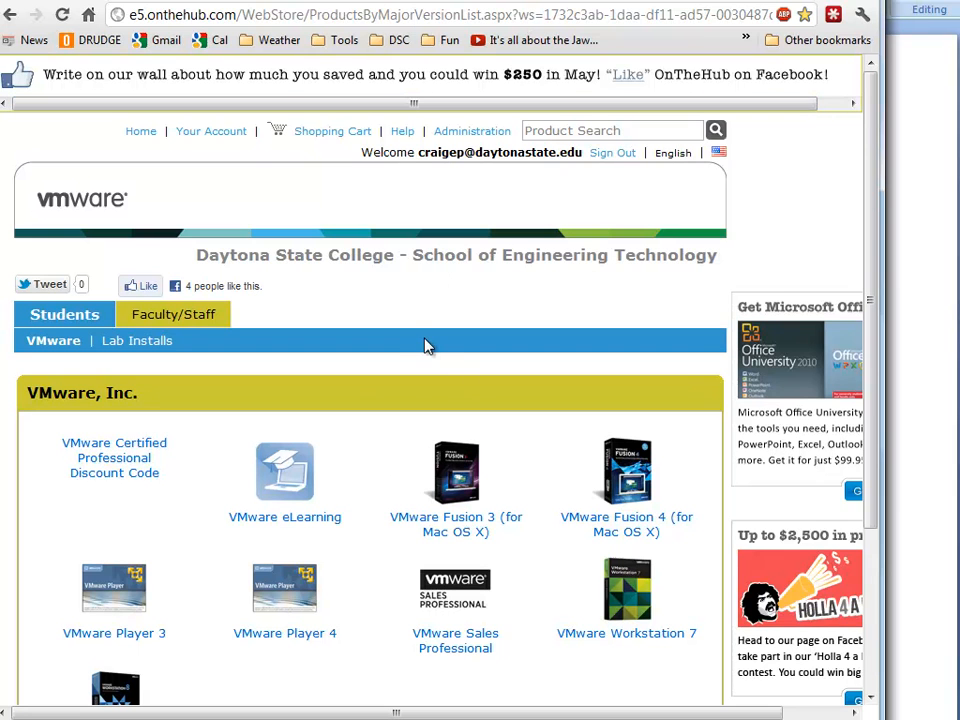
pyautogui.scroll(-3)
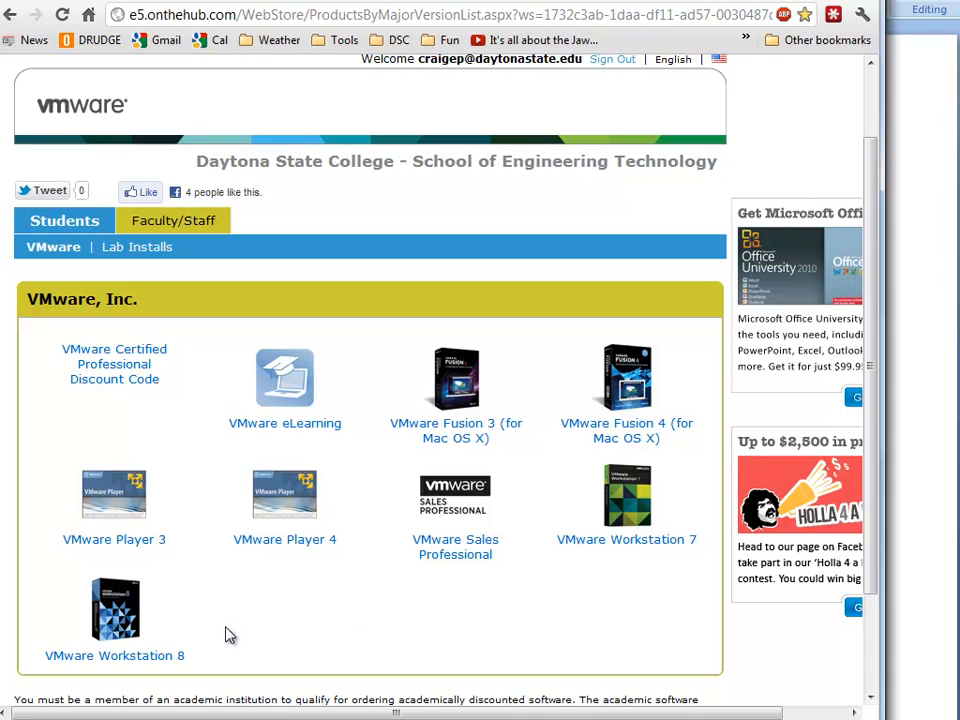
pyautogui.click(114, 608)
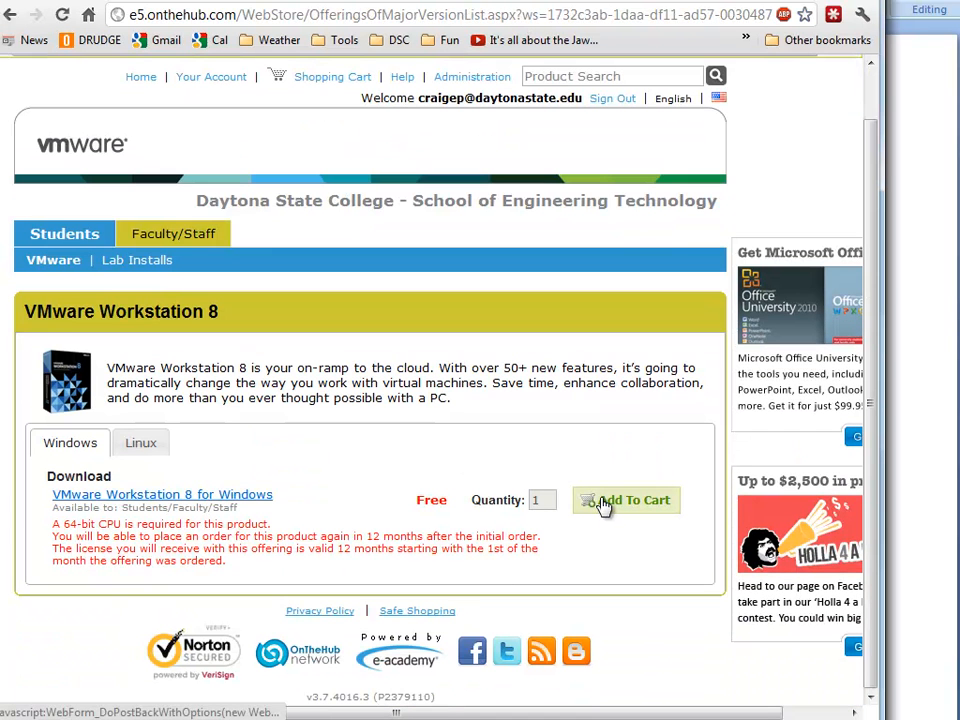
# - Attempt adding VMware Workstation 8 to the cart and highlight the 12-month repurchase period in the error
pyautogui.click(628, 500)
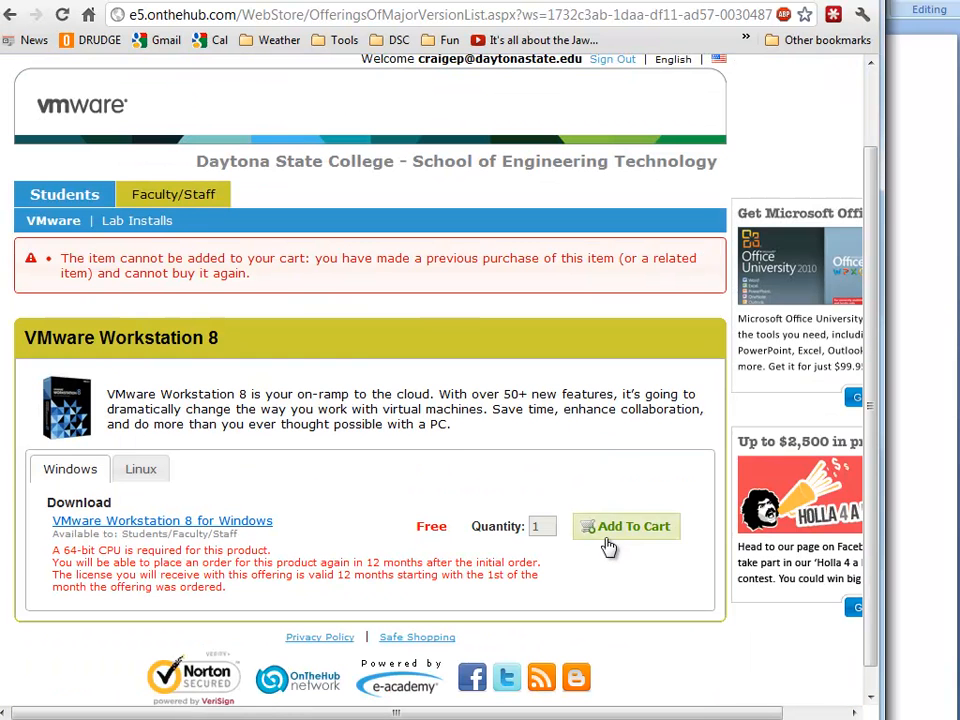
pyautogui.moveTo(558, 272)
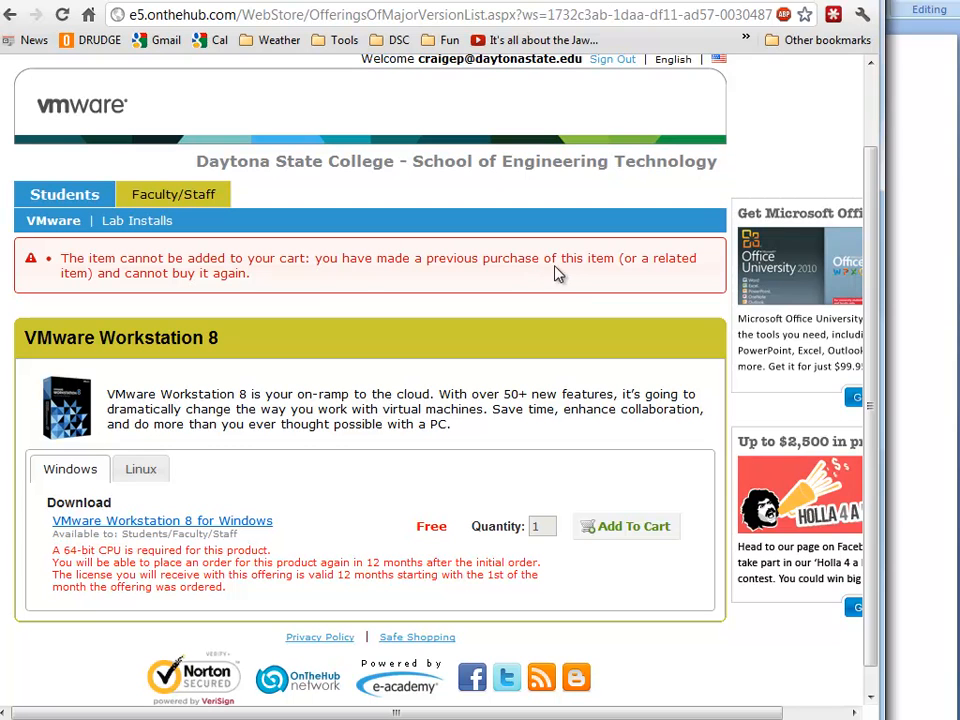
pyautogui.moveTo(598, 578)
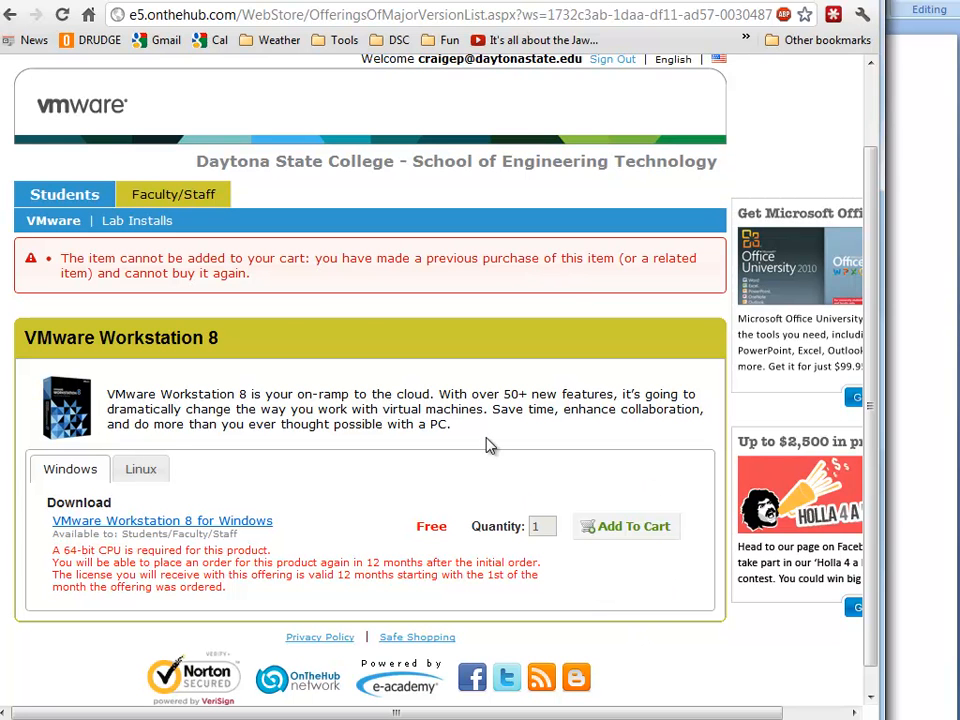
pyautogui.moveTo(616, 558)
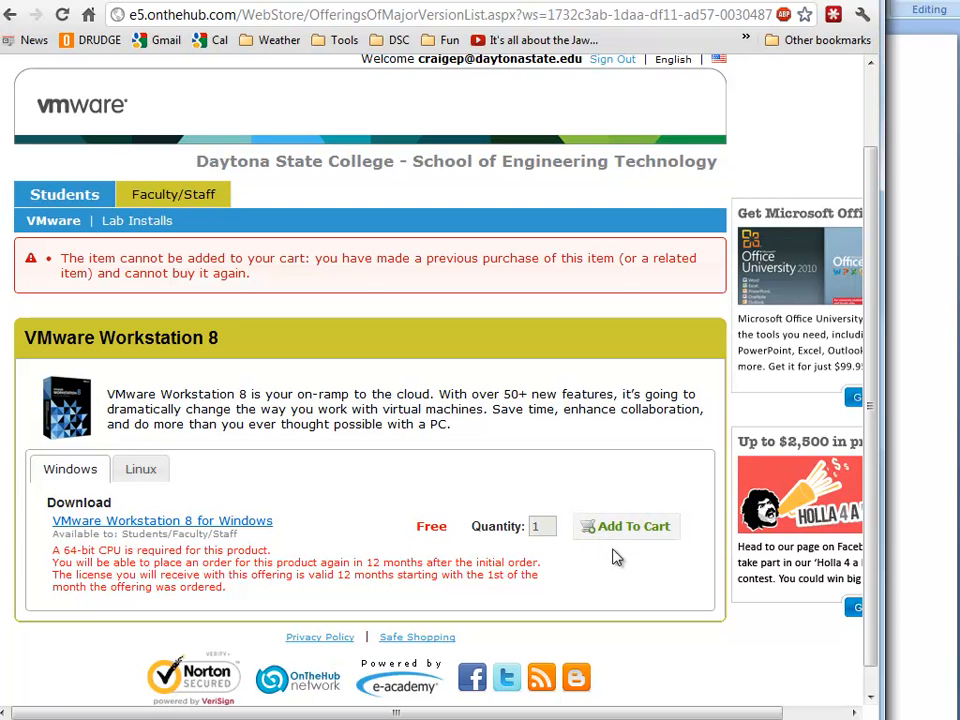
pyautogui.moveTo(400, 596)
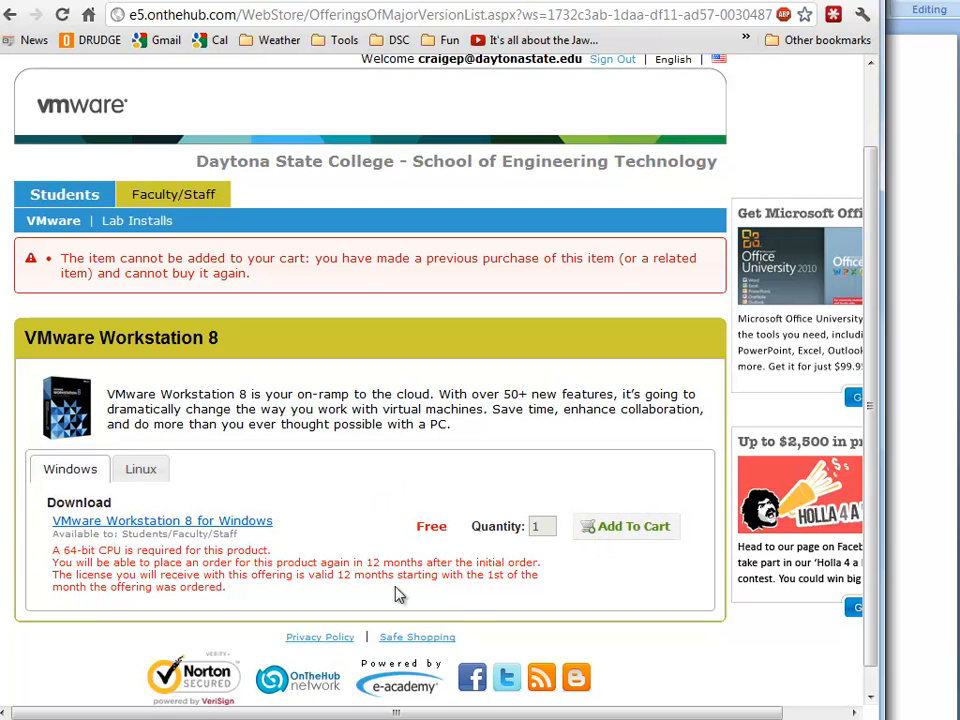
pyautogui.moveTo(360, 562)
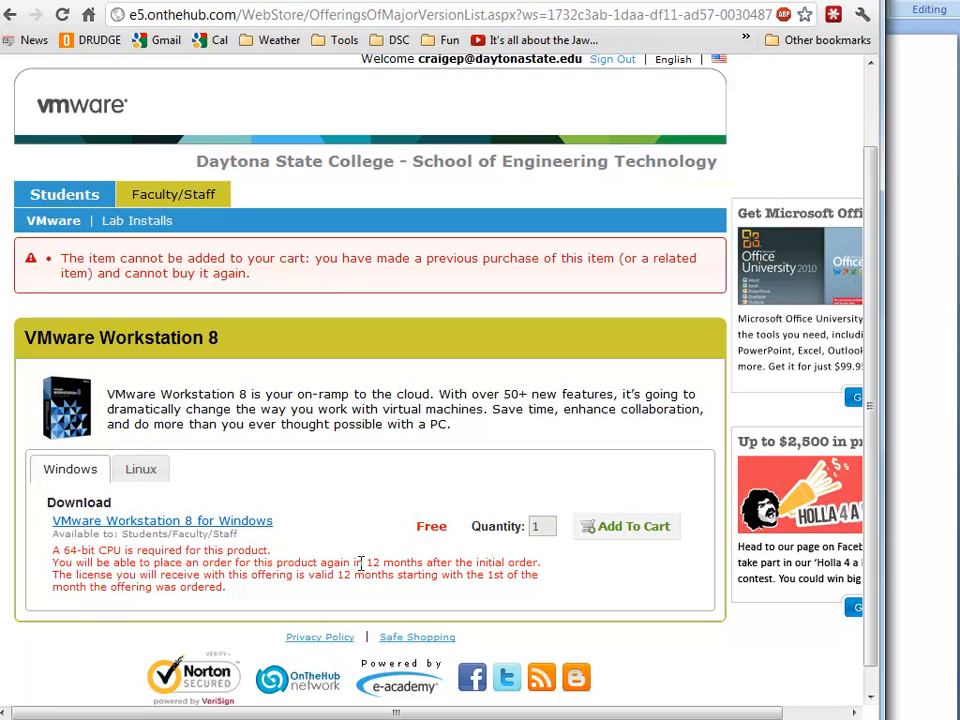
pyautogui.doubleClick(372, 562)
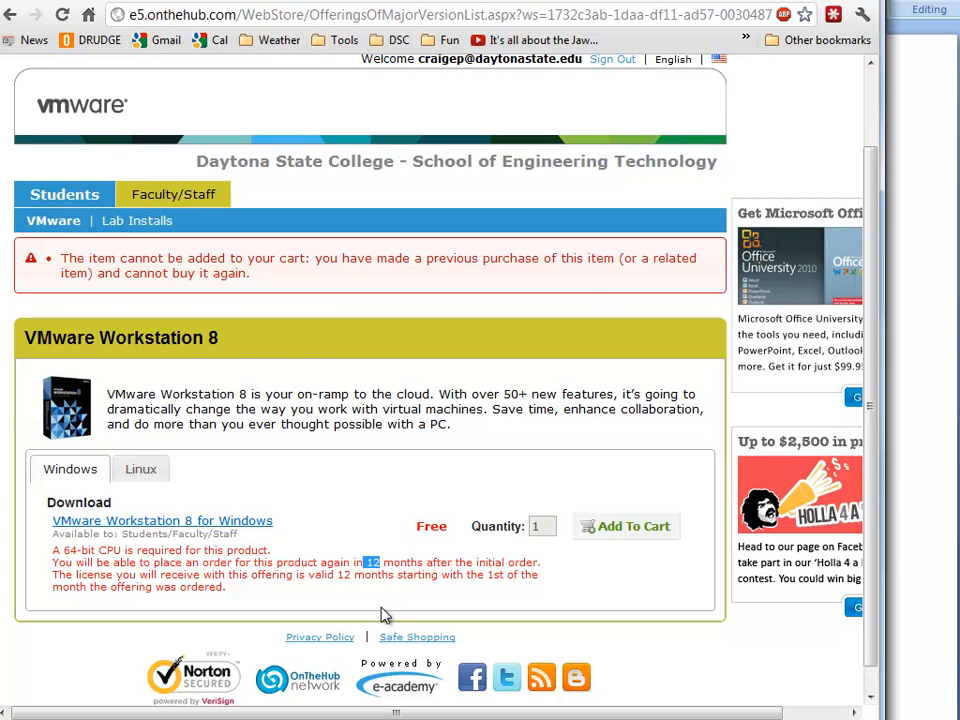
pyautogui.scroll(3)
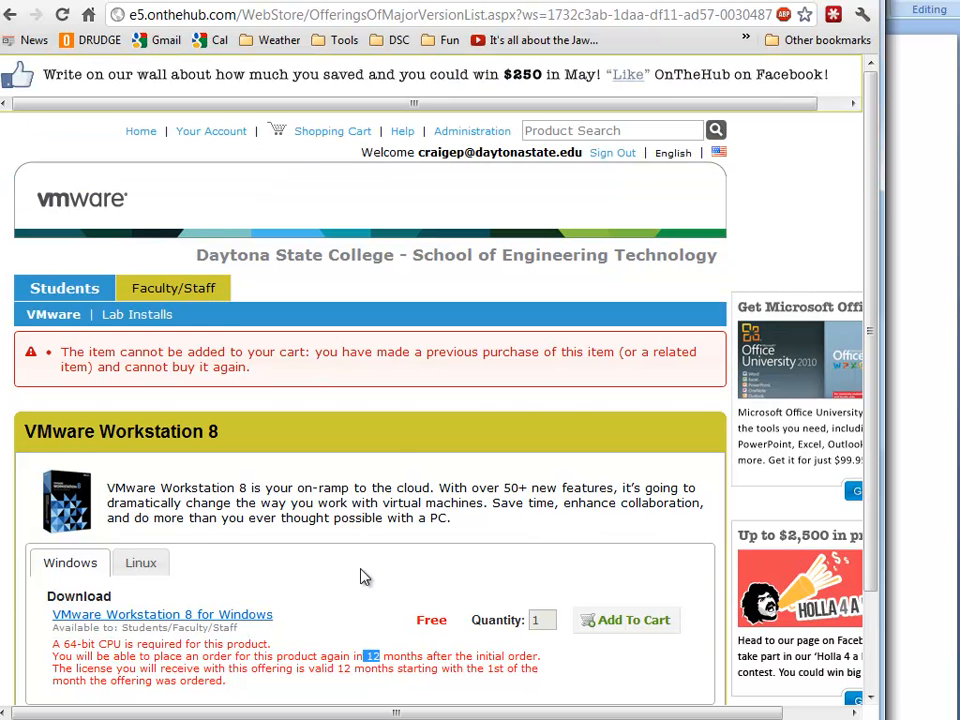
pyautogui.scroll(-3)
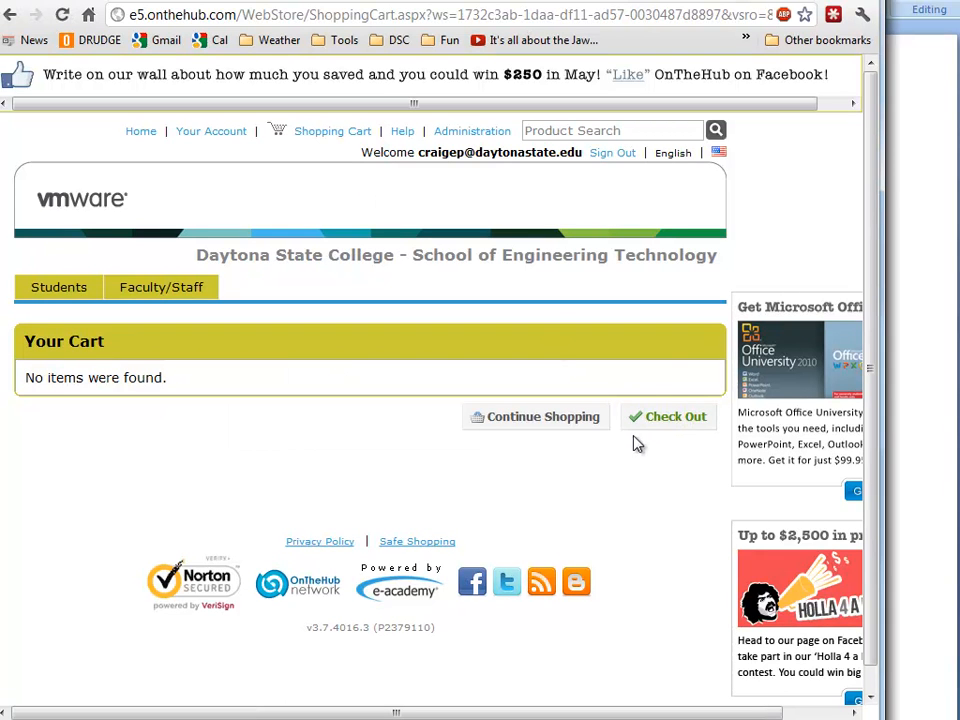
pyautogui.moveTo(126, 358)
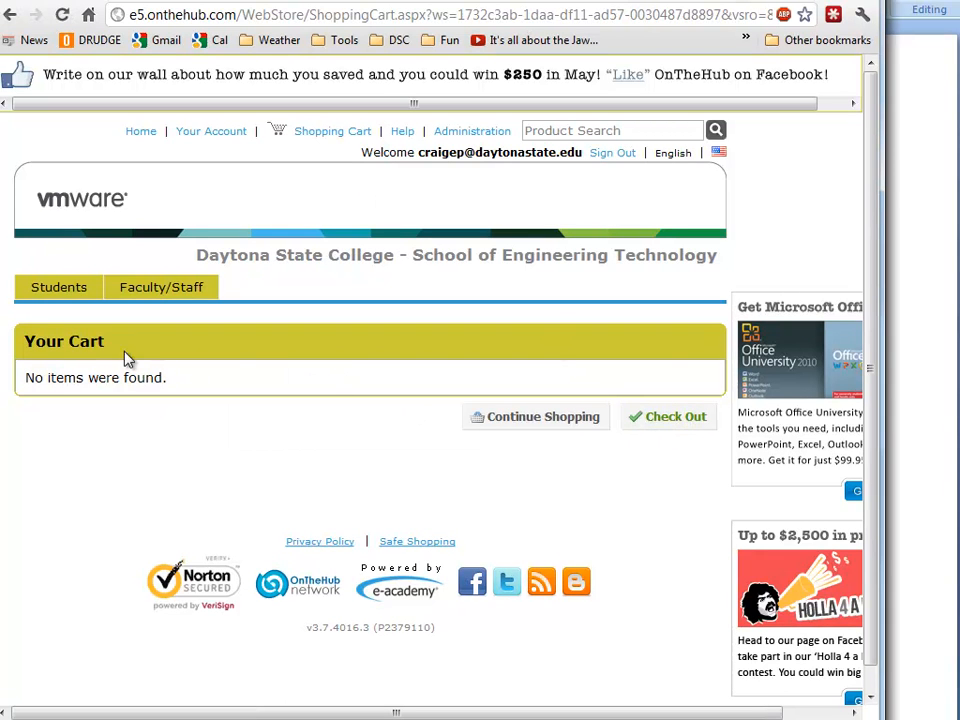
pyautogui.moveTo(596, 500)
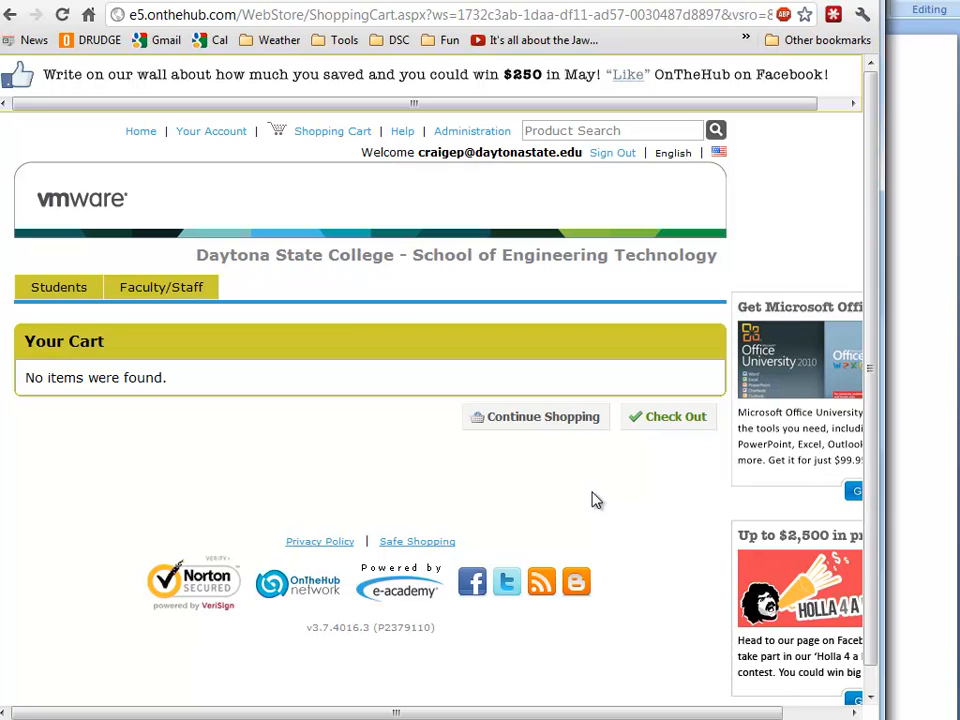
pyautogui.moveTo(232, 324)
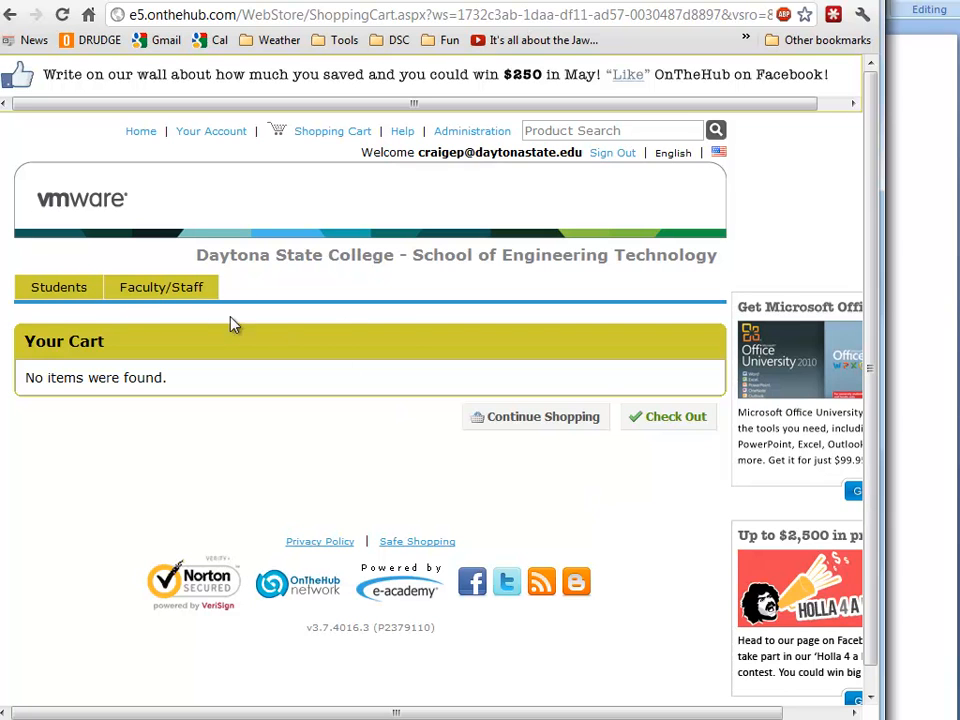
pyautogui.moveTo(392, 476)
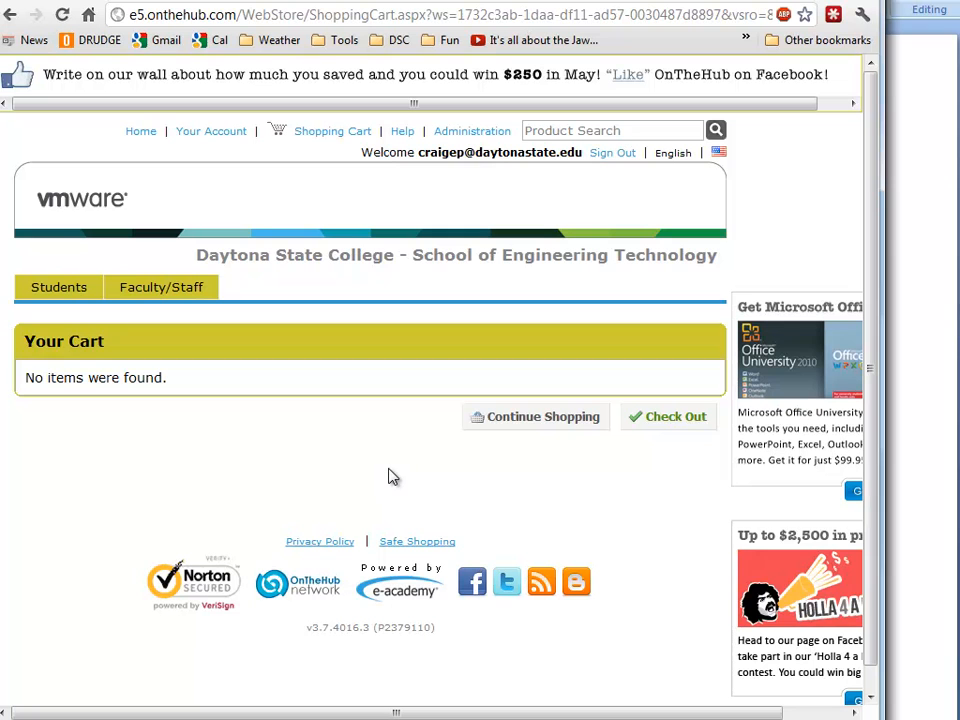
pyautogui.moveTo(490, 444)
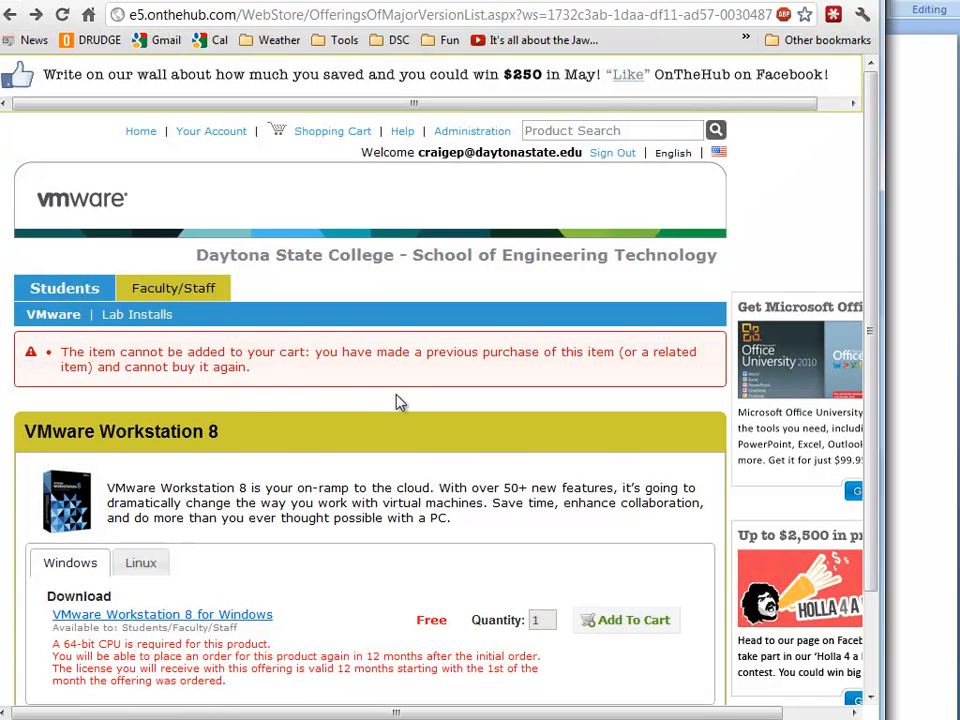
pyautogui.scroll(-3)
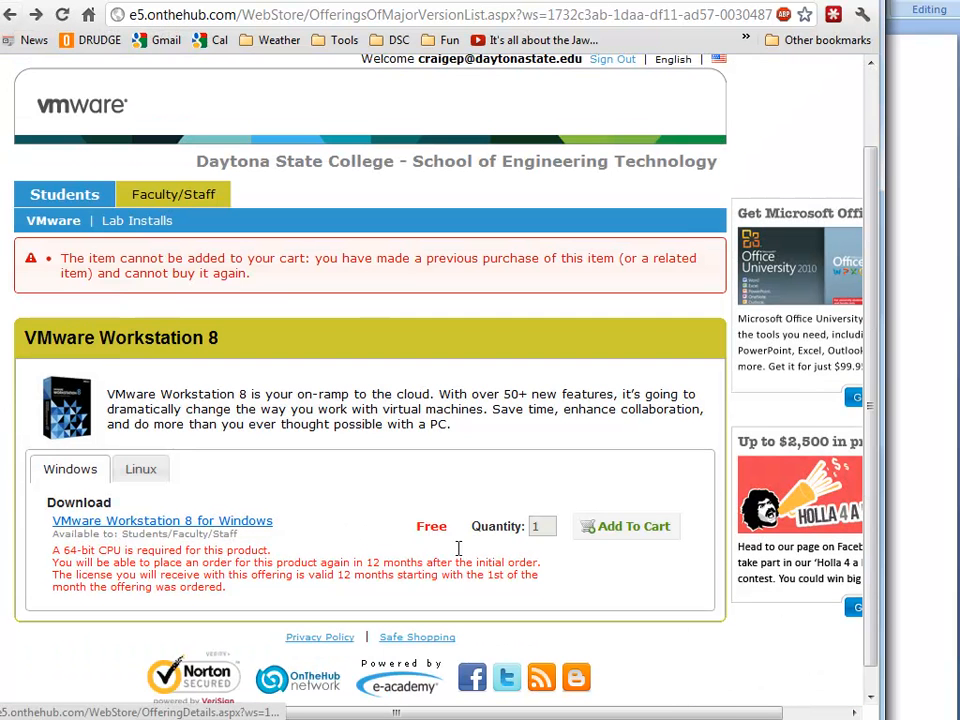
pyautogui.moveTo(596, 552)
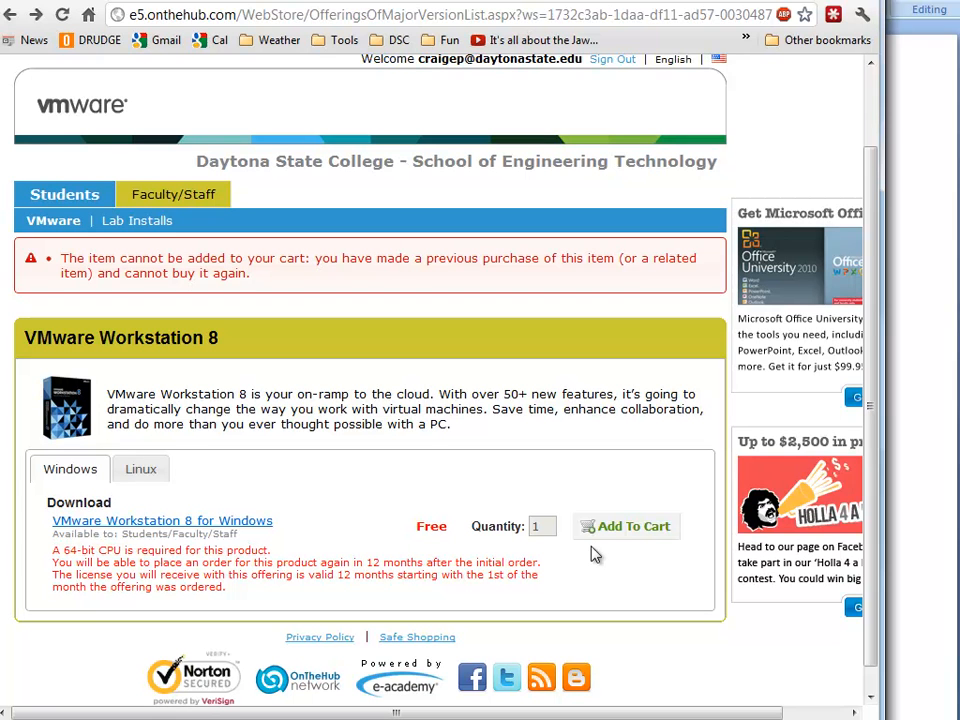
pyautogui.moveTo(244, 528)
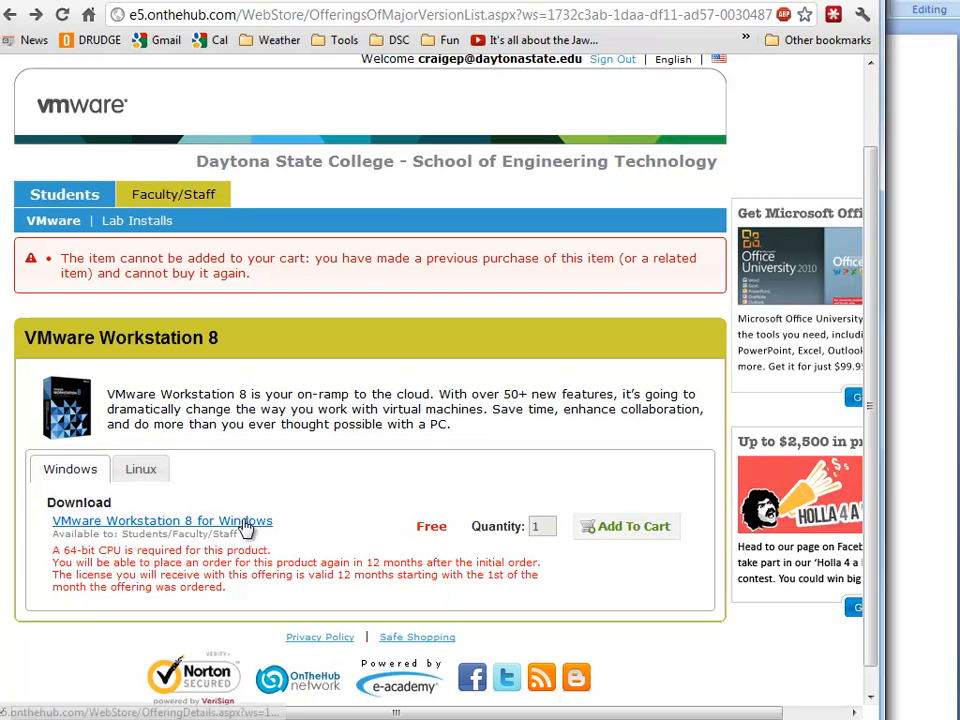
pyautogui.moveTo(122, 524)
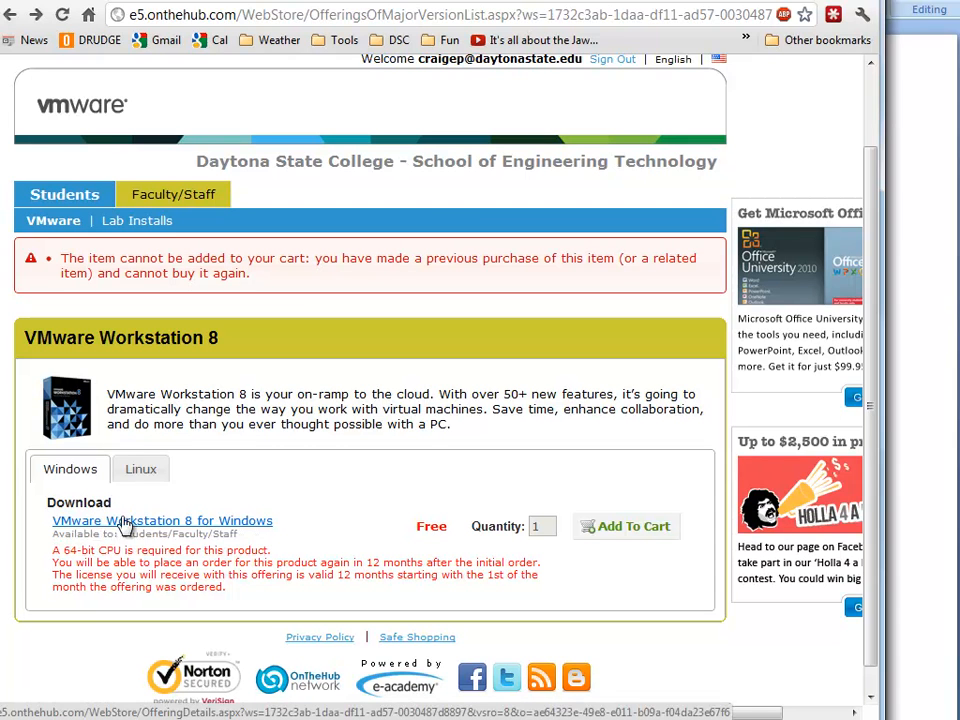
pyautogui.moveTo(92, 524)
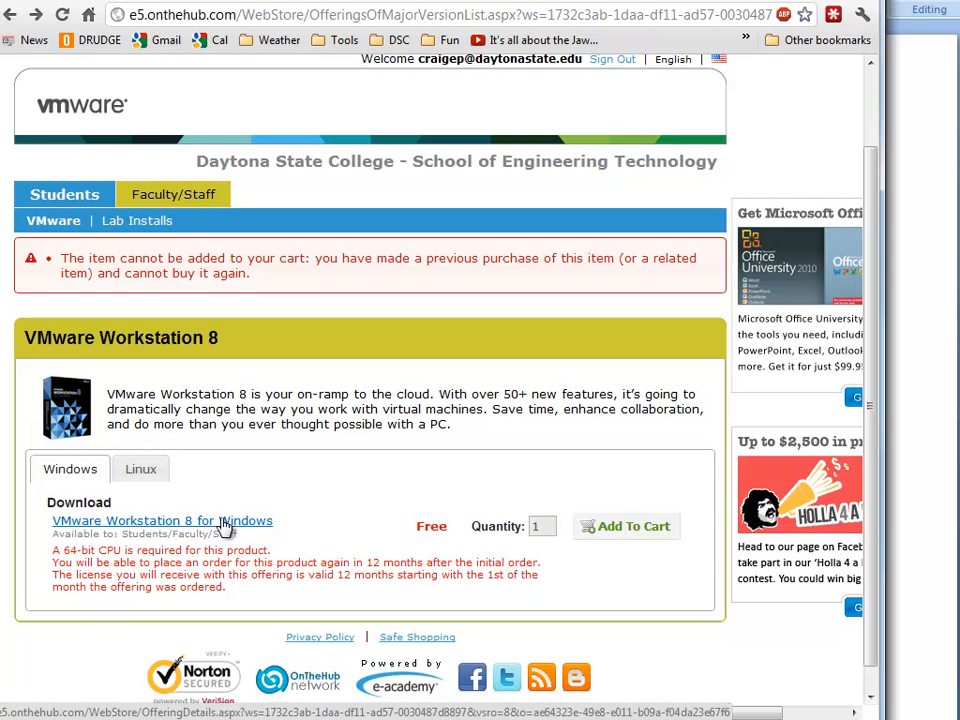
pyautogui.moveTo(336, 540)
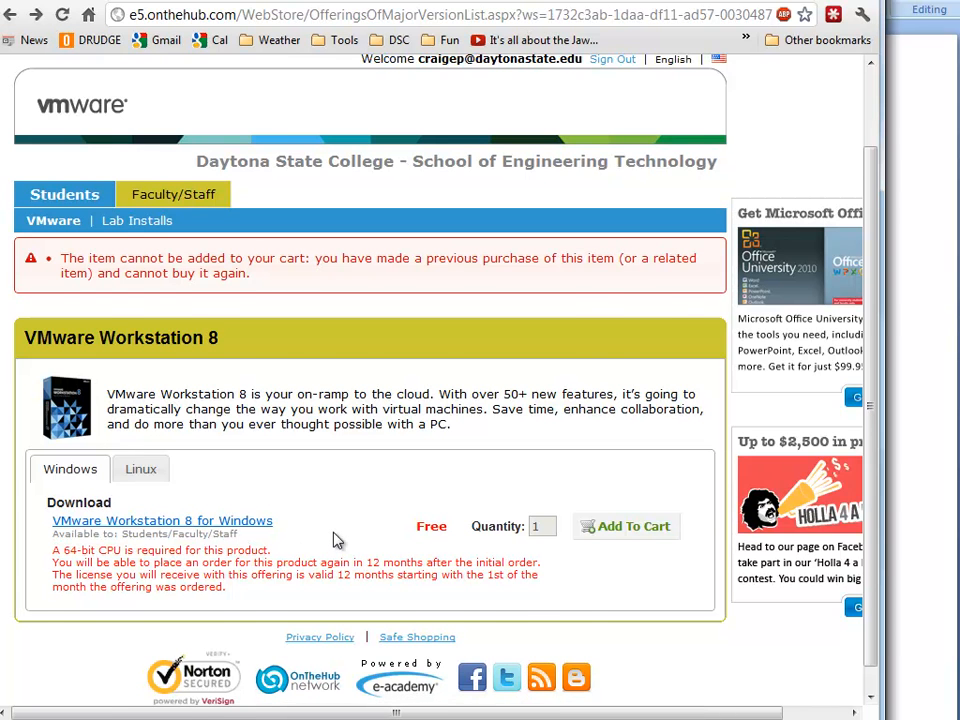
pyautogui.scroll(3)
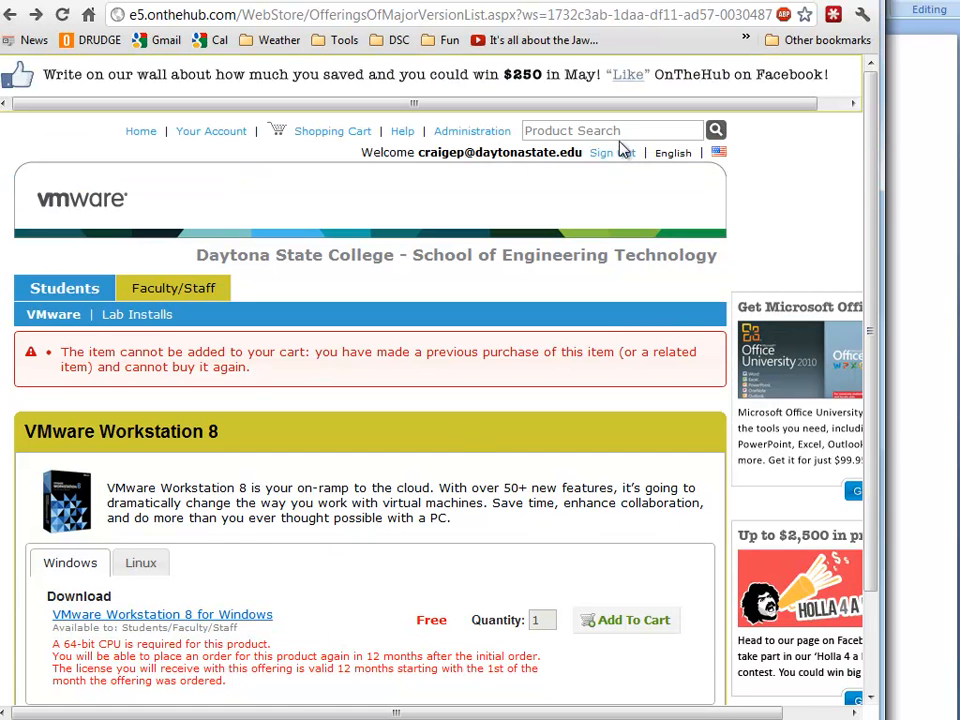
# - Sign out of the store and reopen the VMware and Mint download instructions in D2L
pyautogui.click(600, 152)
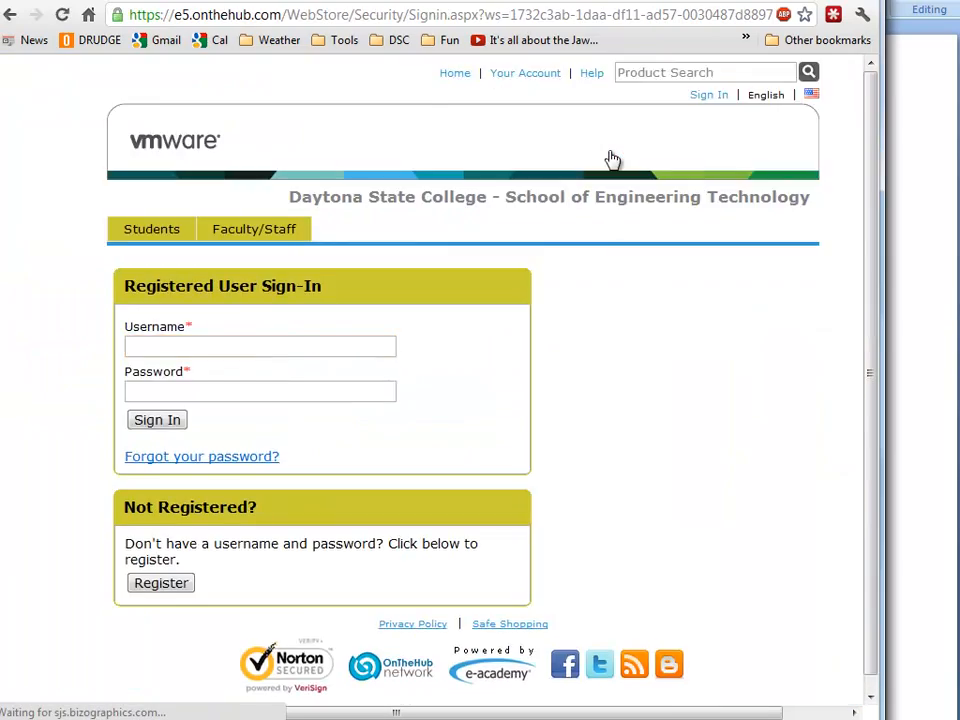
pyautogui.click(156, 420)
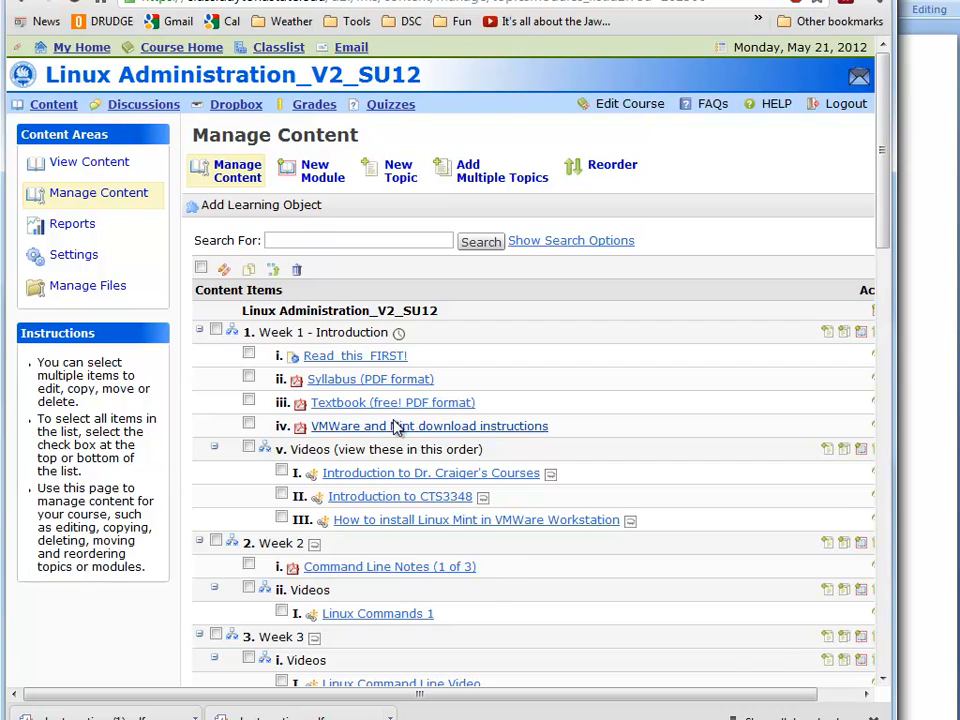
pyautogui.click(428, 424)
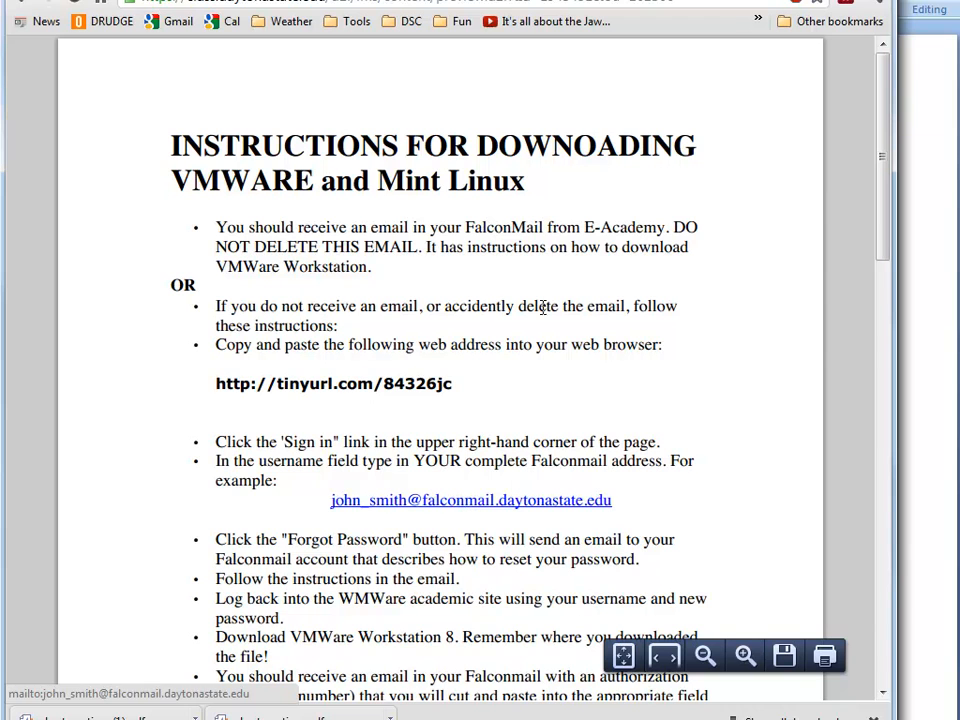
pyautogui.moveTo(612, 288)
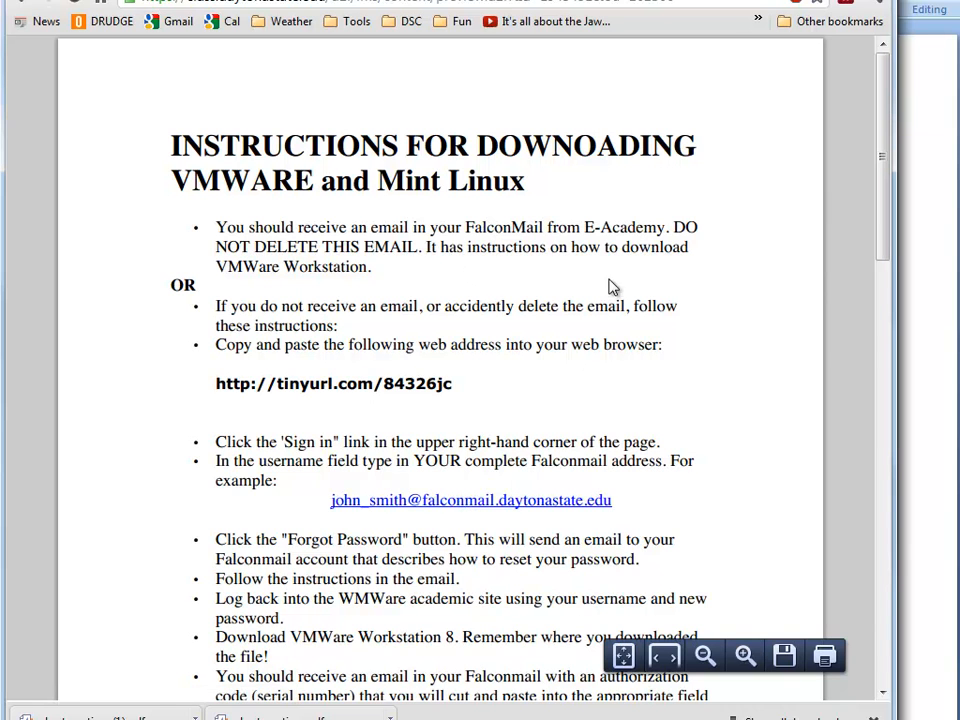
pyautogui.moveTo(384, 348)
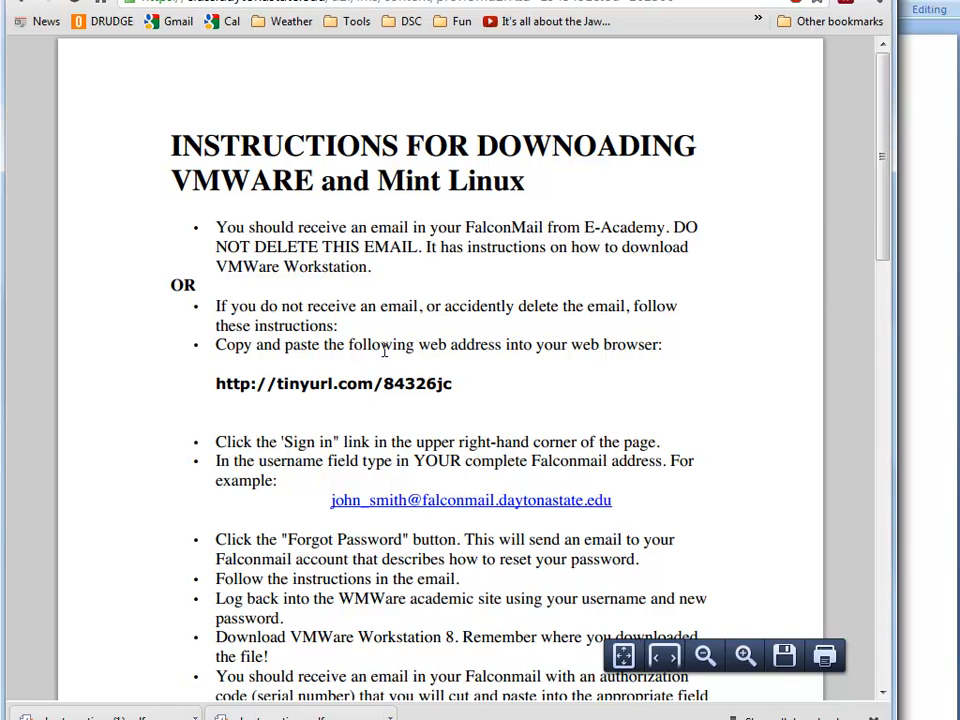
# - Reach the Mint download section and follow the linuxmint.com download link
pyautogui.scroll(-3)
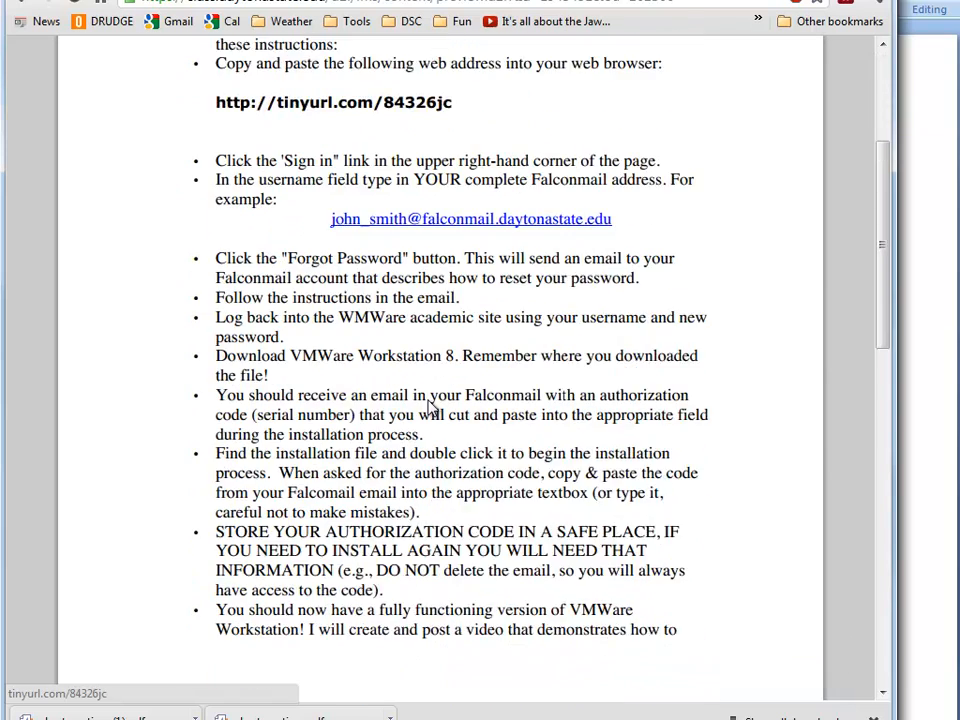
pyautogui.scroll(-3)
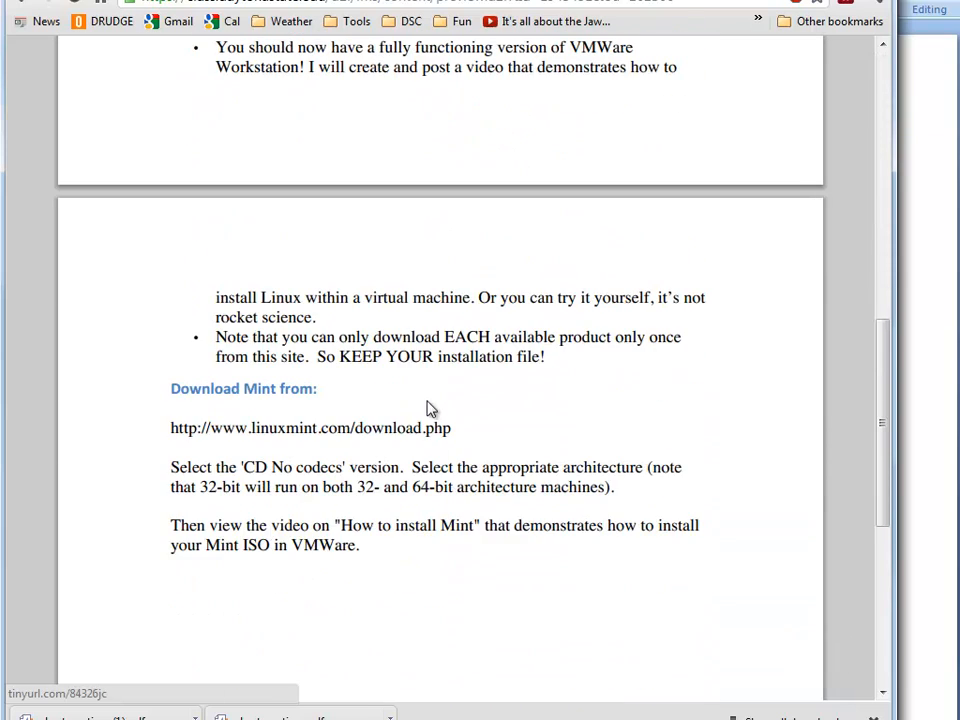
pyautogui.click(310, 428)
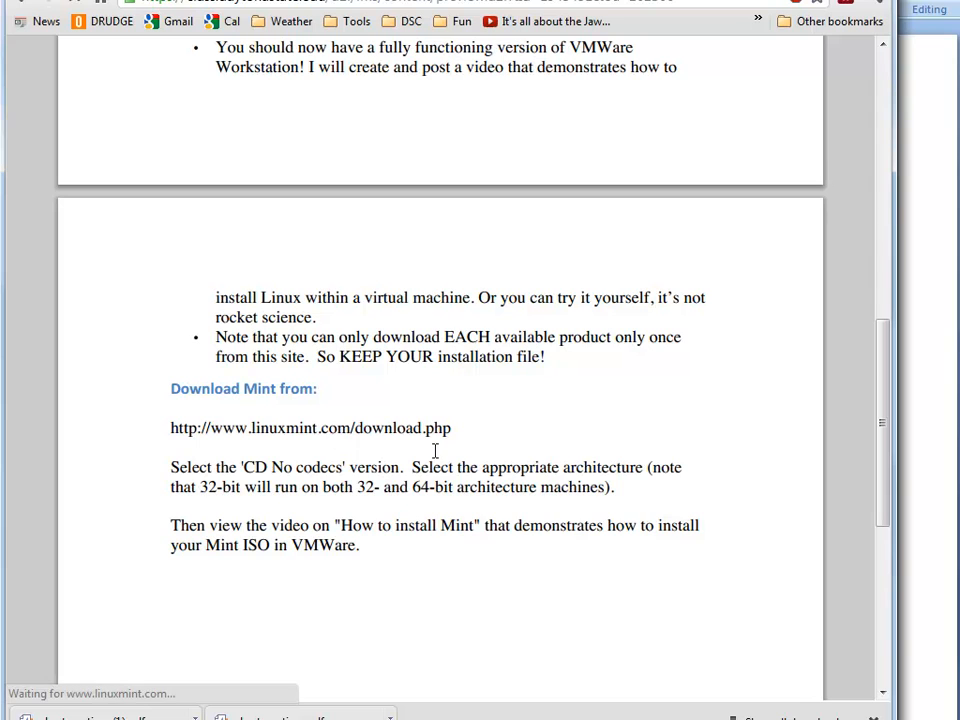
# - Load the Linux Mint 12 download page and browse its editions
pyautogui.click(310, 428)
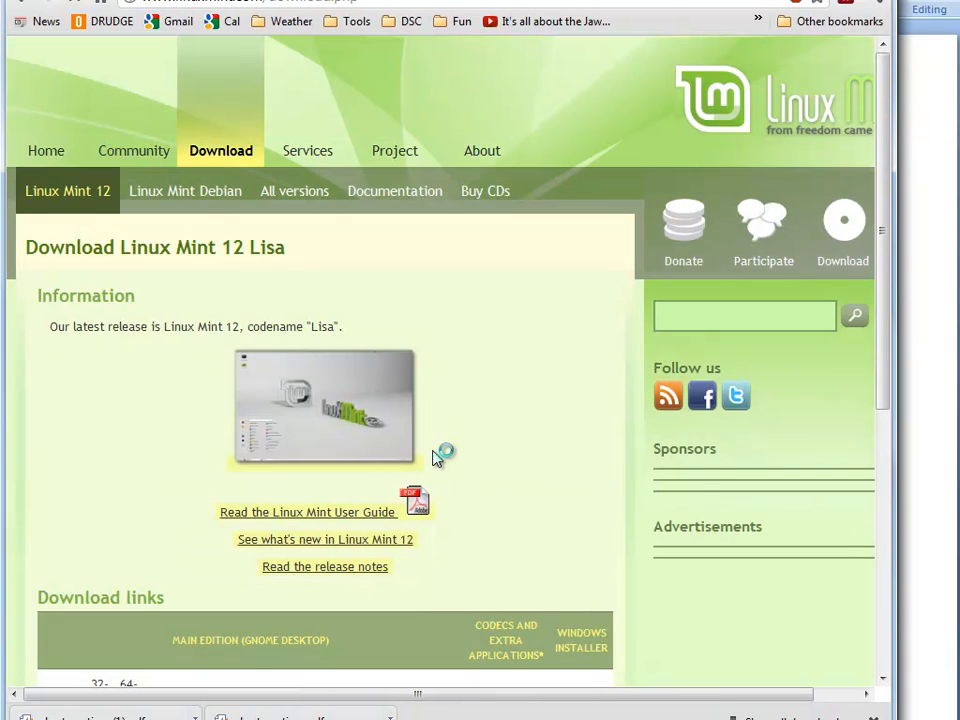
pyautogui.scroll(-3)
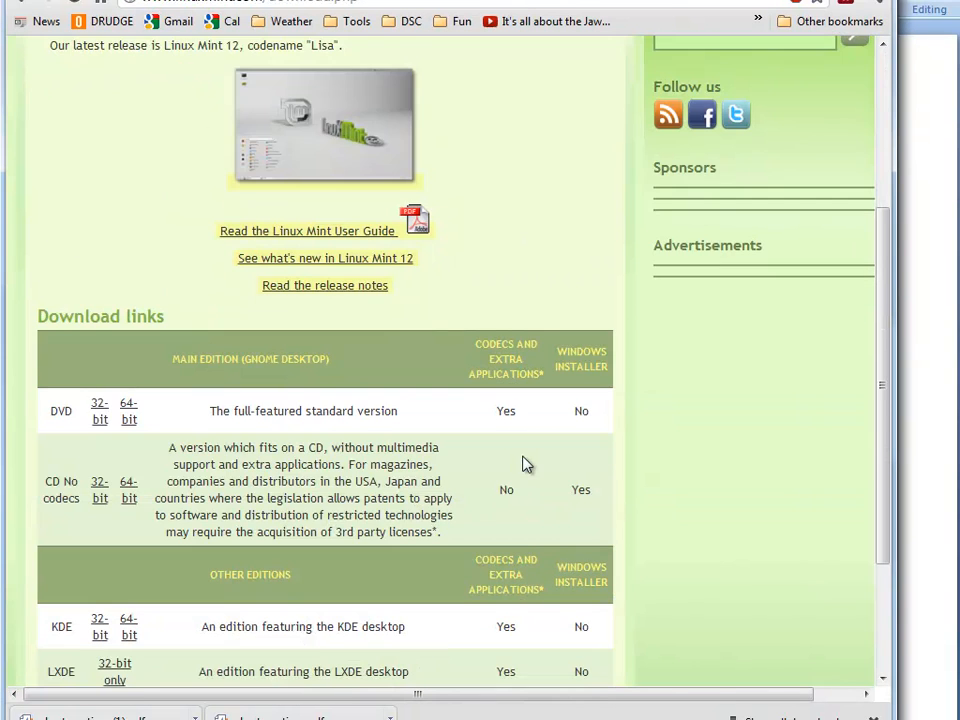
pyautogui.scroll(-3)
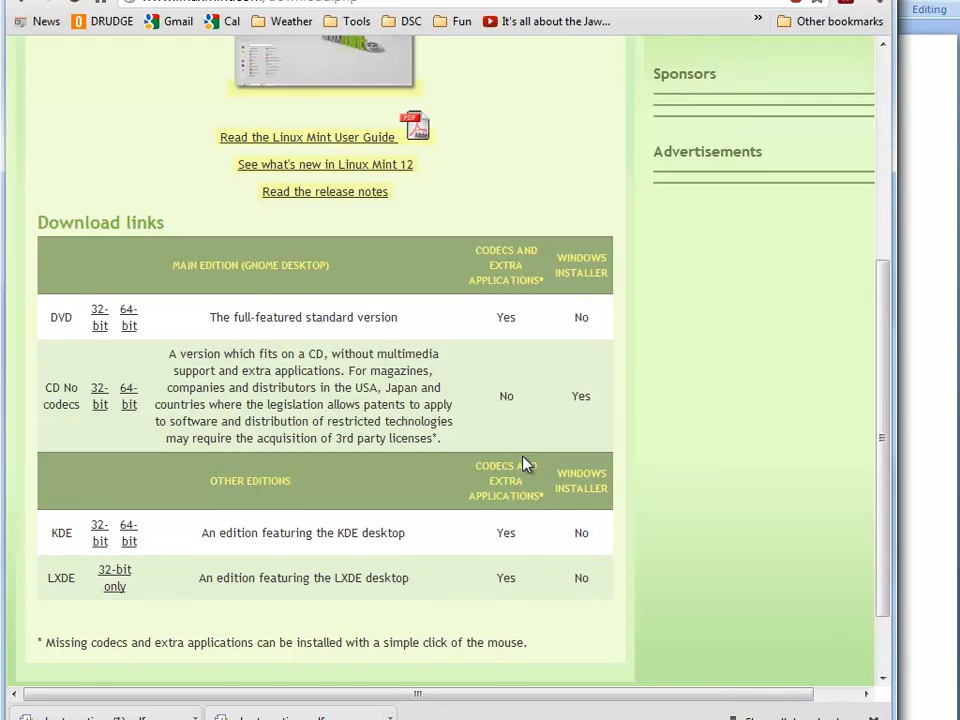
pyautogui.scroll(3)
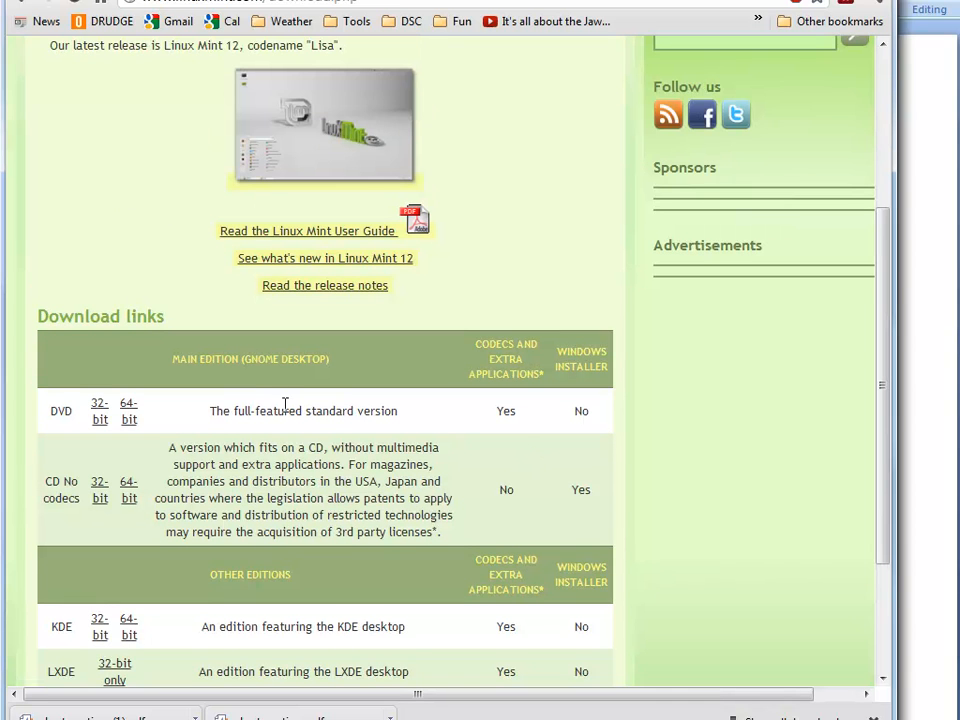
pyautogui.moveTo(164, 432)
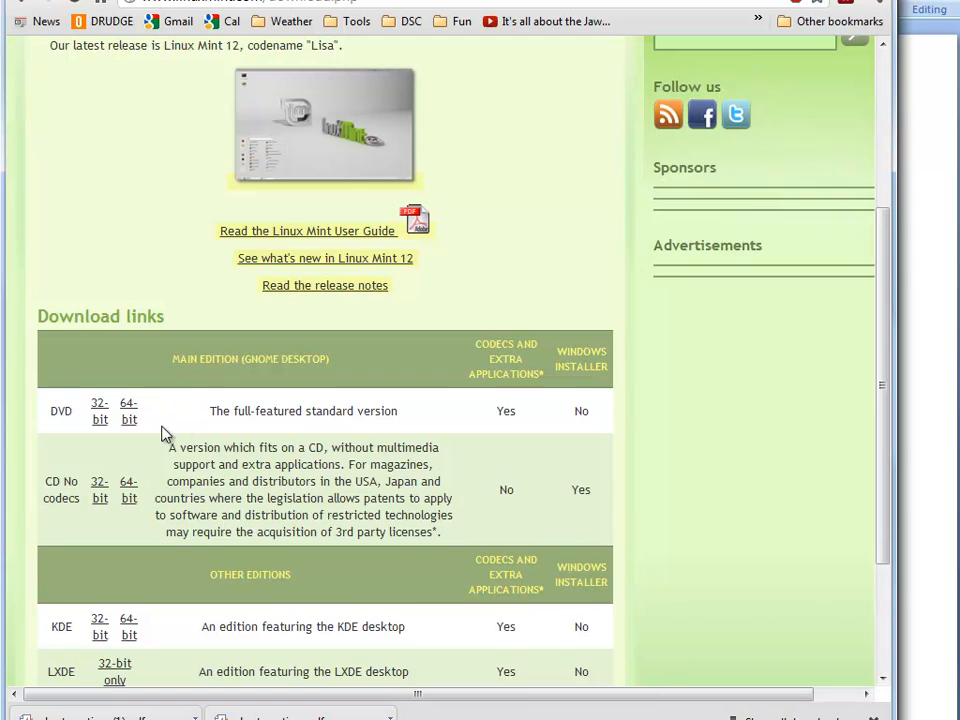
pyautogui.moveTo(64, 412)
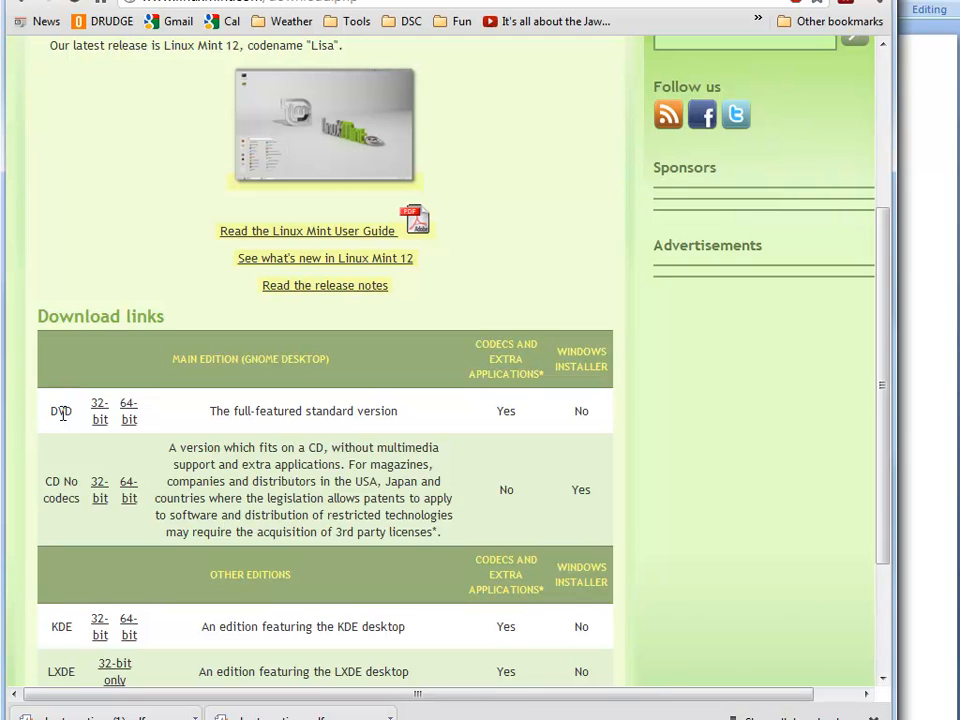
pyautogui.moveTo(58, 390)
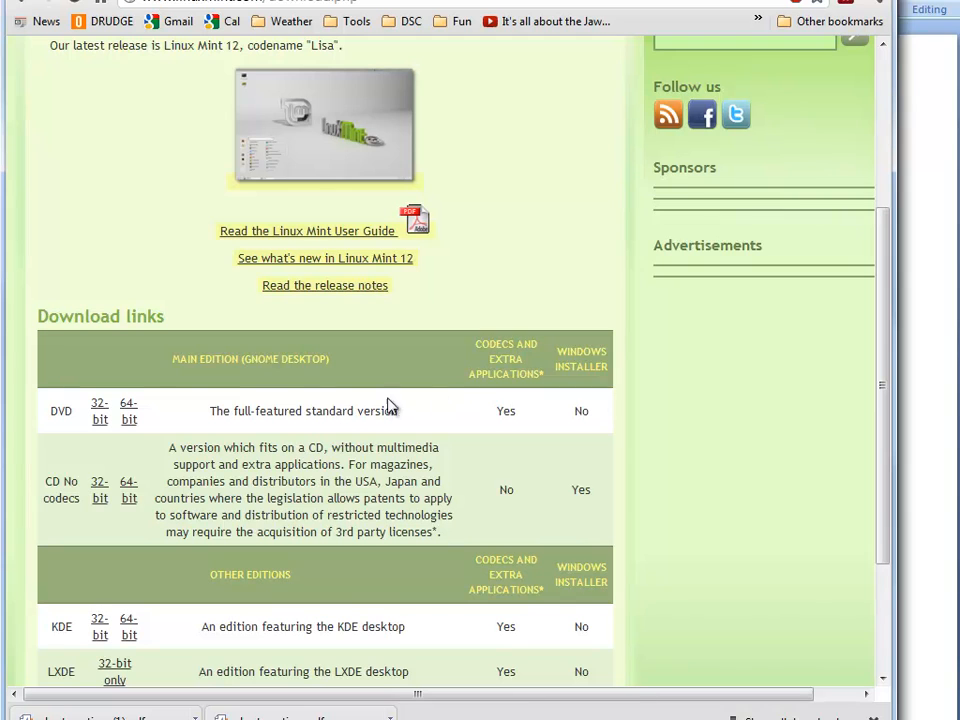
pyautogui.moveTo(56, 498)
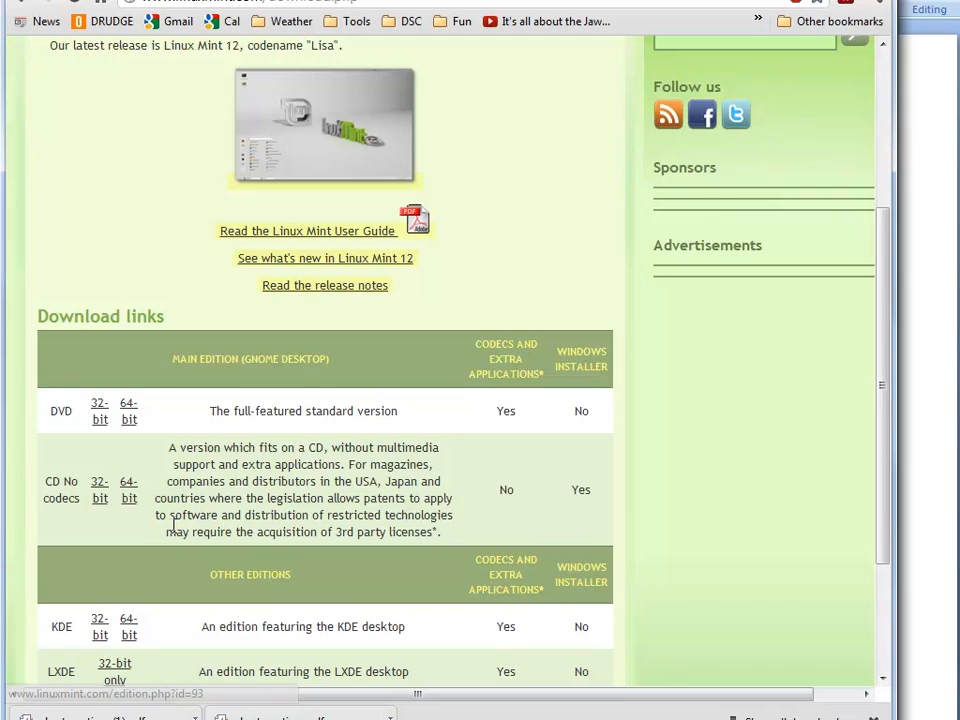
pyautogui.moveTo(128, 456)
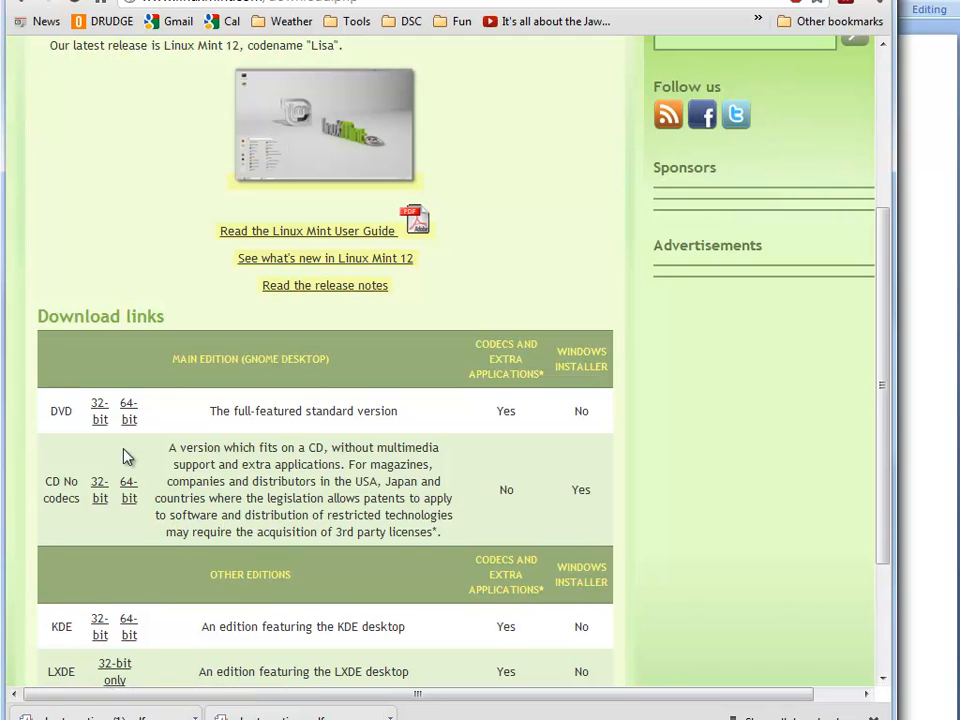
pyautogui.moveTo(100, 482)
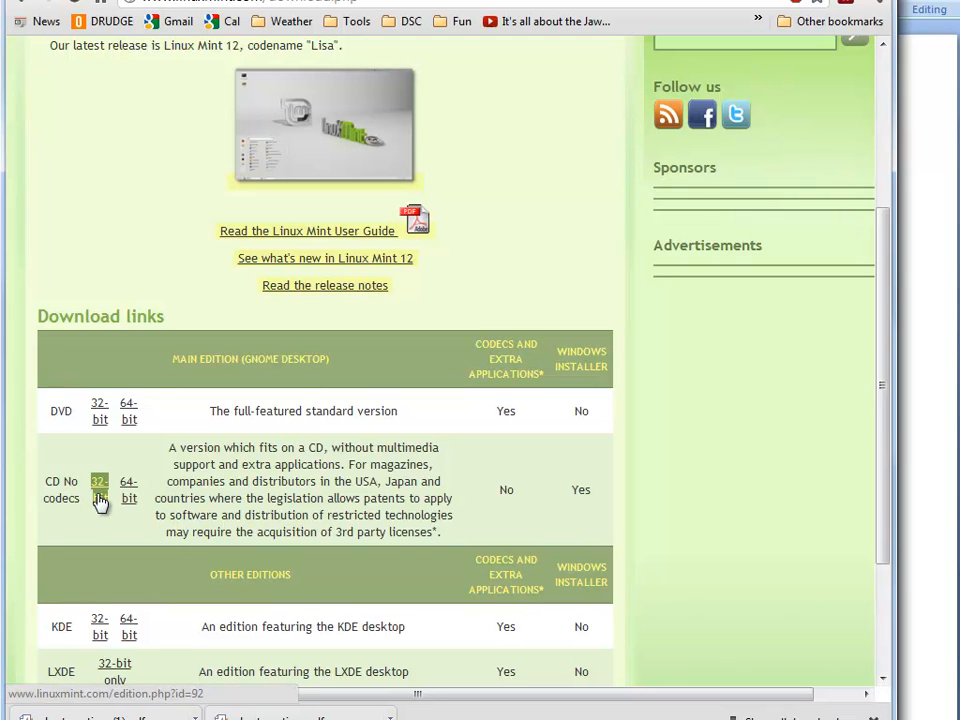
pyautogui.moveTo(128, 490)
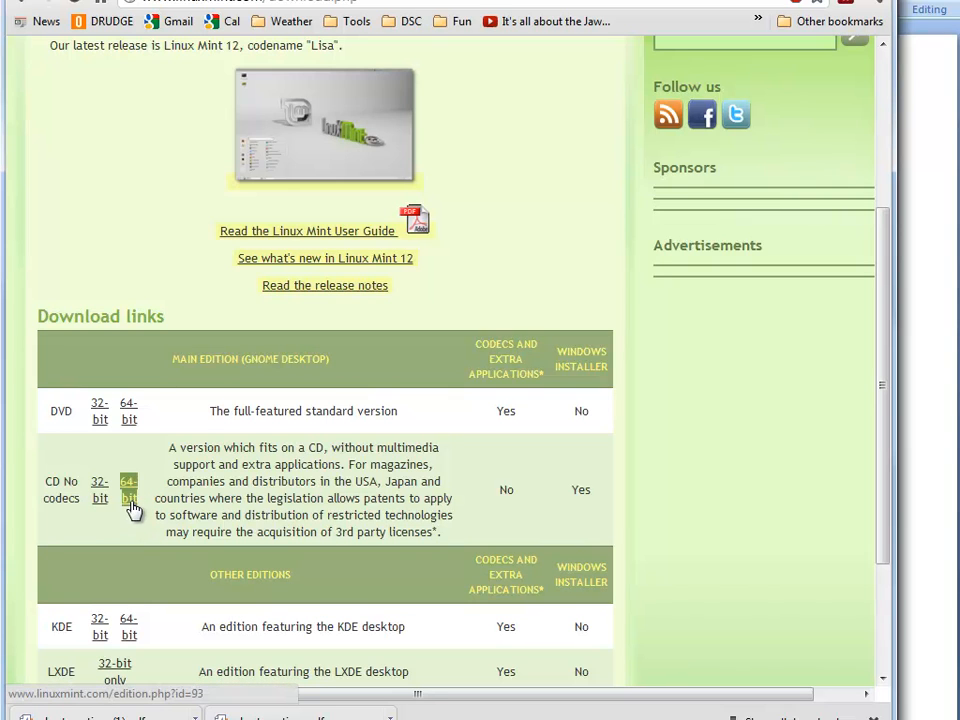
pyautogui.moveTo(100, 490)
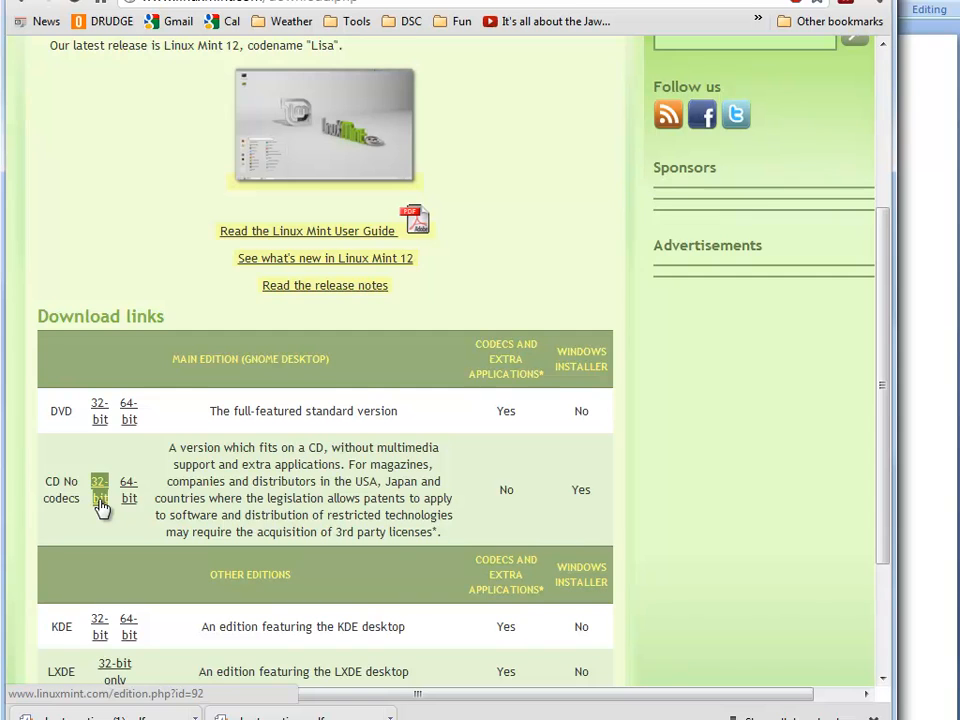
pyautogui.moveTo(282, 500)
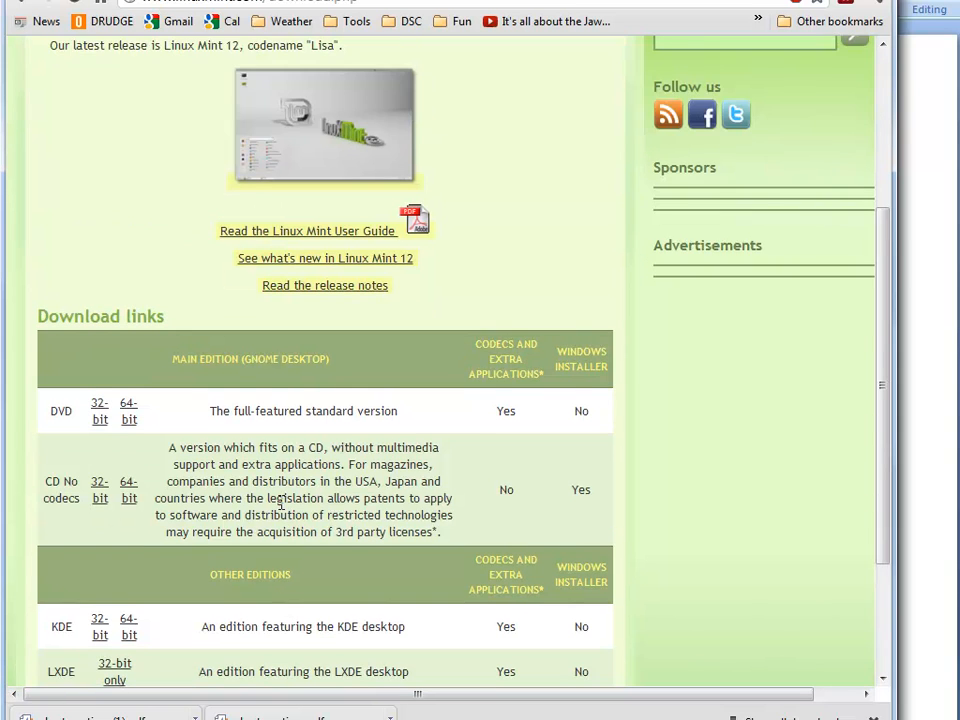
# - Go to the GNOME desktop download links and choose the 32-bit CD no-codecs edition
pyautogui.scroll(-3)
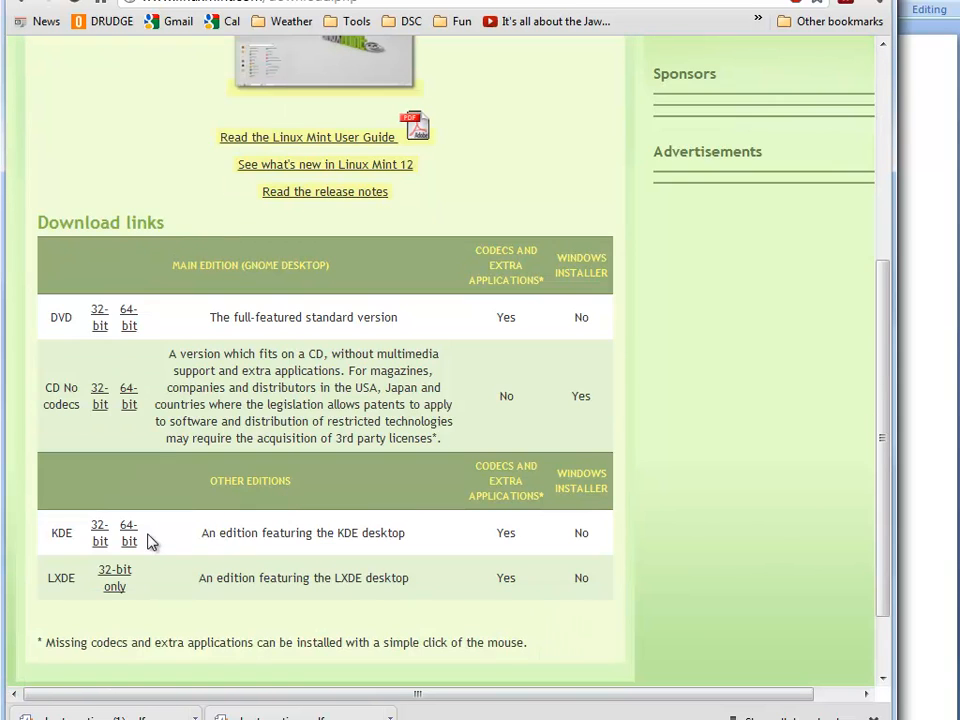
pyautogui.moveTo(152, 390)
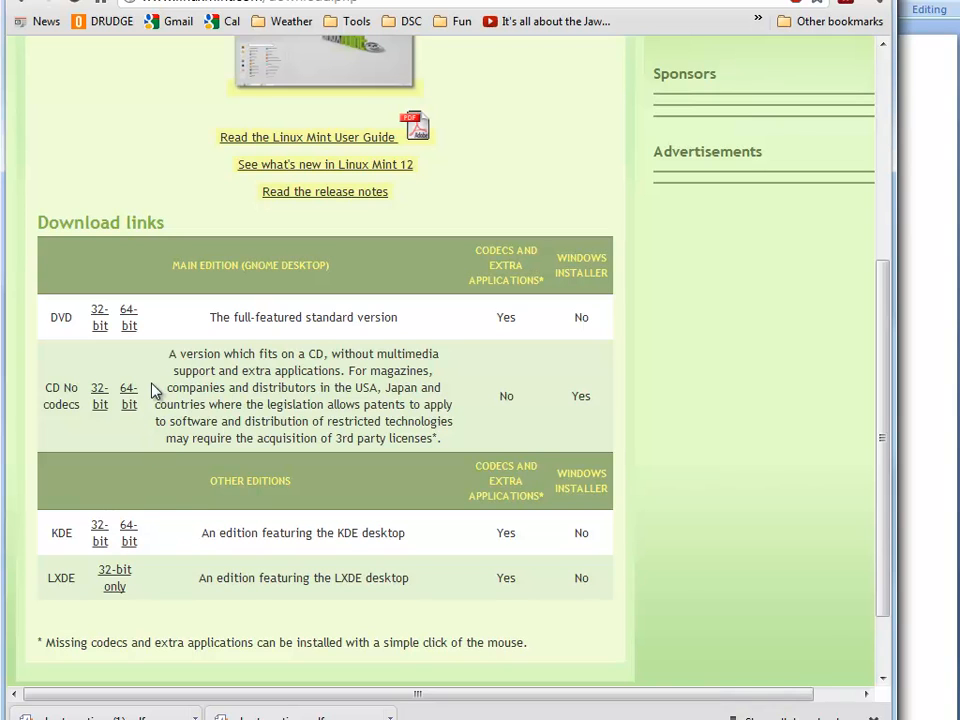
pyautogui.moveTo(252, 264)
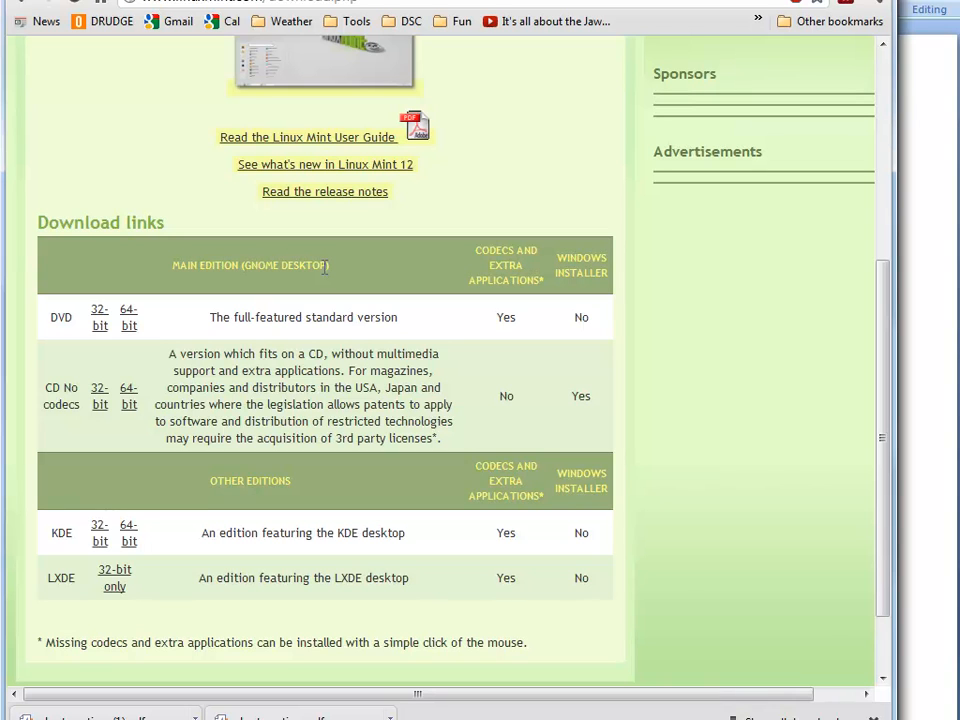
pyautogui.doubleClick(284, 264)
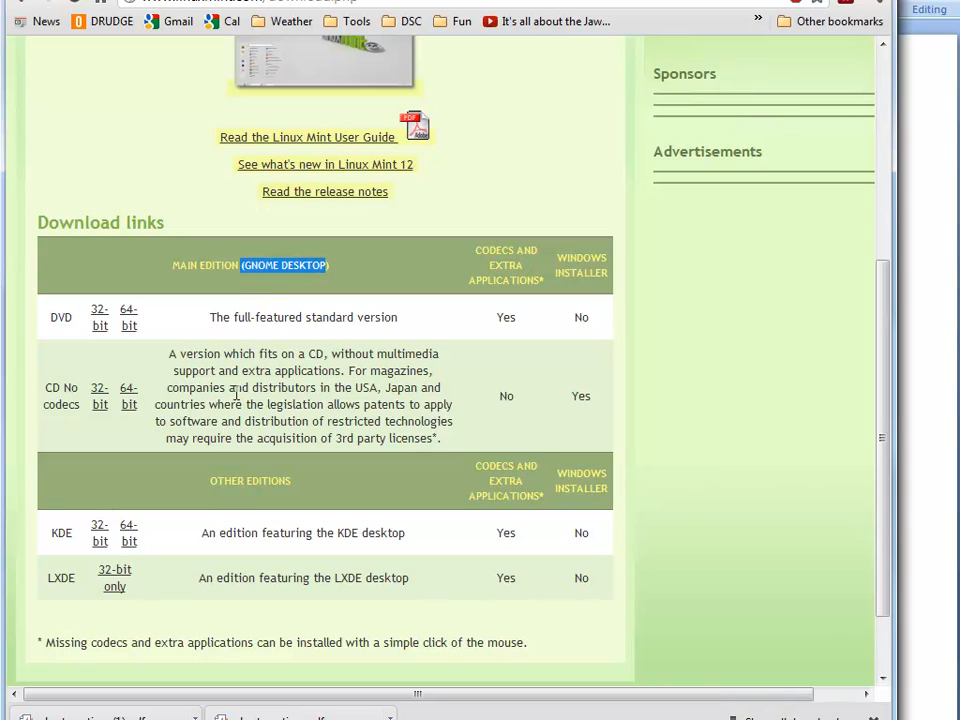
pyautogui.moveTo(128, 532)
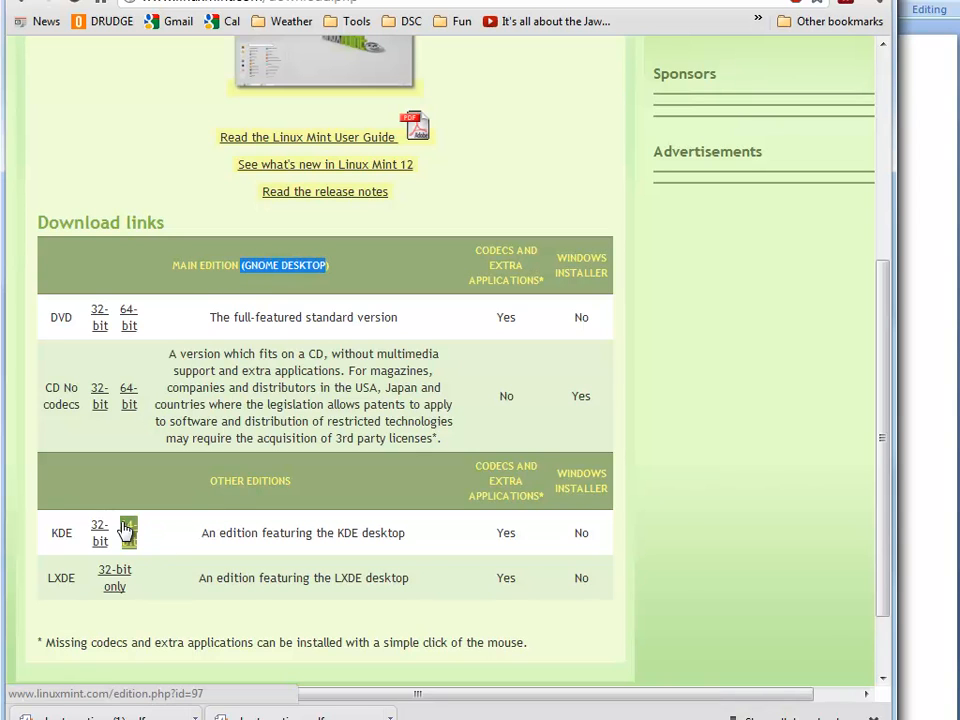
pyautogui.moveTo(172, 530)
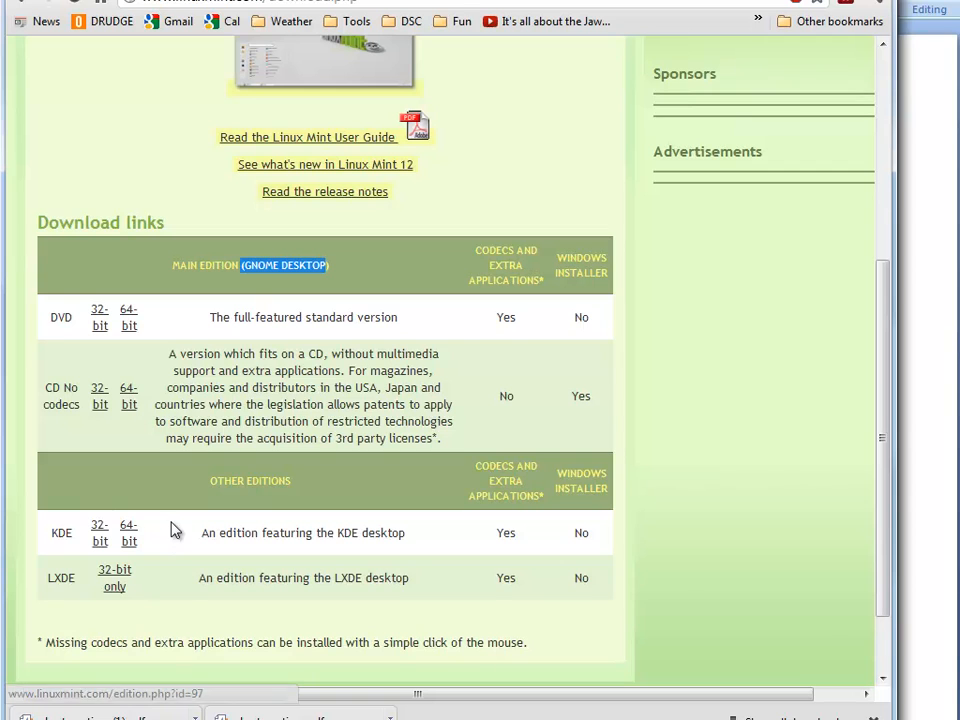
pyautogui.moveTo(188, 530)
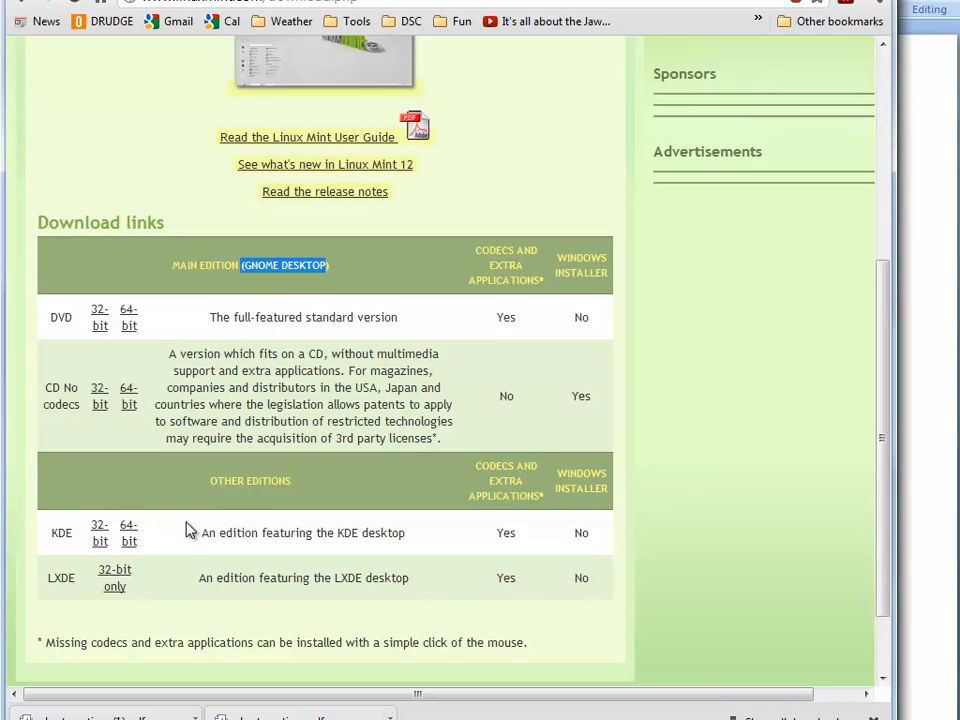
pyautogui.moveTo(238, 528)
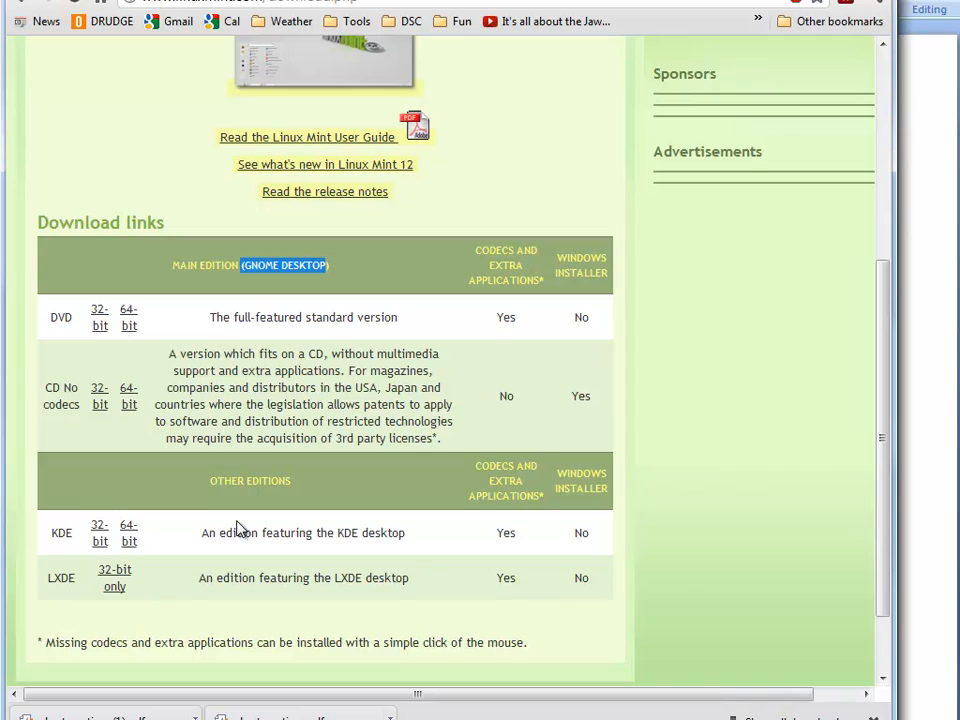
pyautogui.moveTo(244, 532)
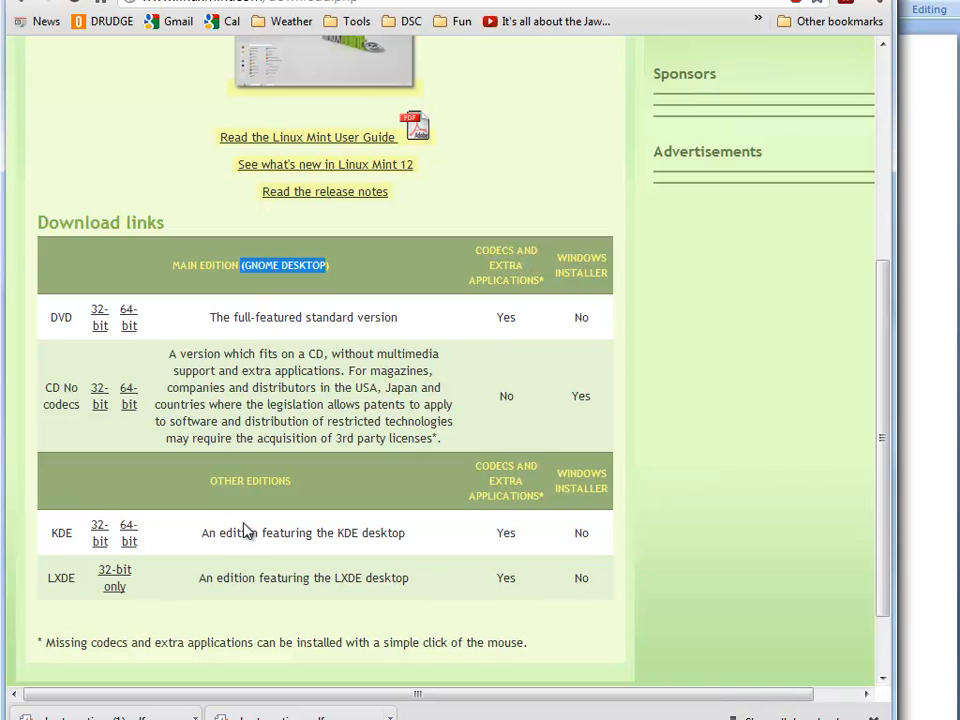
pyautogui.moveTo(52, 596)
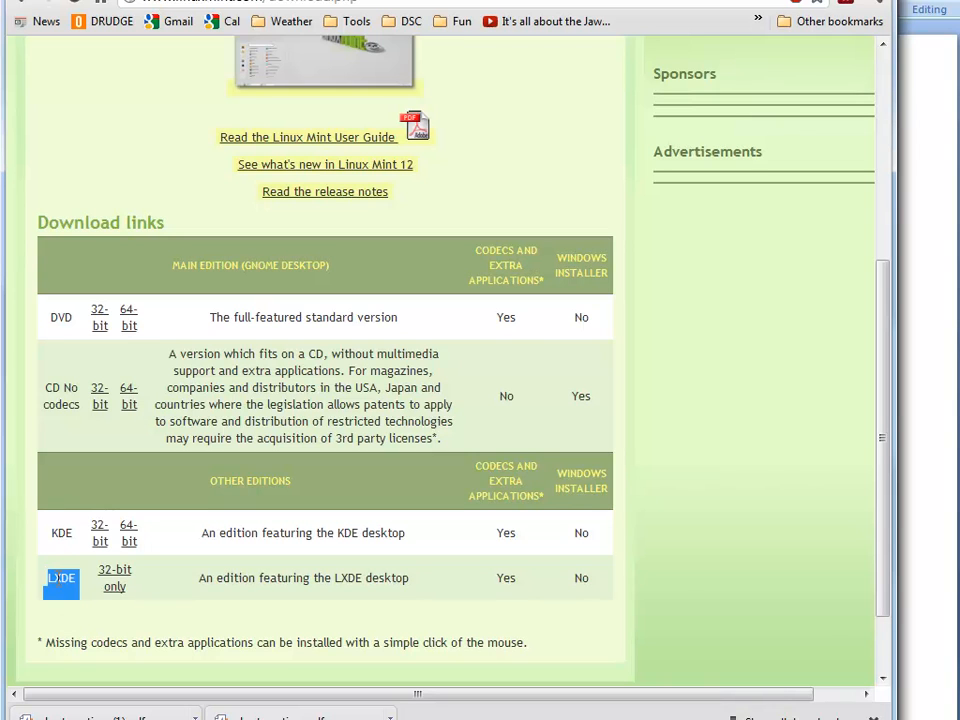
pyautogui.moveTo(98, 442)
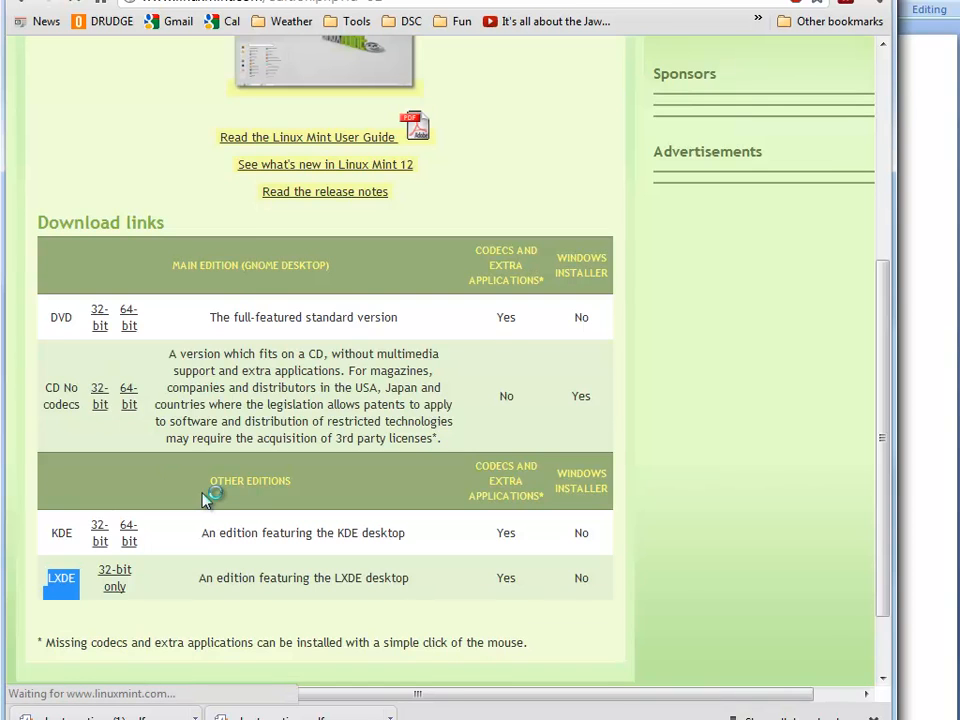
pyautogui.click(100, 388)
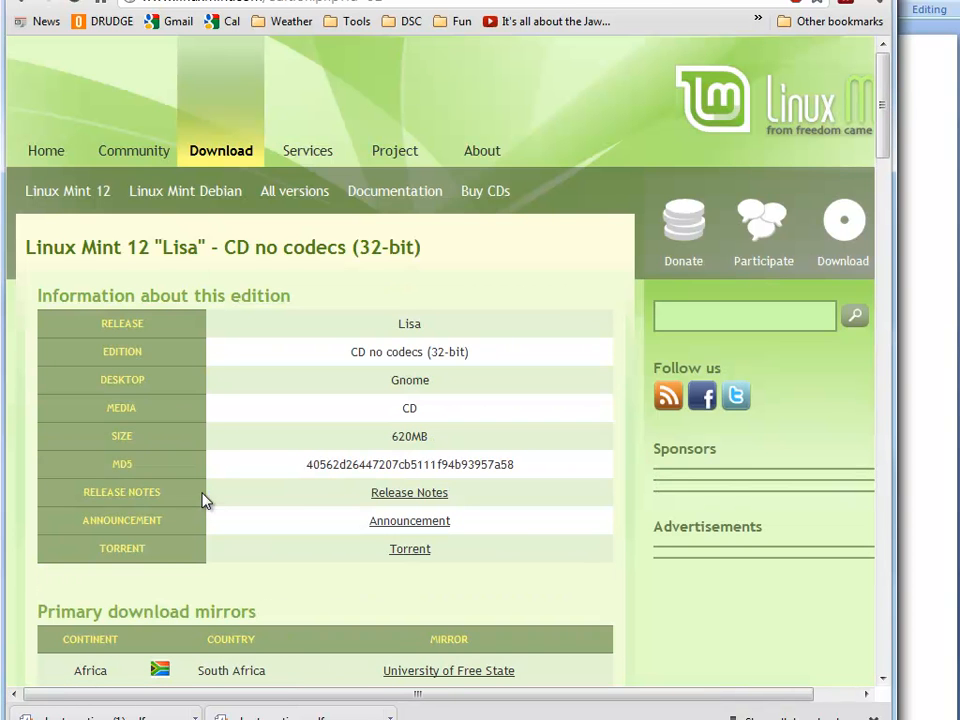
# - Reach the North America mirrors and start the no-codecs ISO download from Yellow Fiber Networks (USA)
pyautogui.scroll(-3)
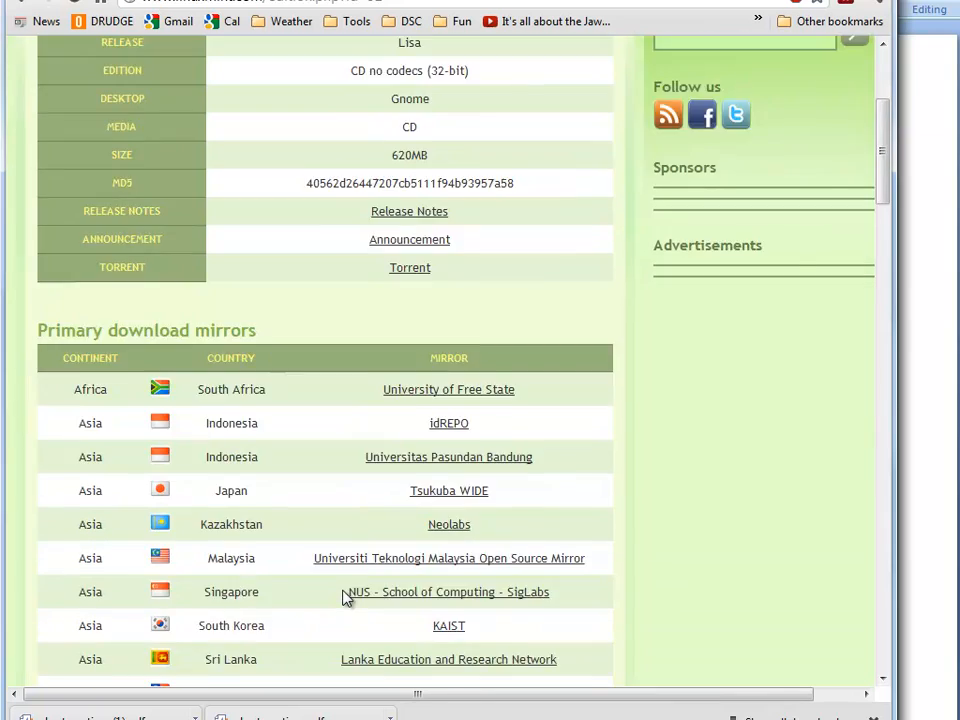
pyautogui.scroll(-3)
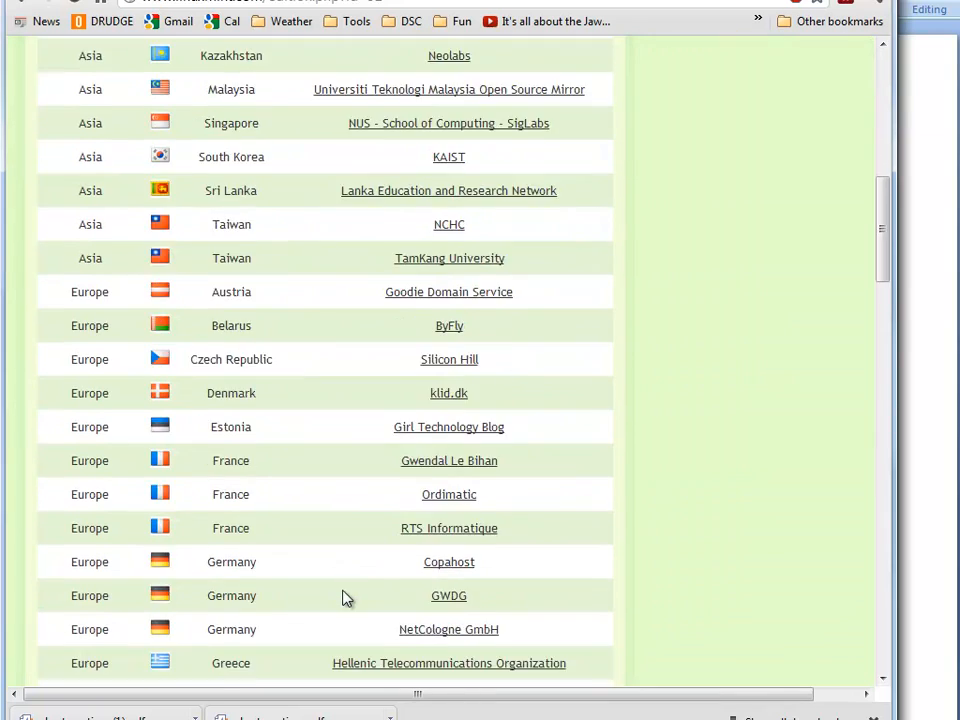
pyautogui.scroll(-3)
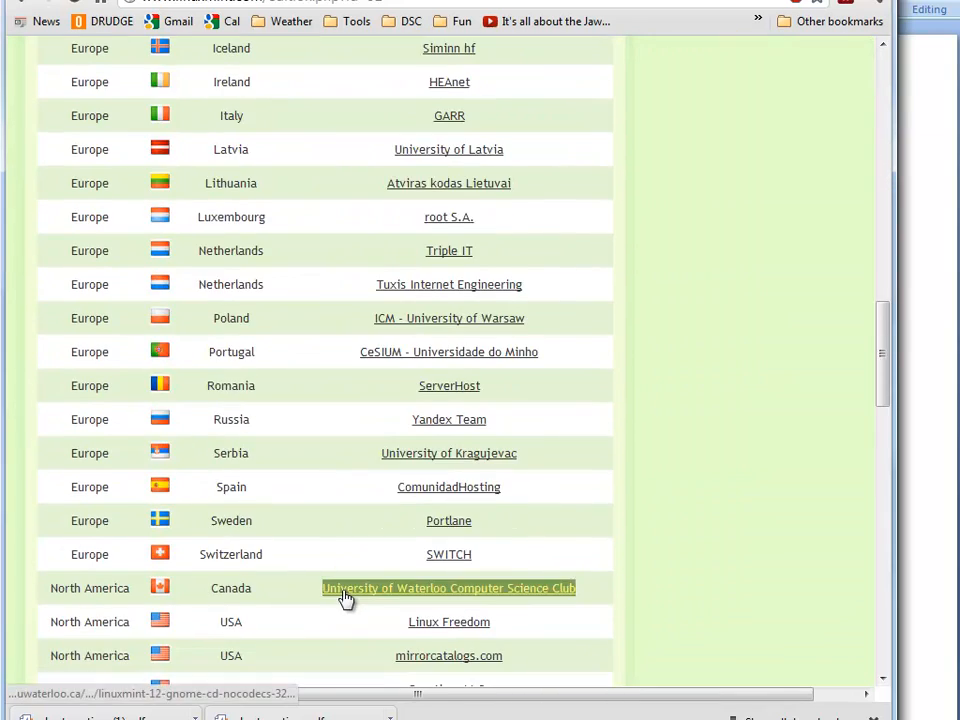
pyautogui.scroll(-3)
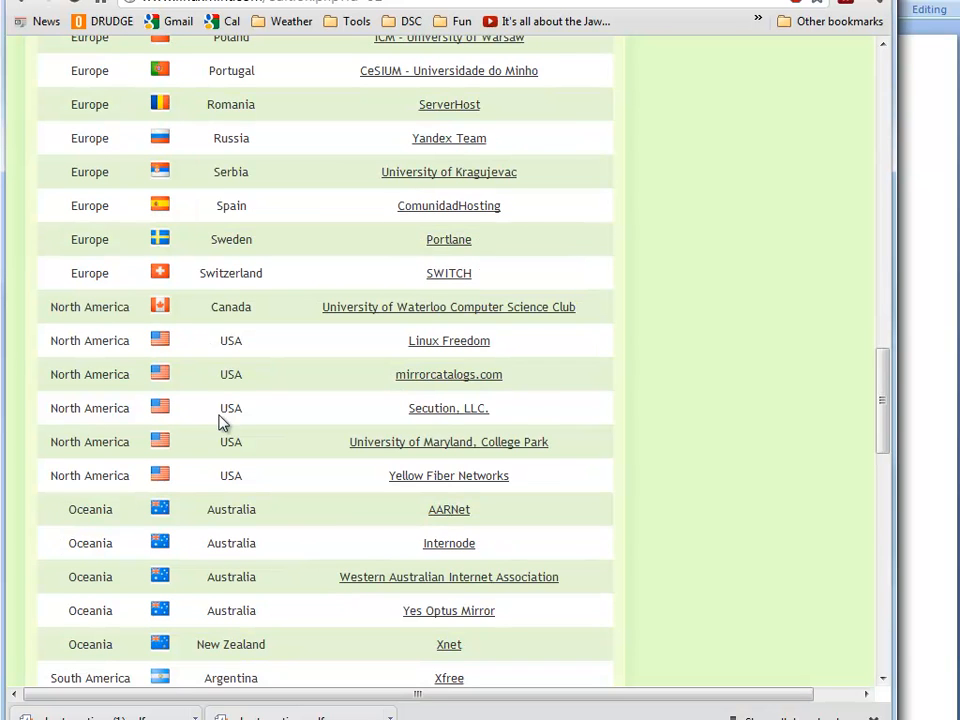
pyautogui.moveTo(202, 316)
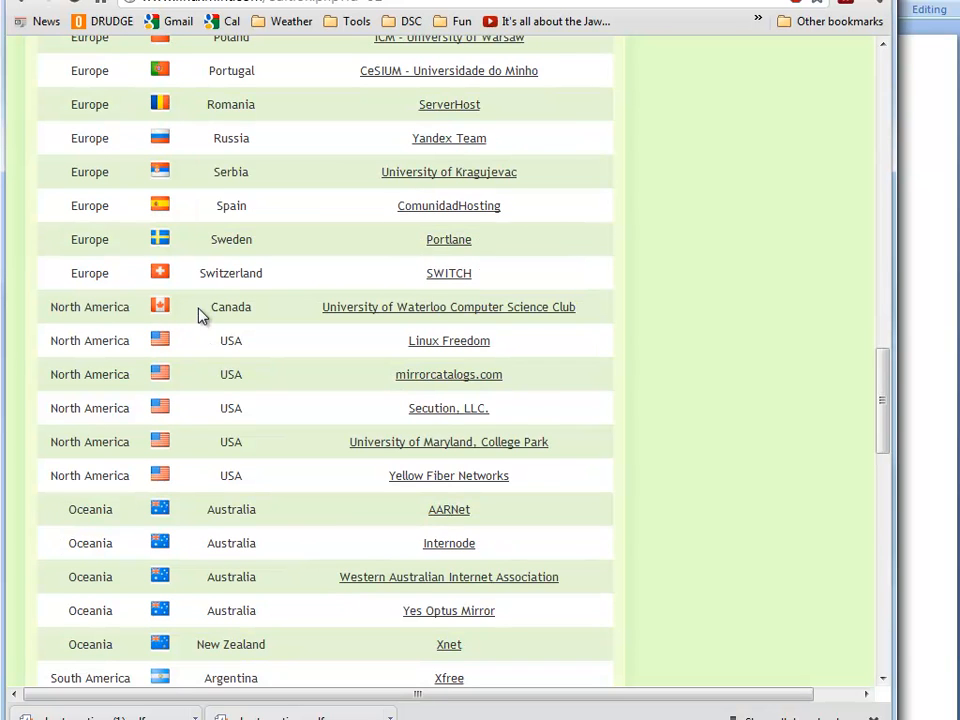
pyautogui.moveTo(352, 352)
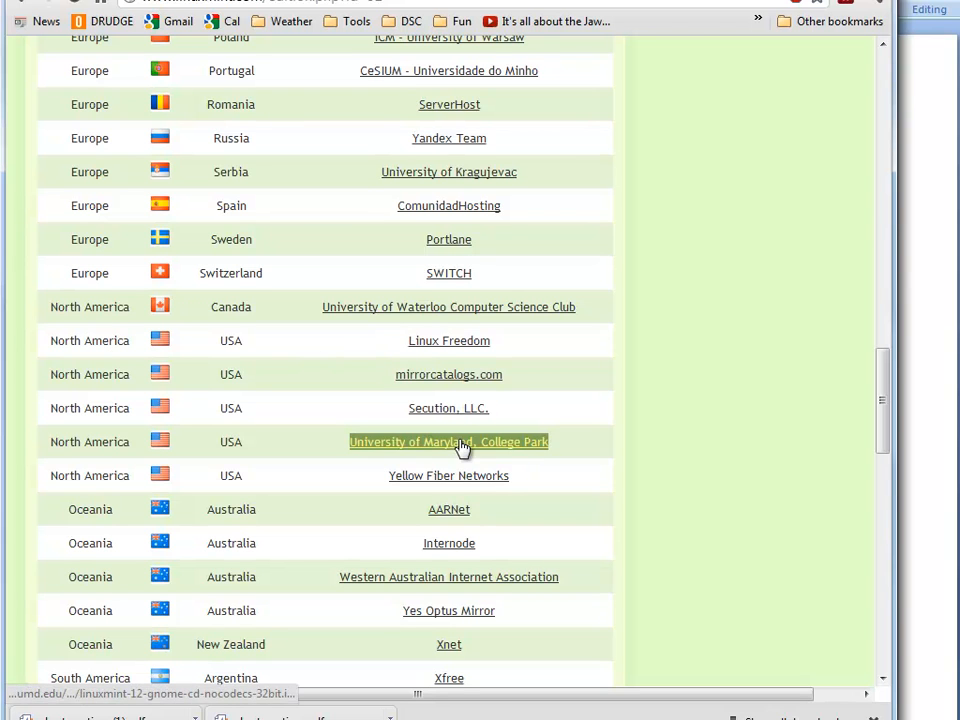
pyautogui.moveTo(288, 472)
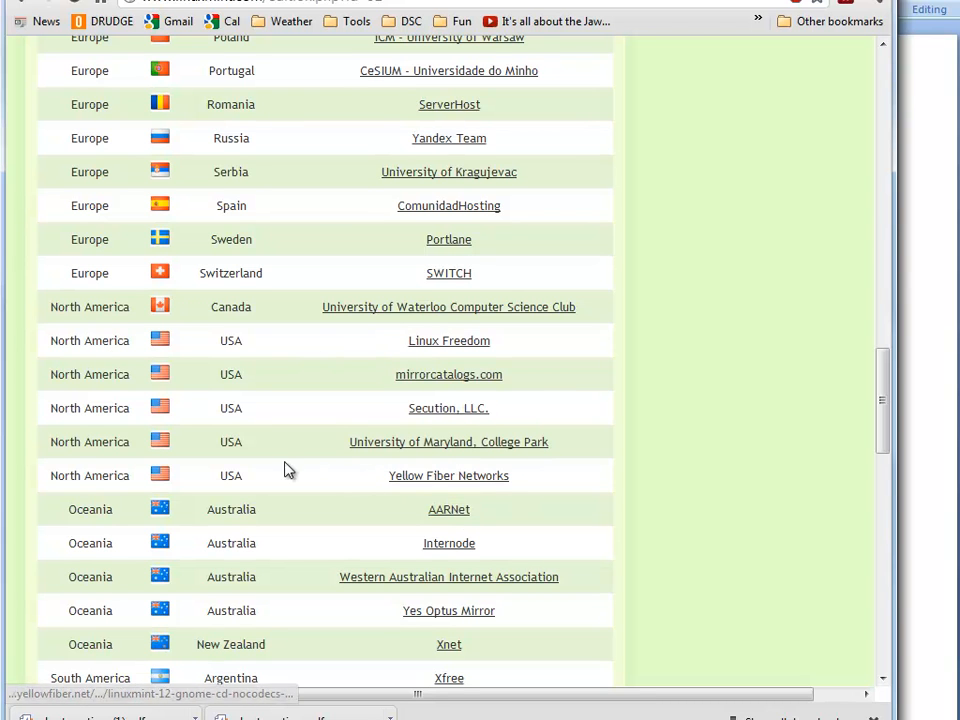
pyautogui.scroll(-3)
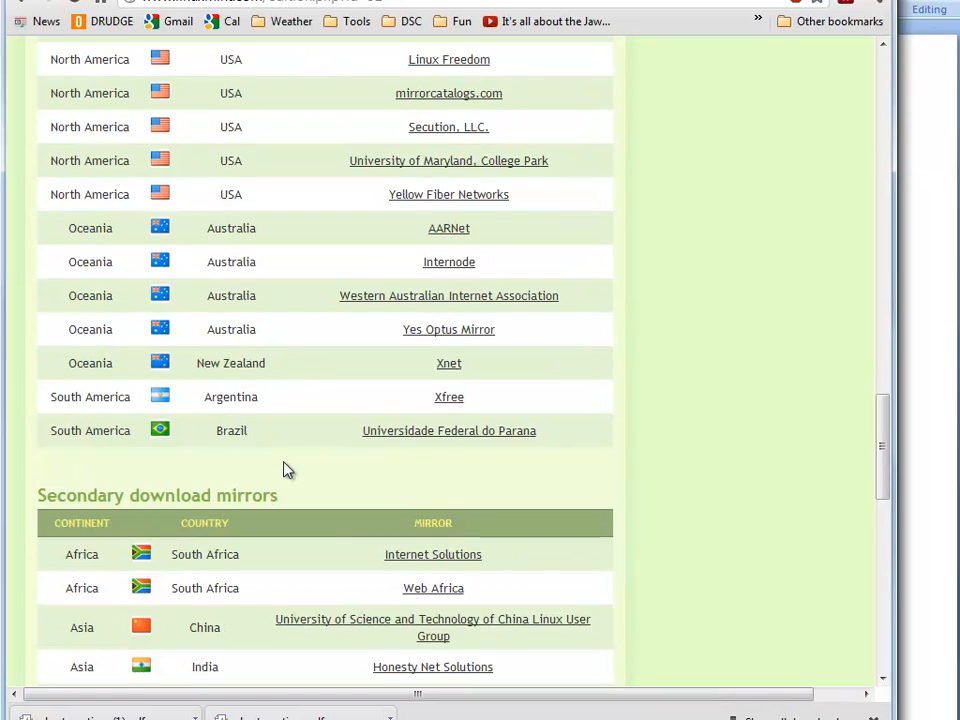
pyautogui.scroll(-3)
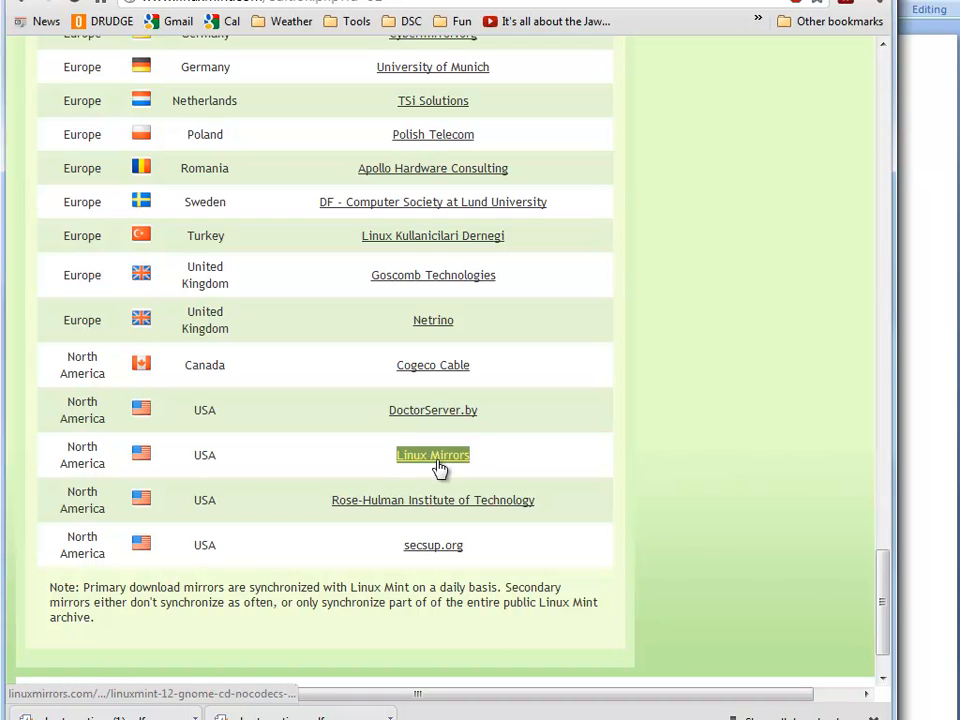
pyautogui.moveTo(276, 380)
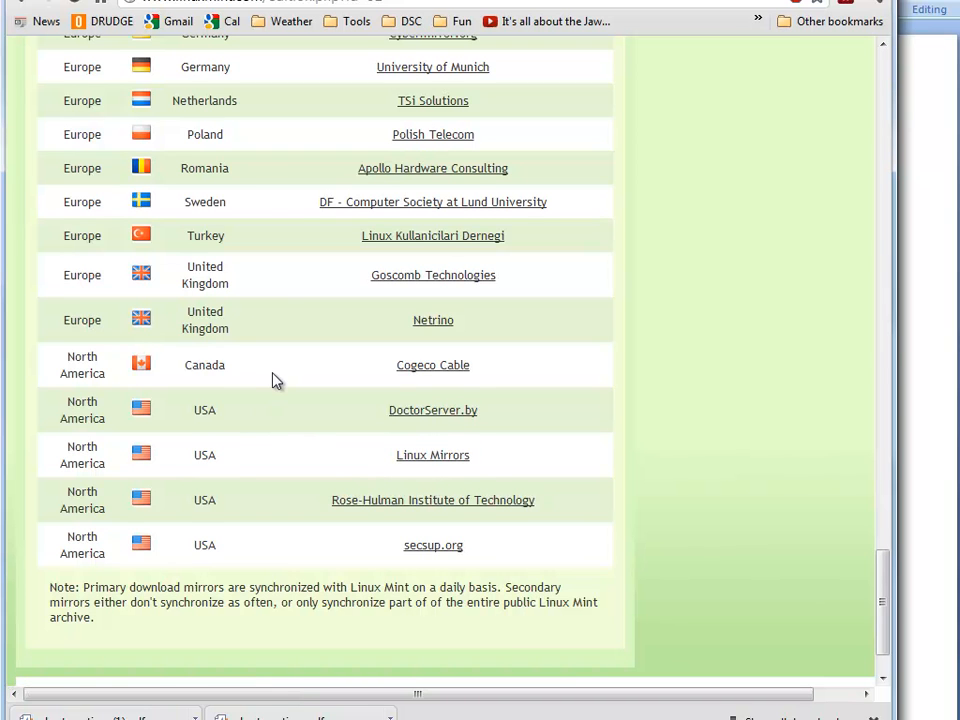
pyautogui.scroll(-3)
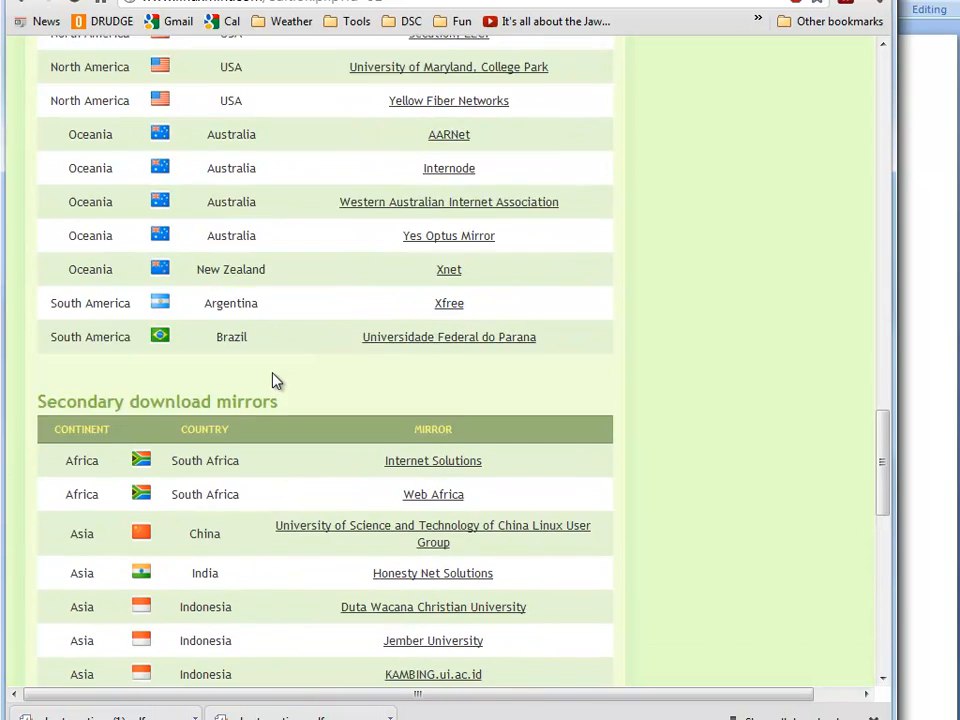
pyautogui.scroll(3)
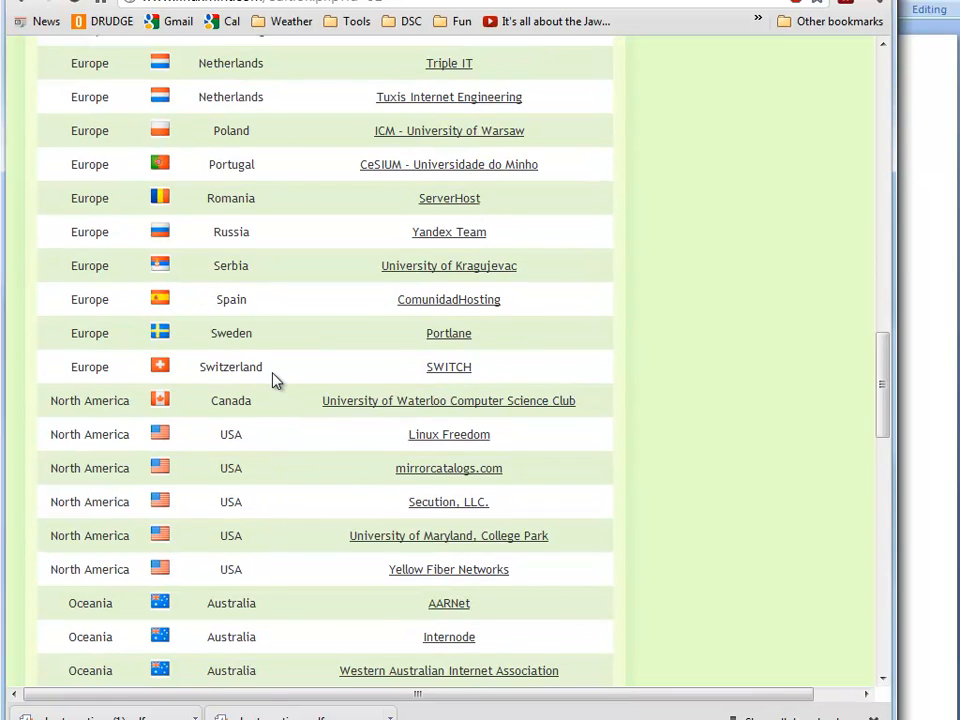
pyautogui.scroll(-3)
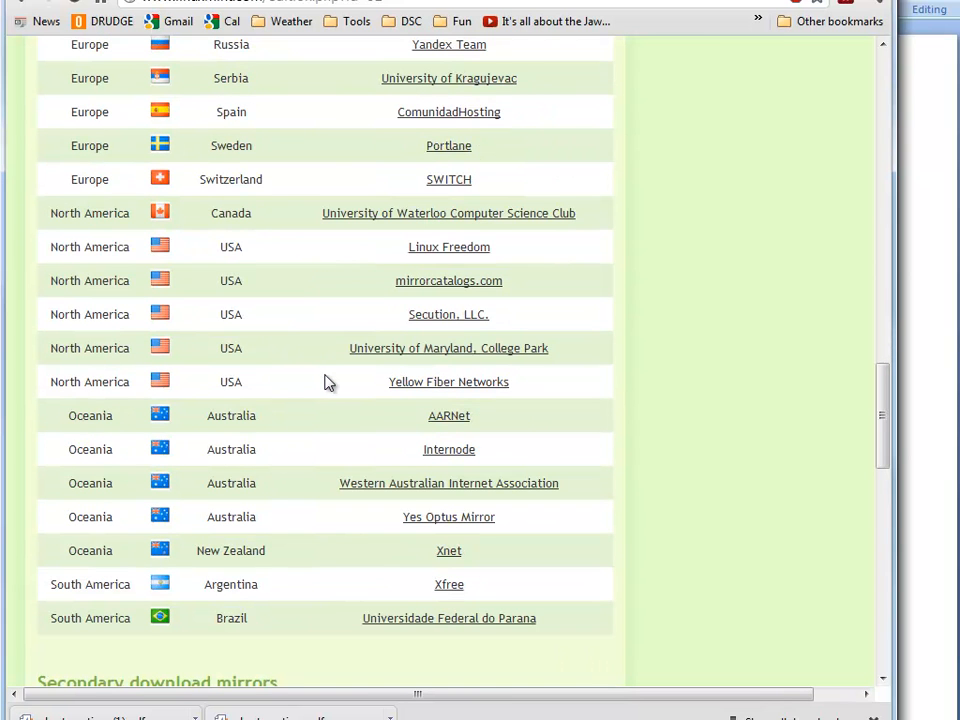
pyautogui.moveTo(336, 396)
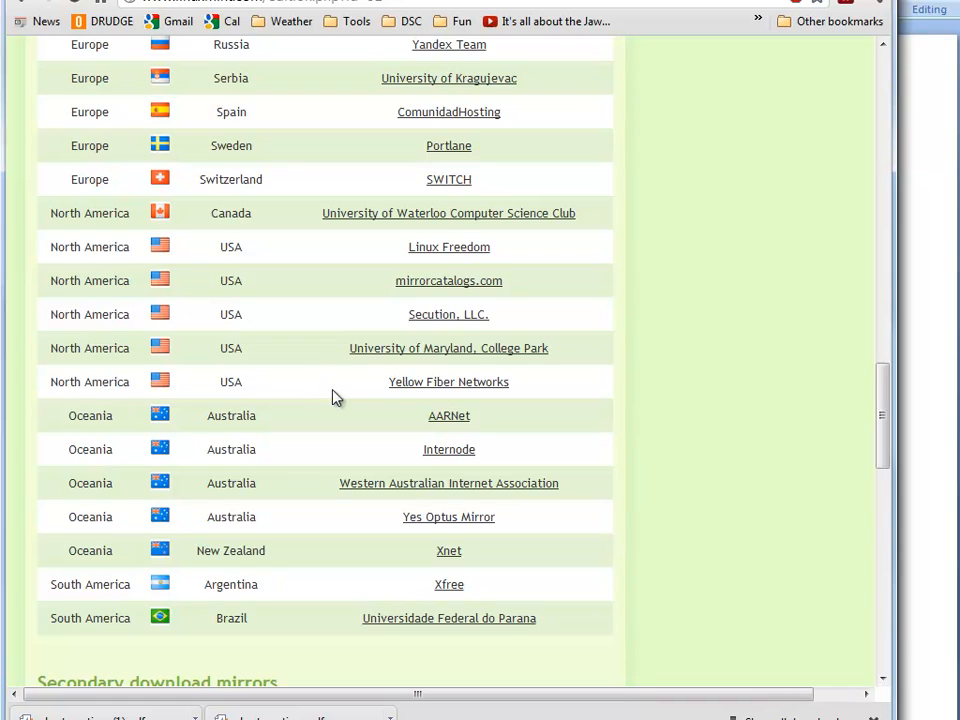
pyautogui.moveTo(428, 380)
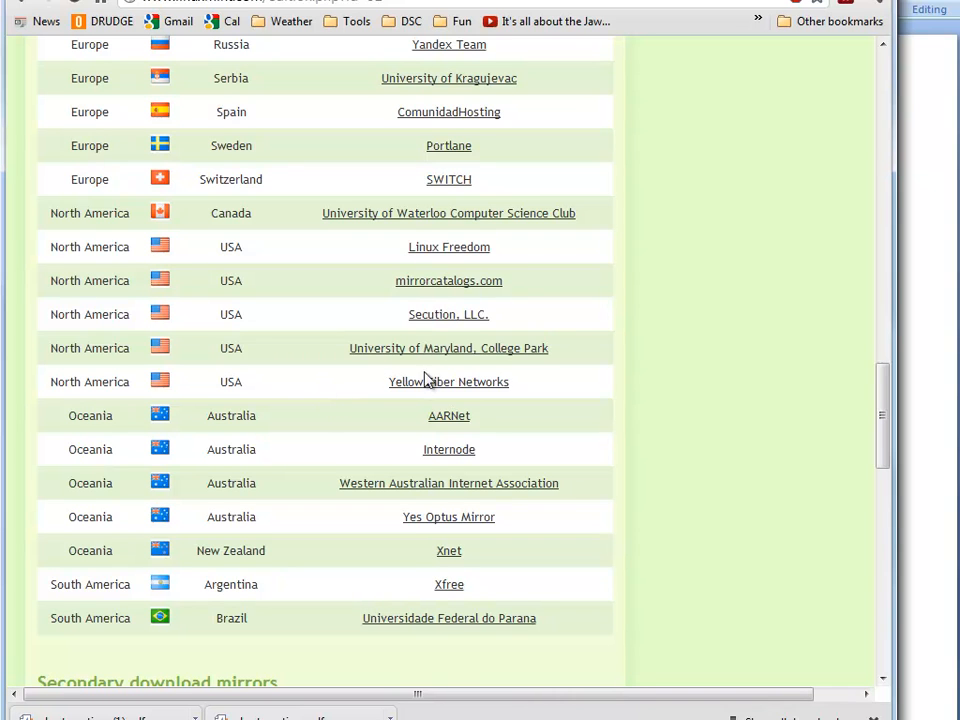
pyautogui.moveTo(448, 380)
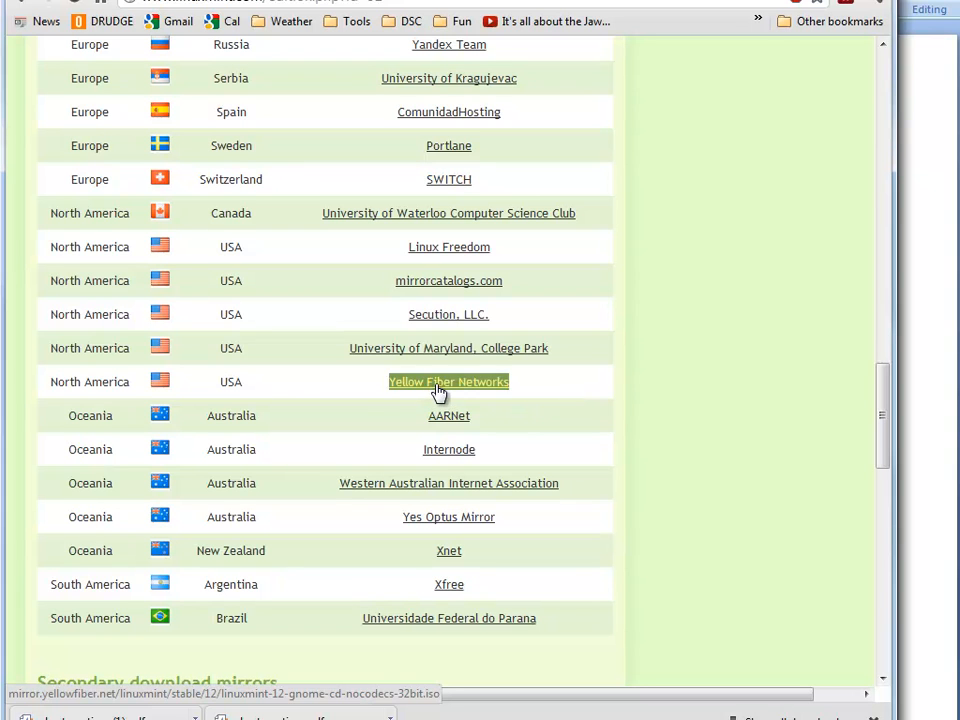
pyautogui.click(448, 380)
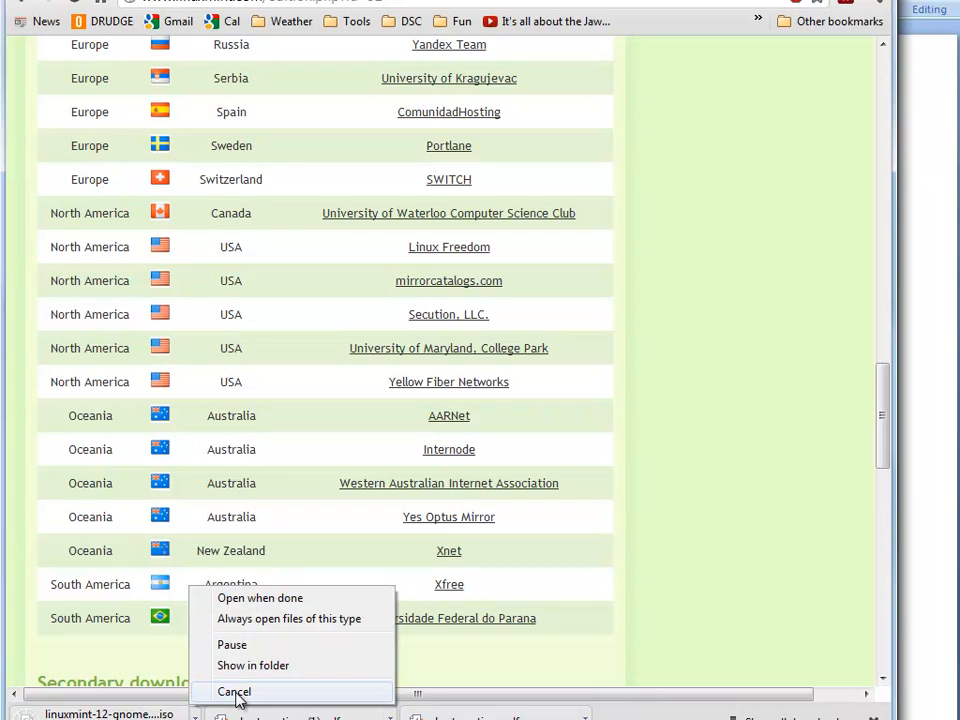
# - Cancel the Linux Mint 12 ISO download from Chrome's download shelf
pyautogui.click(234, 692)
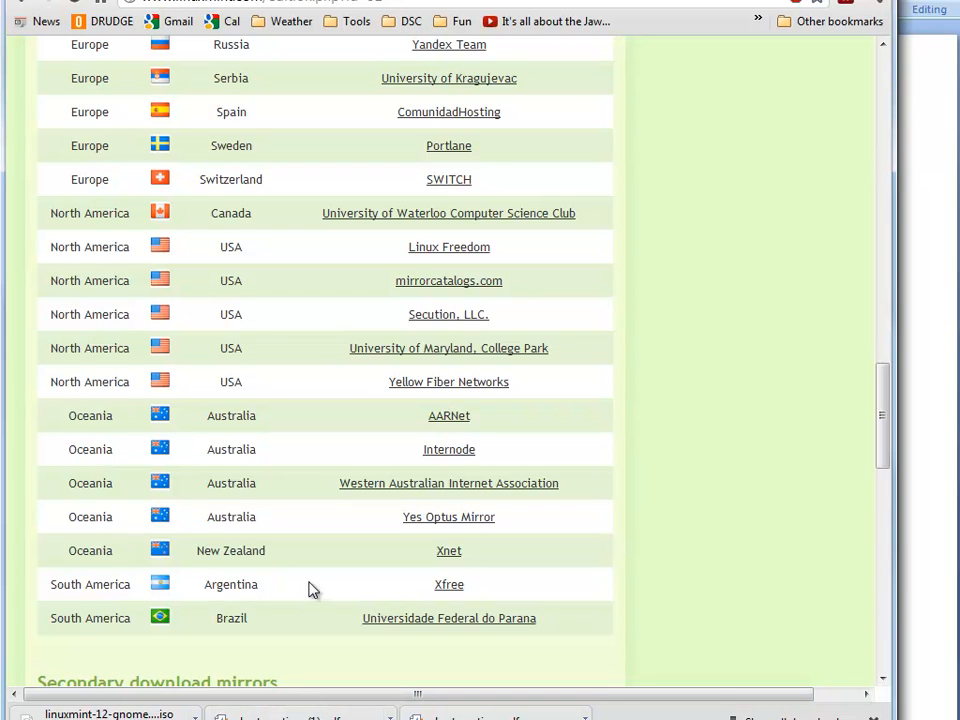
pyautogui.moveTo(352, 516)
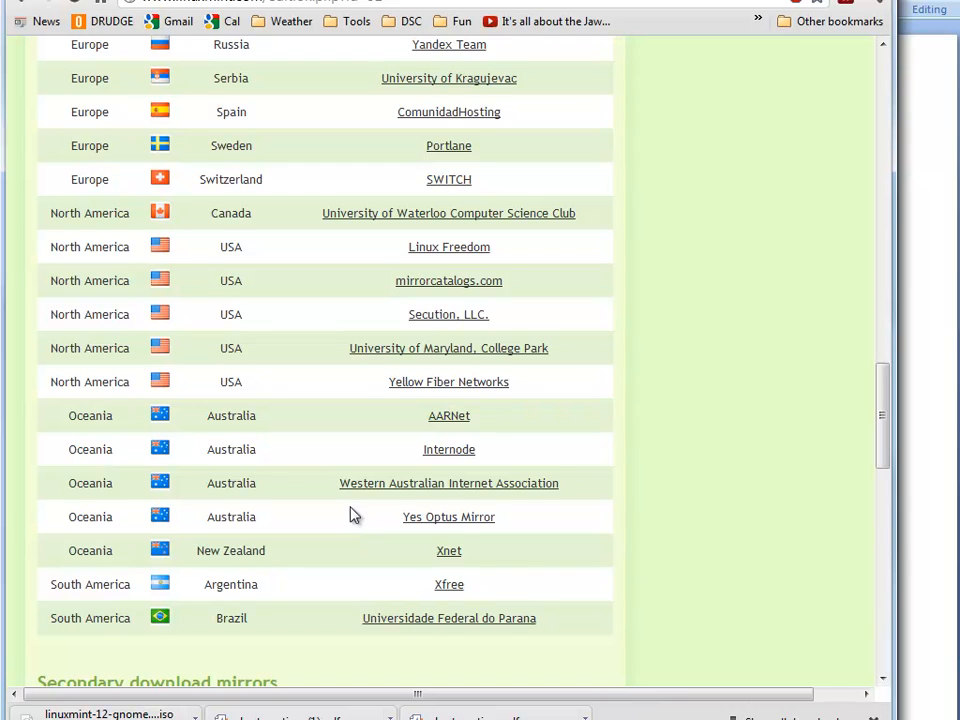
pyautogui.moveTo(590, 448)
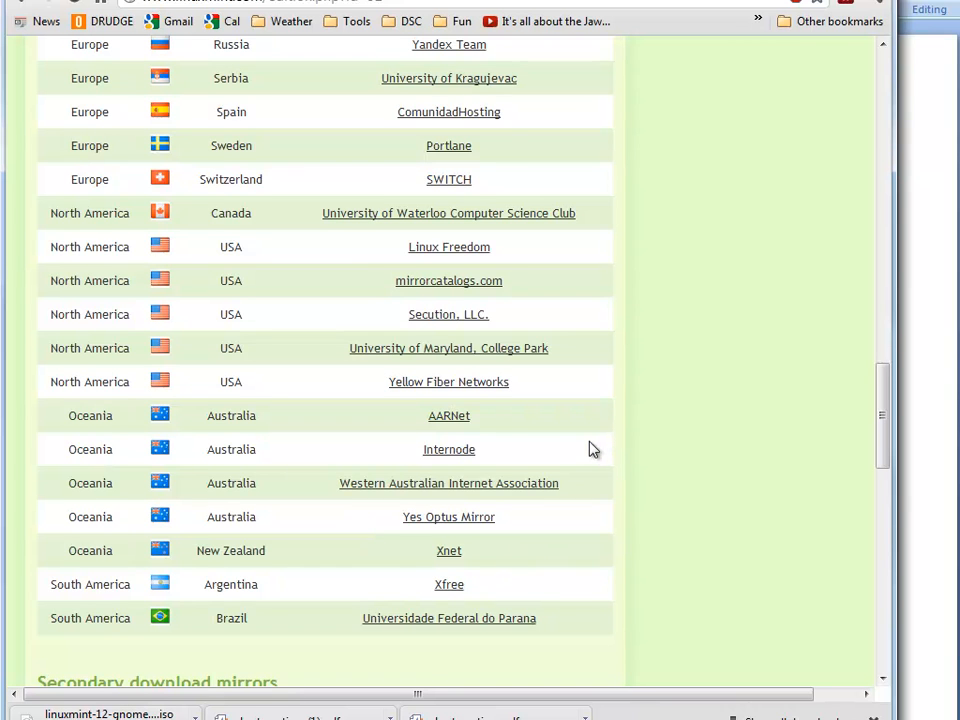
pyautogui.scroll(3)
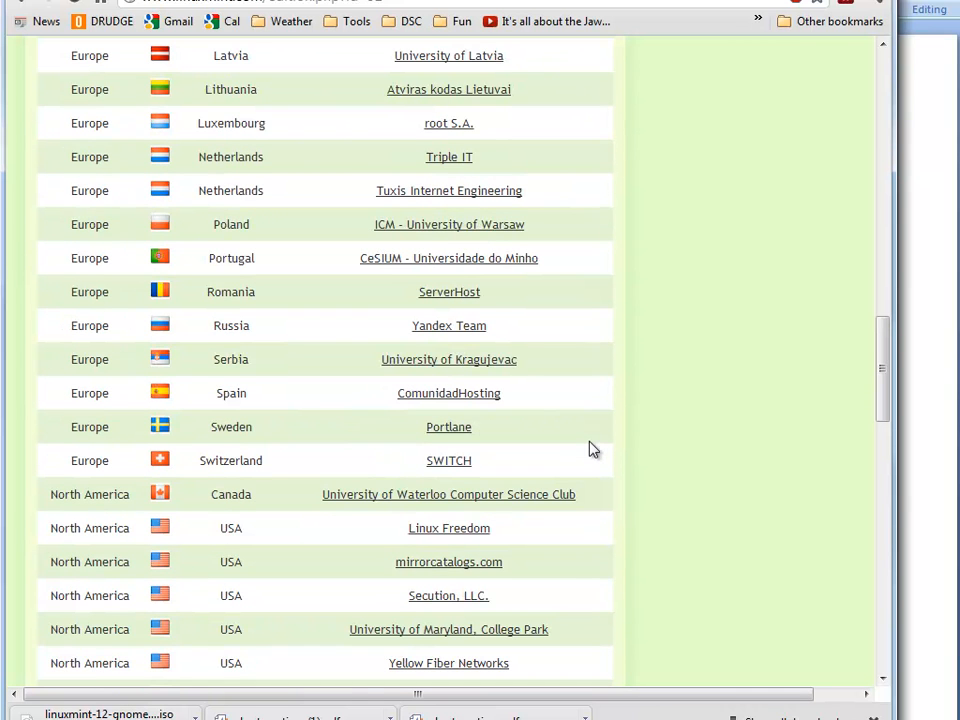
pyautogui.scroll(3)
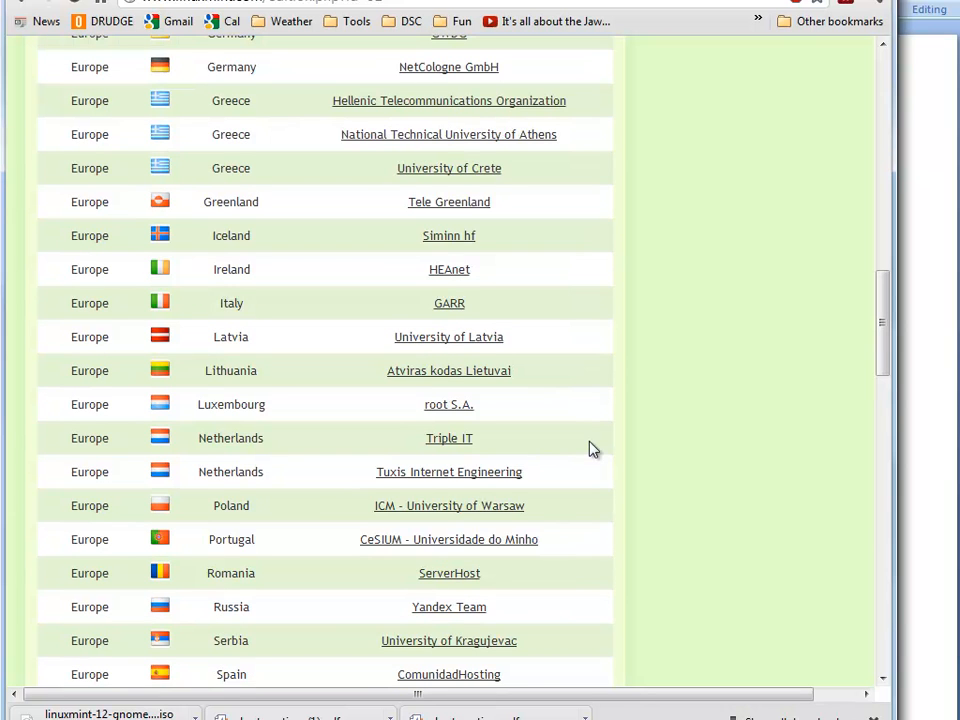
pyautogui.scroll(3)
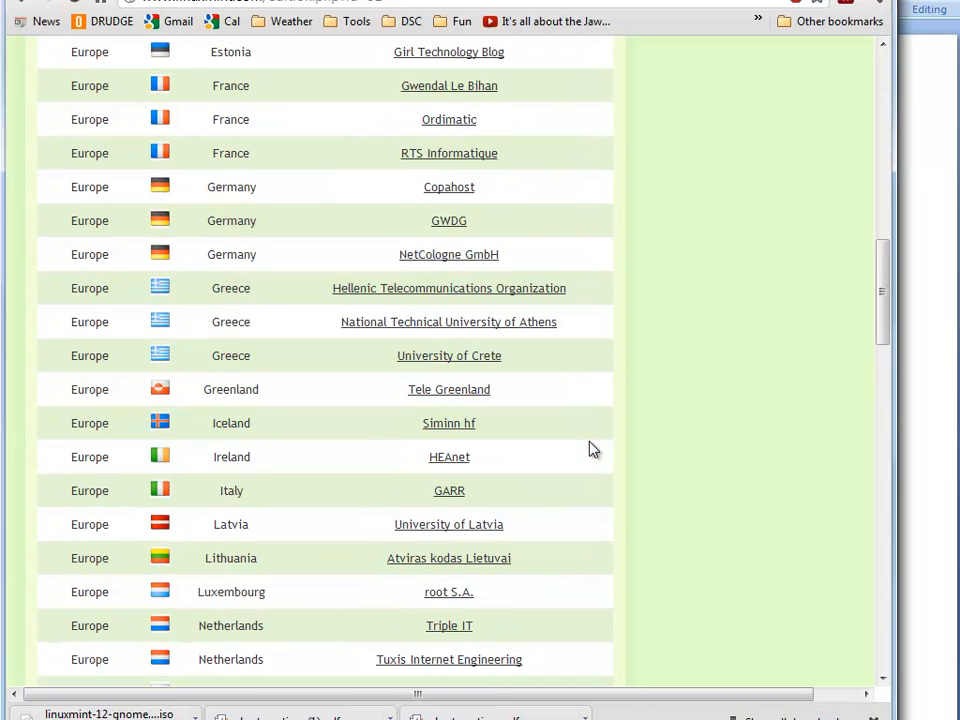
pyautogui.scroll(3)
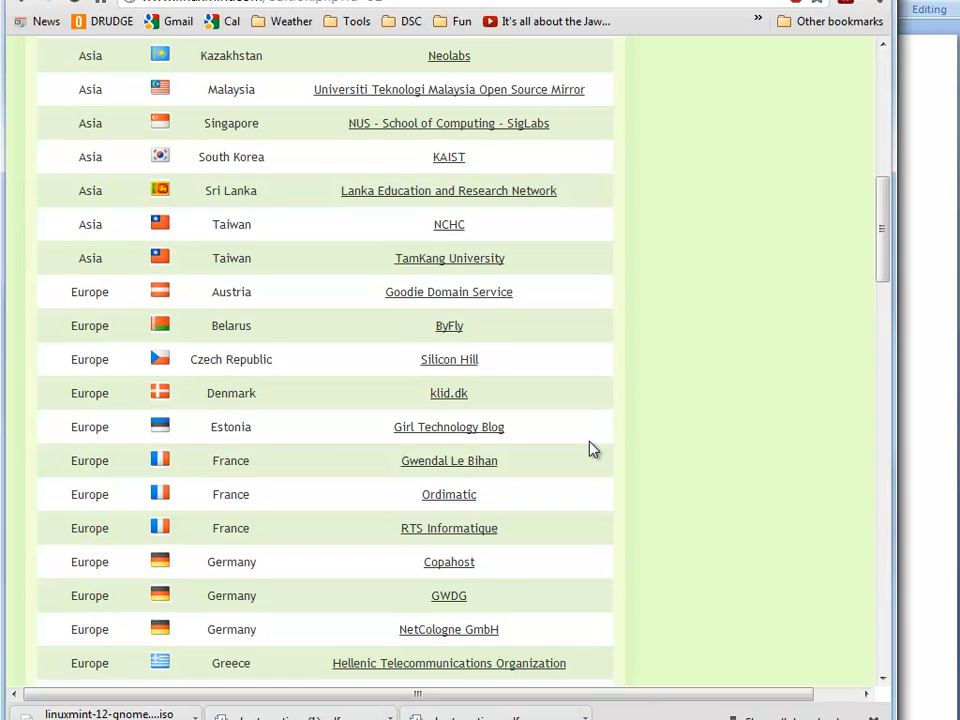
pyautogui.scroll(3)
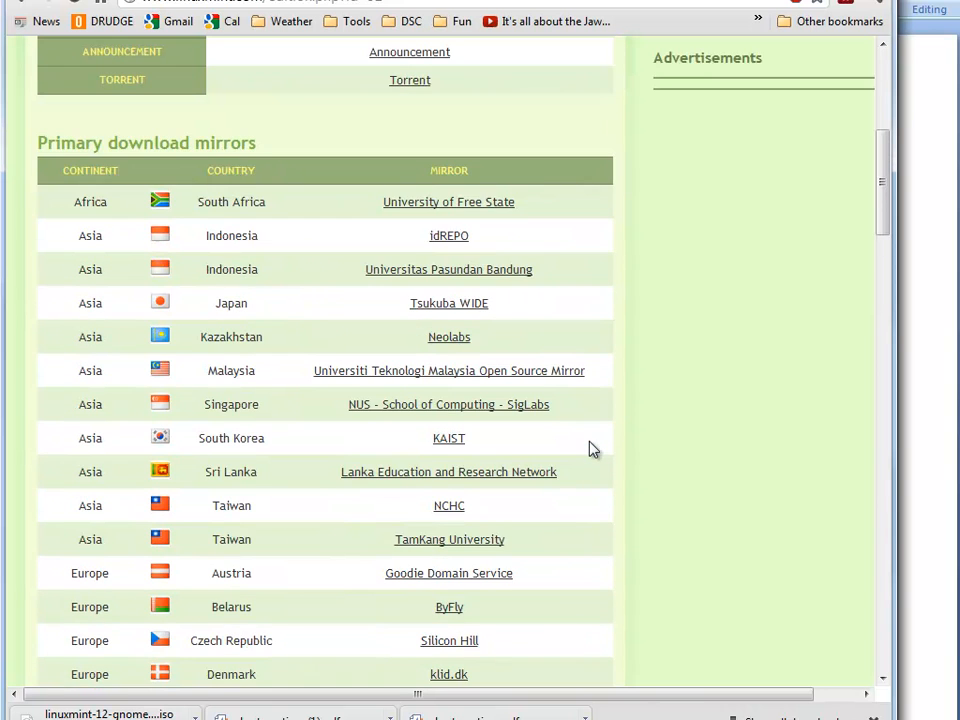
pyautogui.scroll(3)
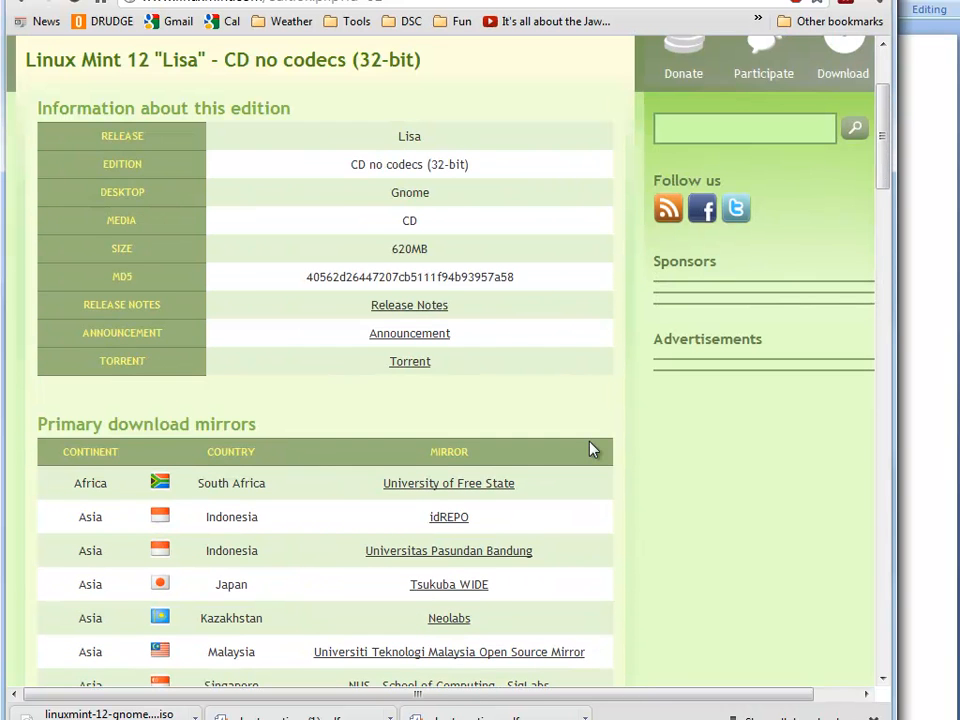
pyautogui.scroll(3)
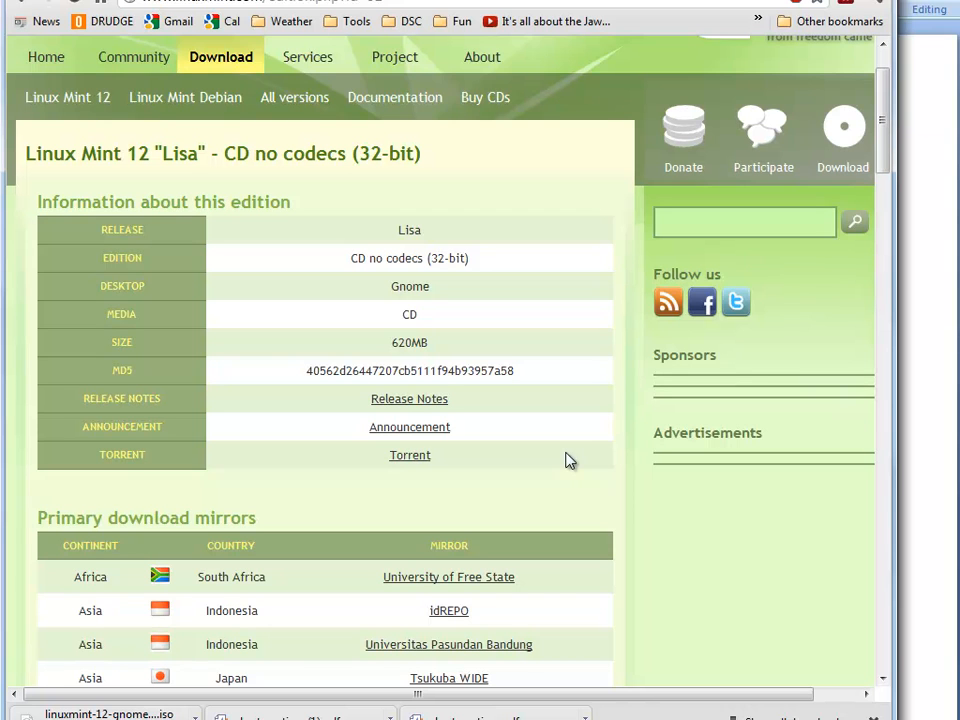
pyautogui.moveTo(548, 452)
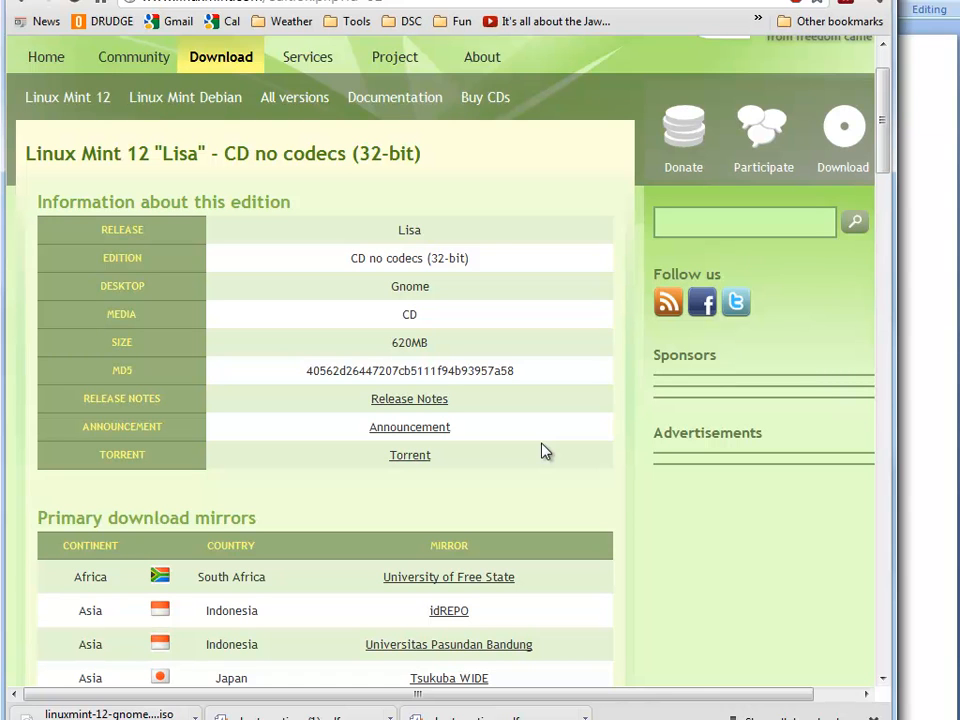
pyautogui.moveTo(556, 462)
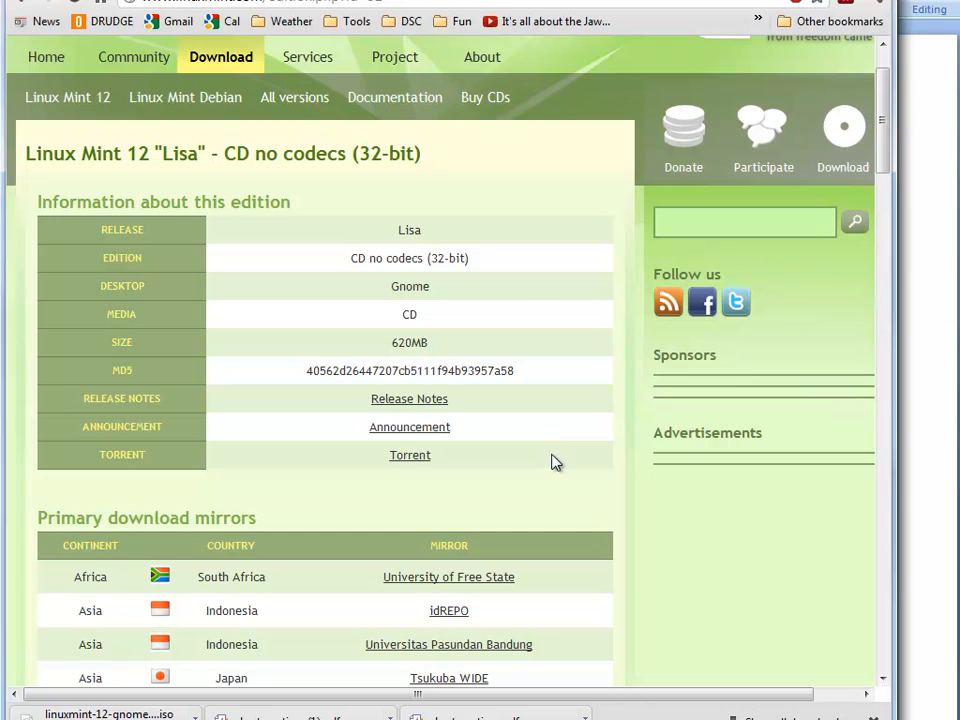
pyautogui.moveTo(548, 456)
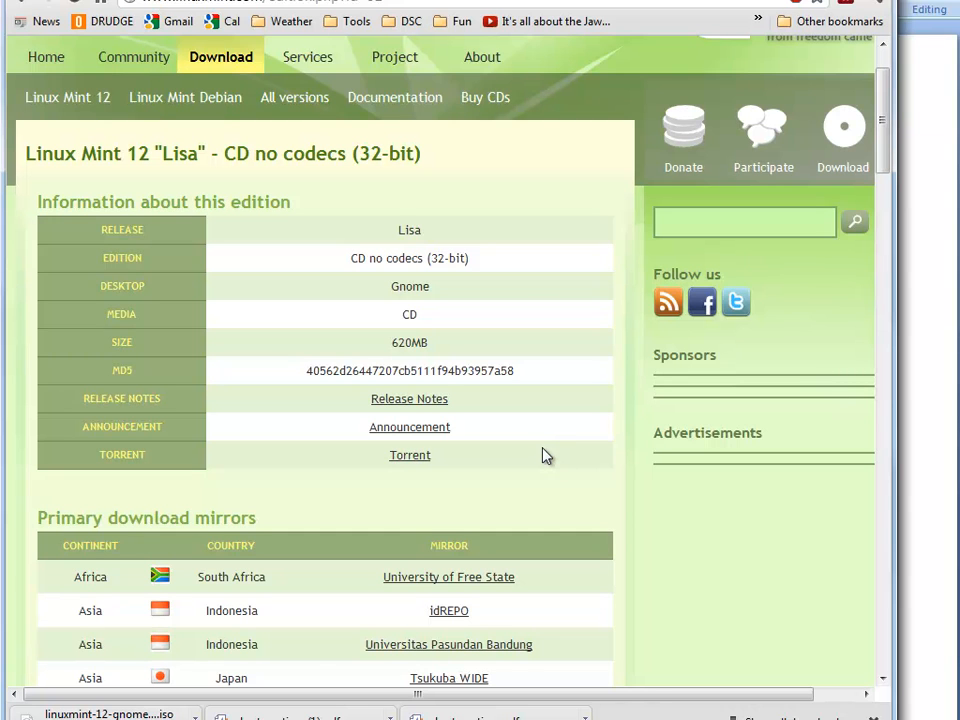
pyautogui.moveTo(564, 442)
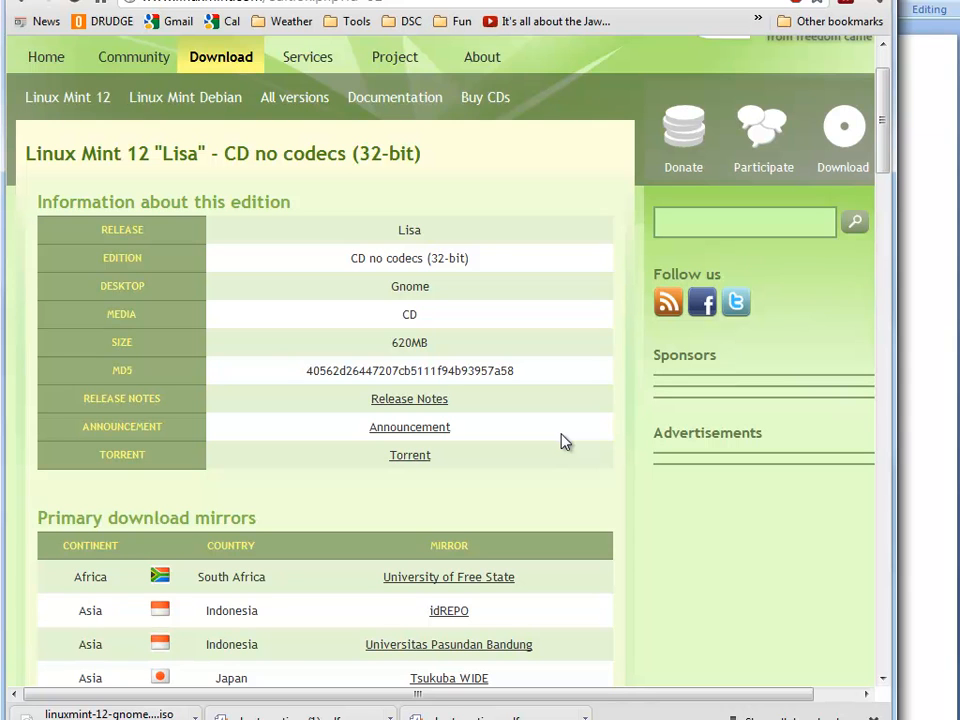
pyautogui.moveTo(850, 310)
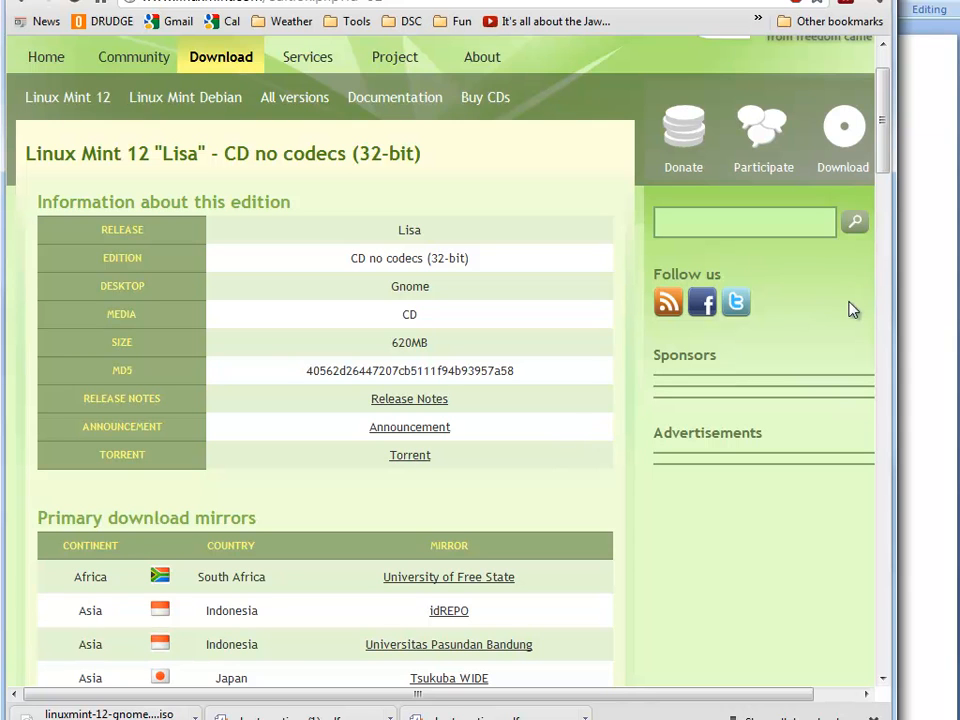